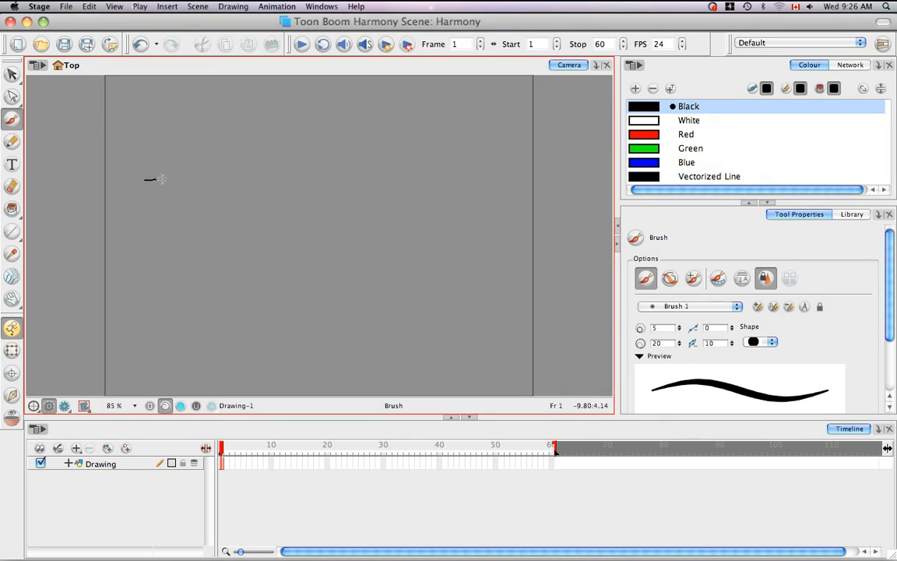
- Brush a black S-curve at upper left, then draw a curved polyline near the centre
left_click_drag(148, 179, 304, 113)
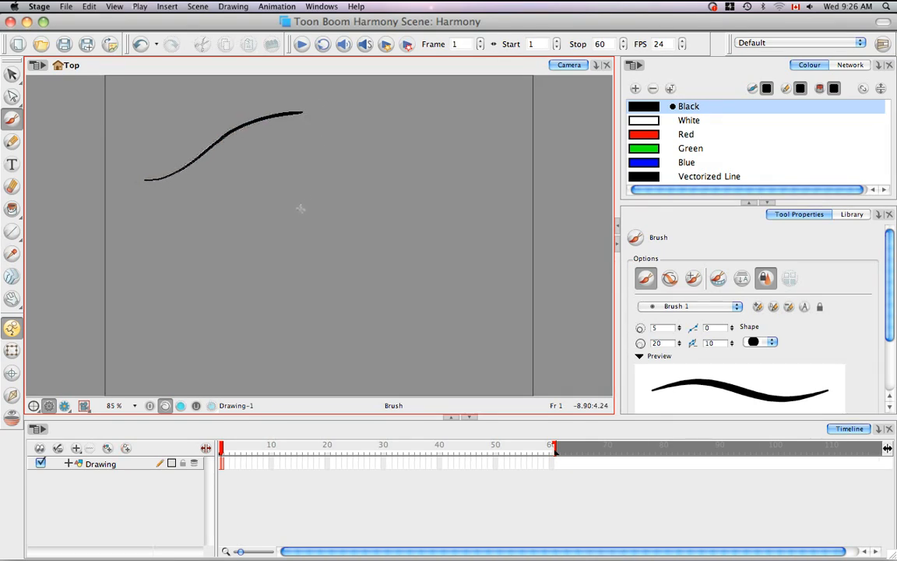
mouse_move(292, 199)
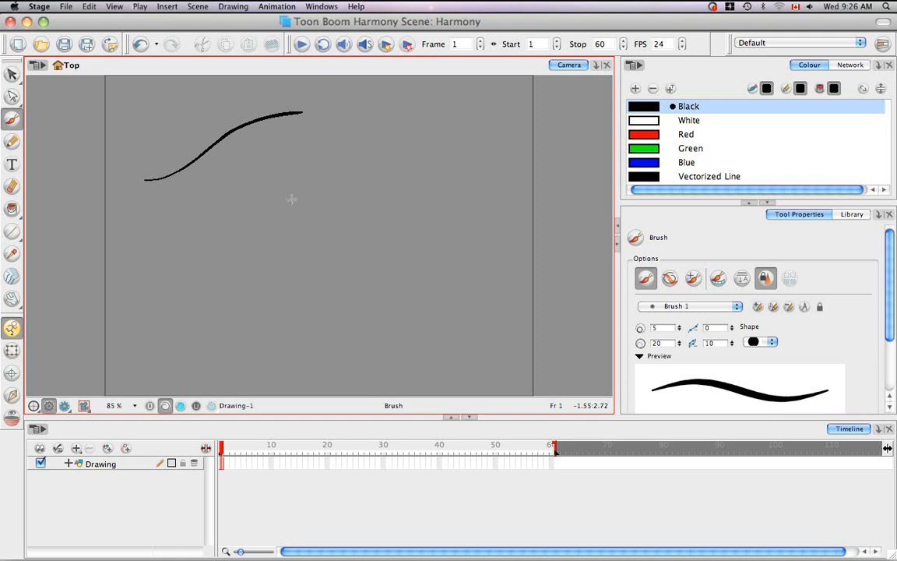
mouse_move(53, 253)
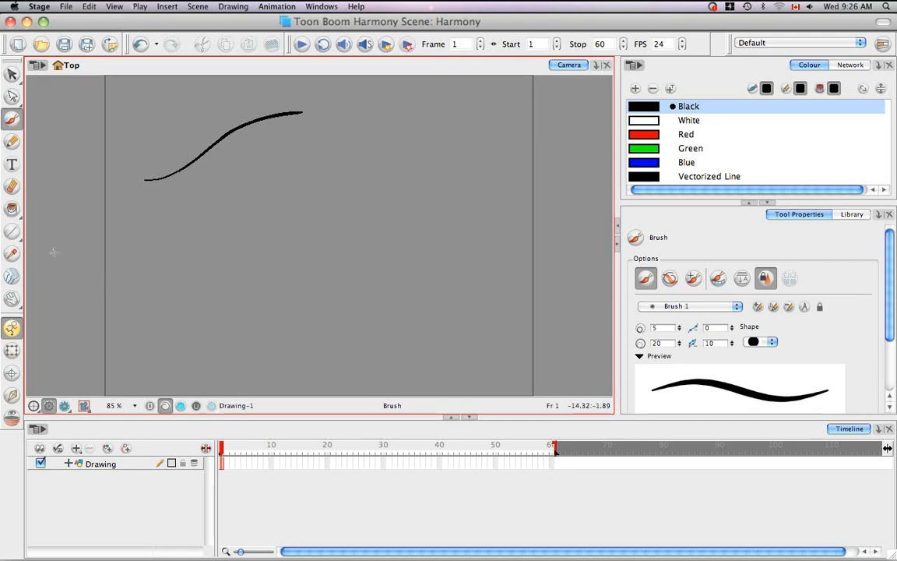
left_click(10, 231)
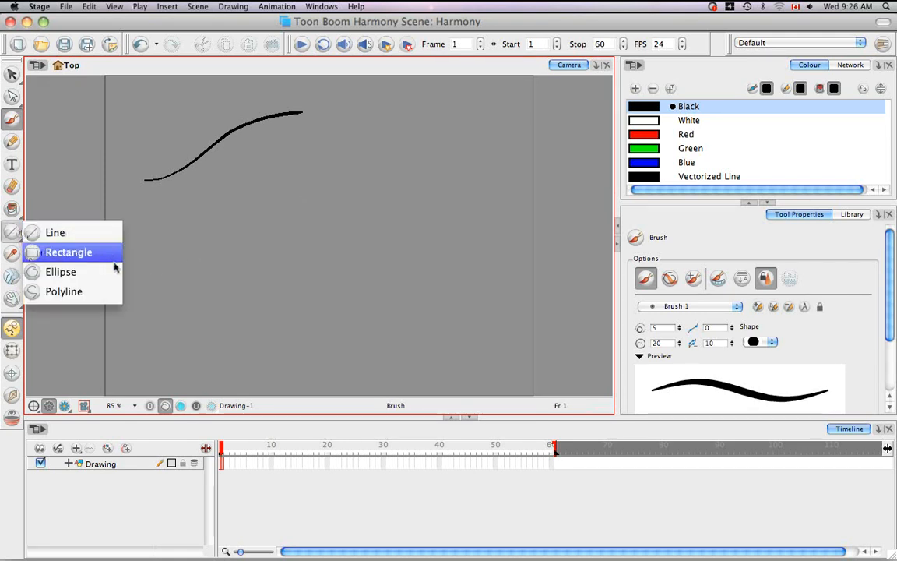
left_click(63, 291)
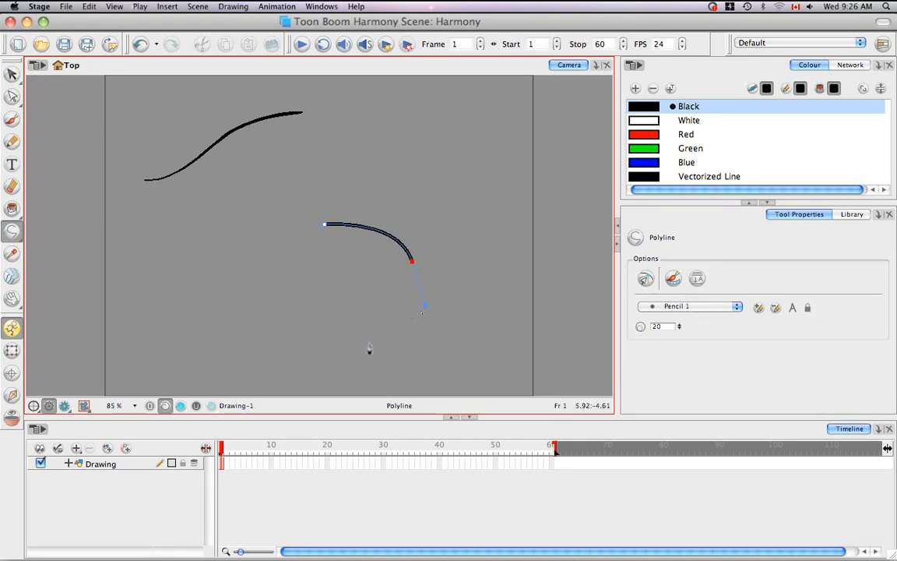
left_click_drag(422, 306, 271, 320)
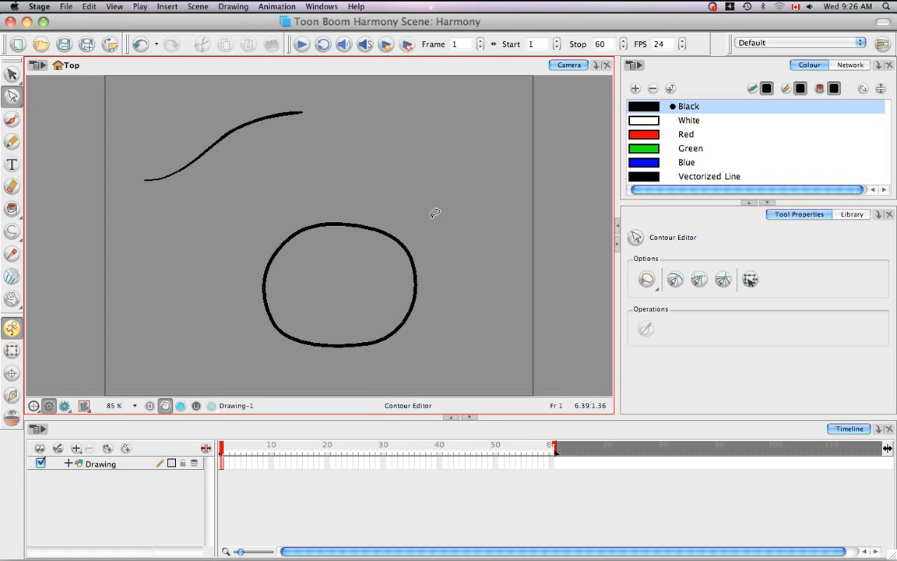
- Select the closed polyline loop and the brushed curve to inspect their contour points
left_click(341, 285)
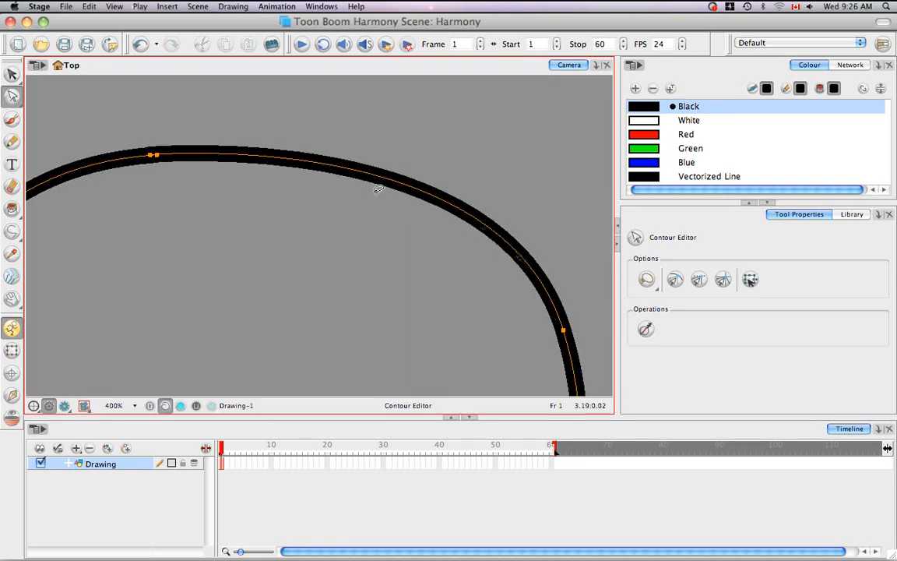
mouse_move(524, 225)
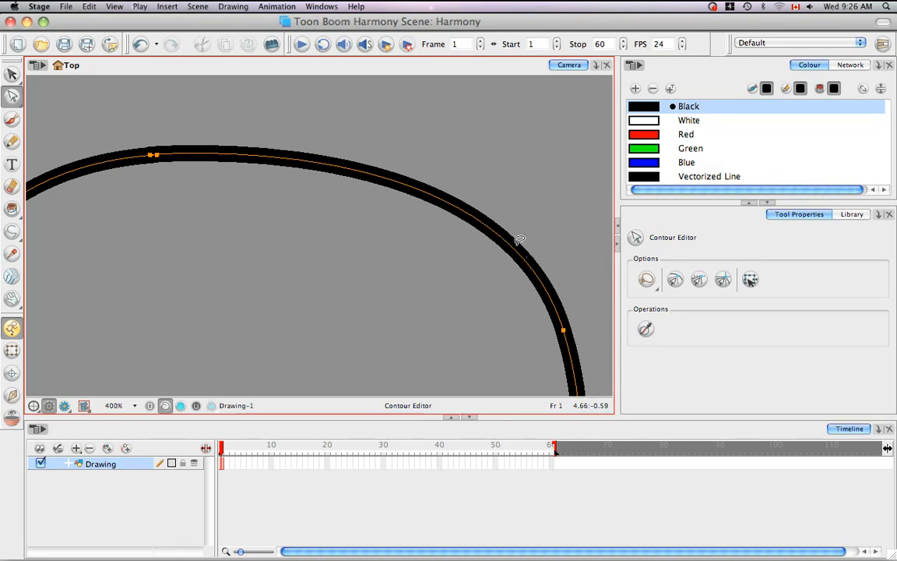
mouse_move(428, 256)
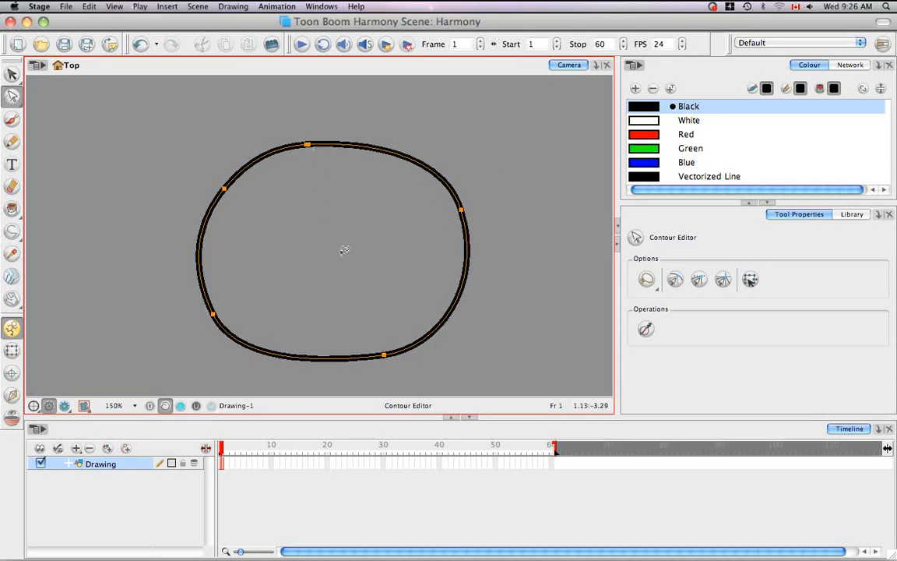
mouse_move(429, 192)
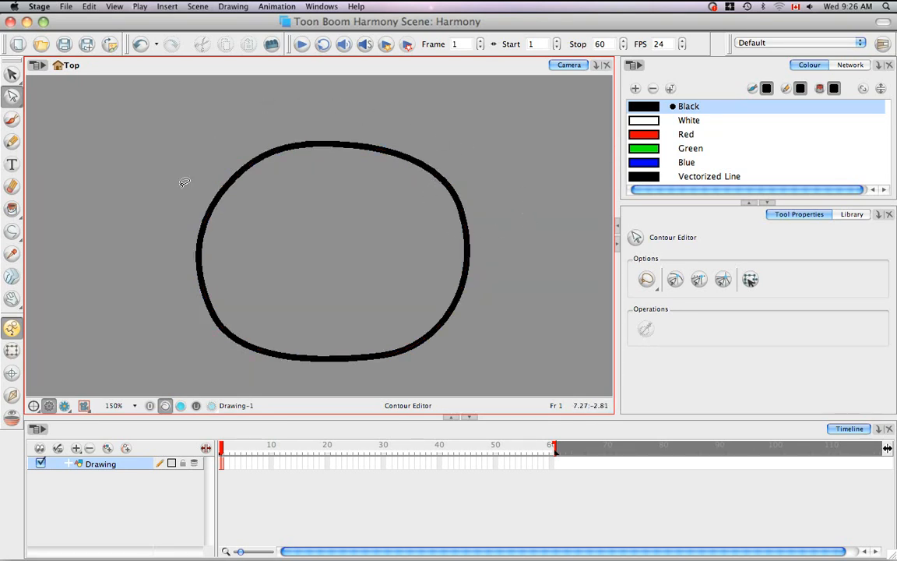
mouse_move(431, 180)
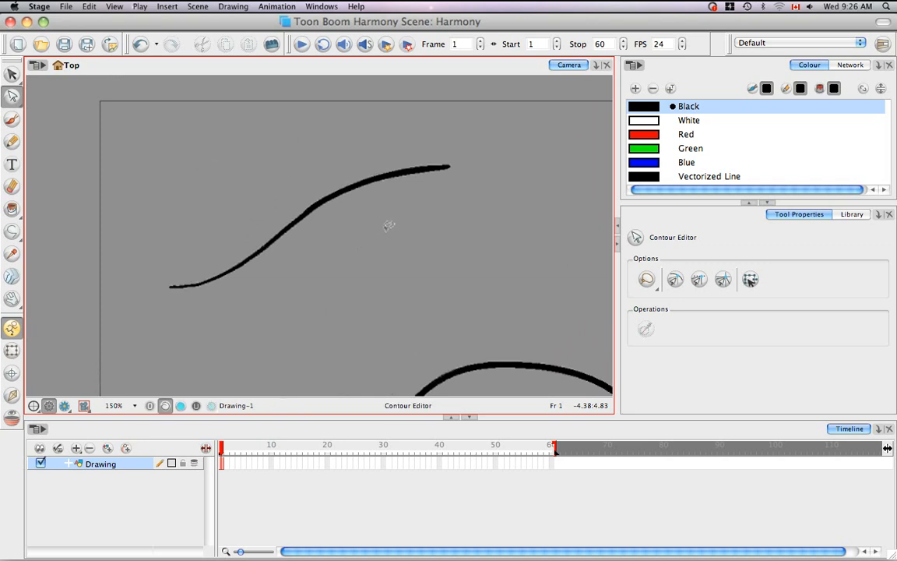
left_click(304, 210)
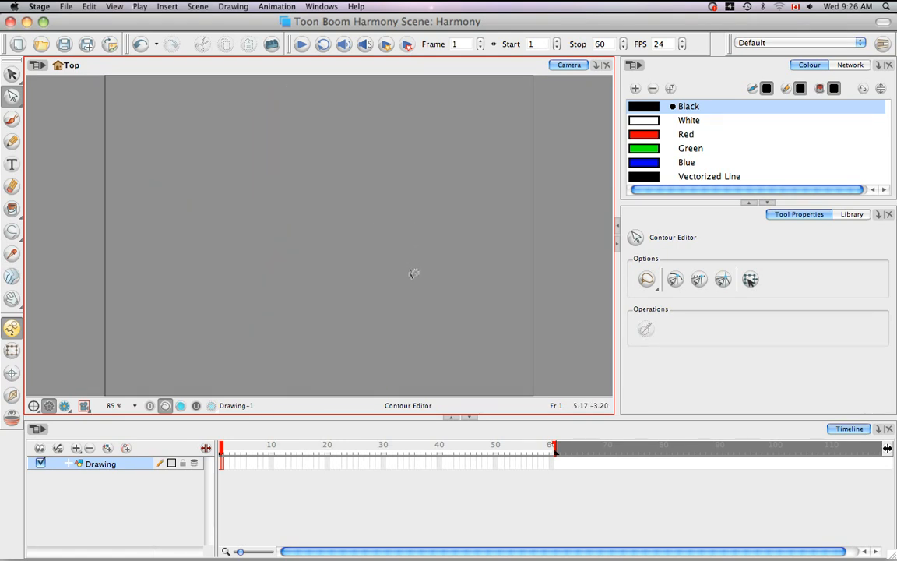
- Try the Line tool from the shape flyout, then return to the Brush tool
left_click(11, 120)
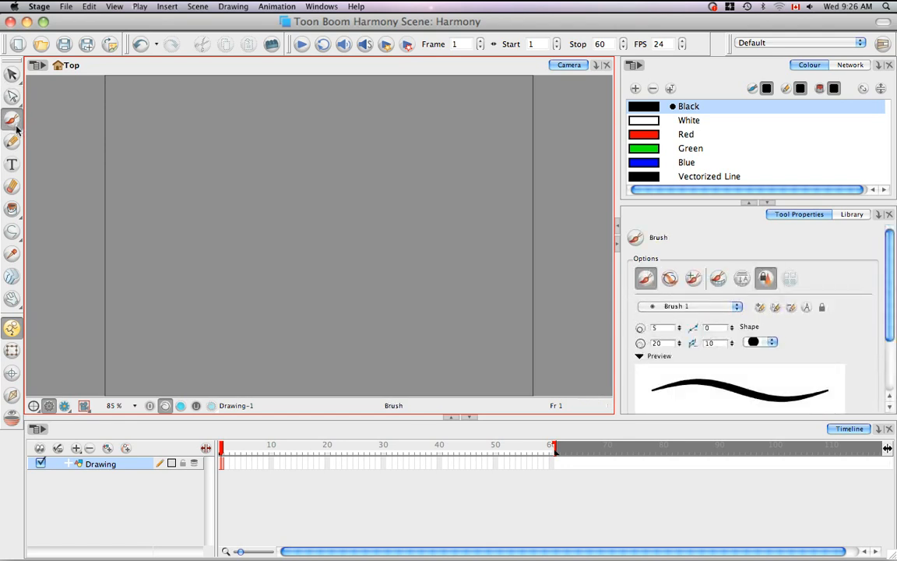
left_click(10, 232)
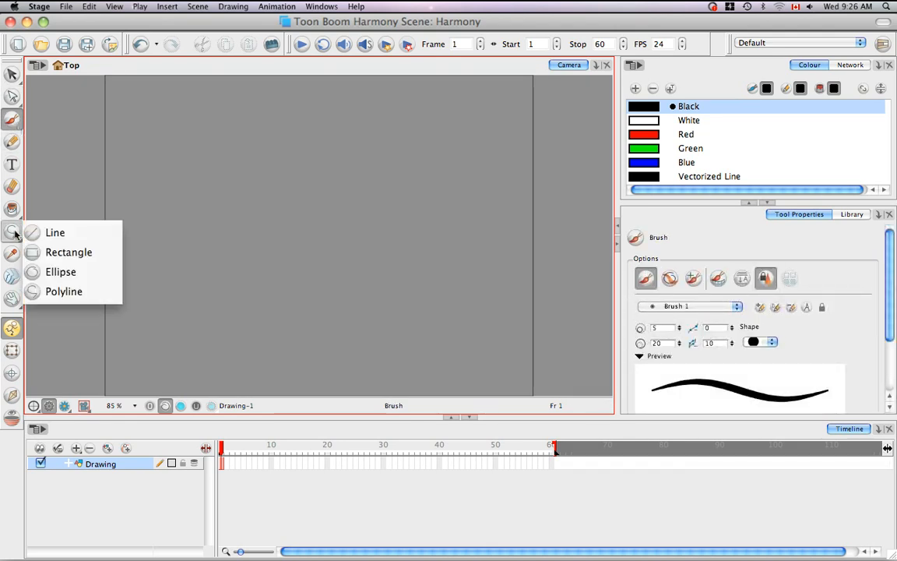
mouse_move(54, 232)
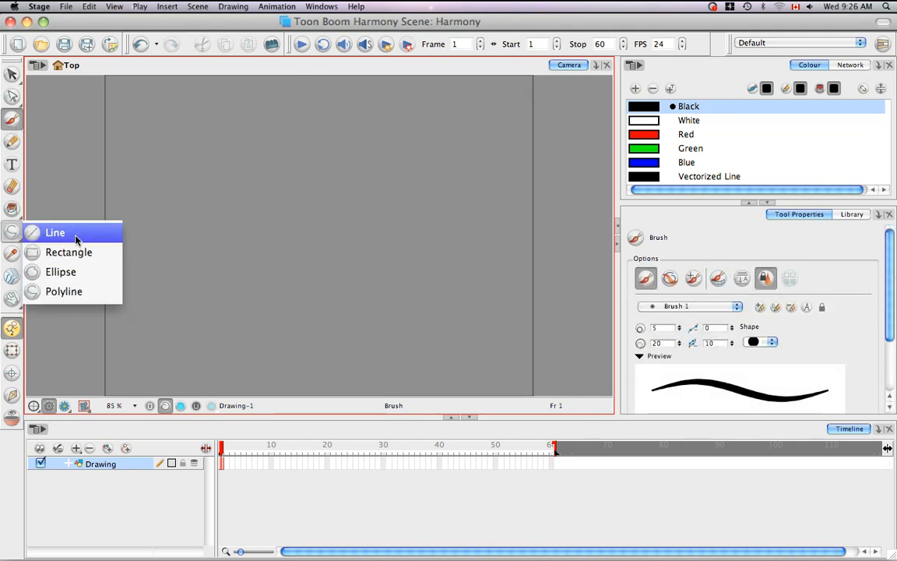
left_click(54, 232)
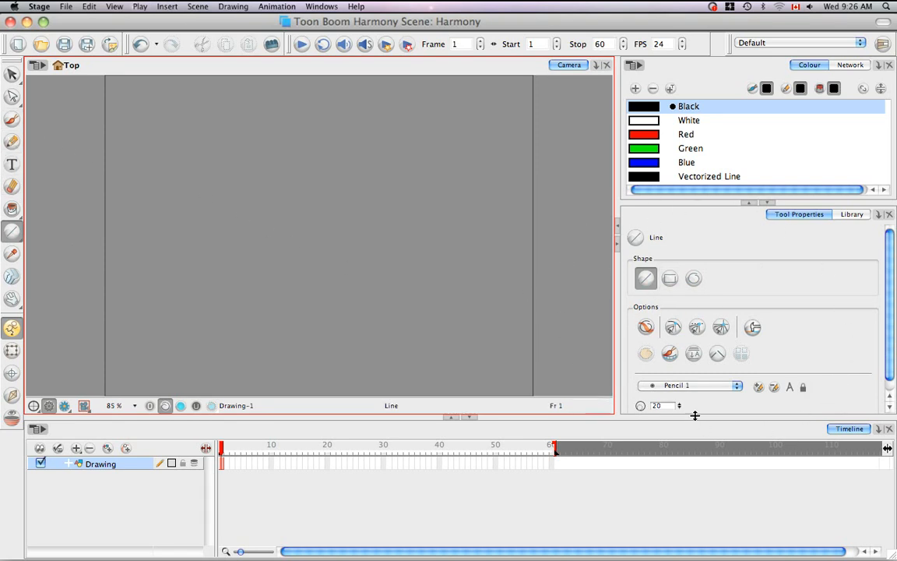
mouse_move(784, 295)
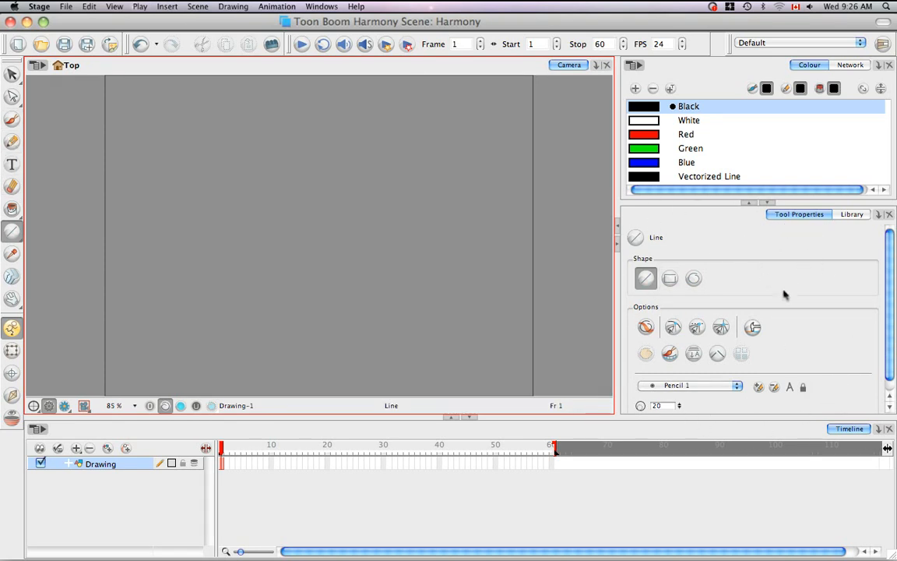
mouse_move(776, 298)
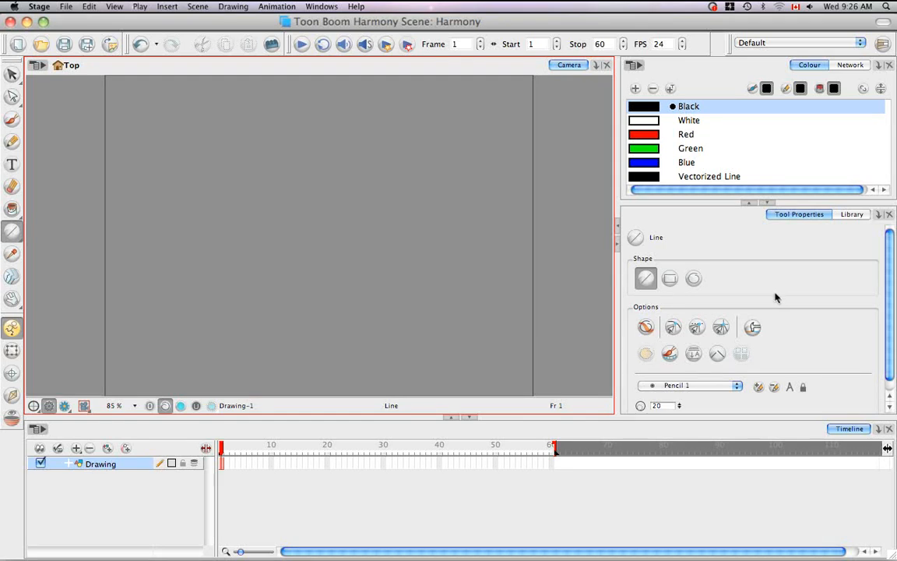
left_click(10, 122)
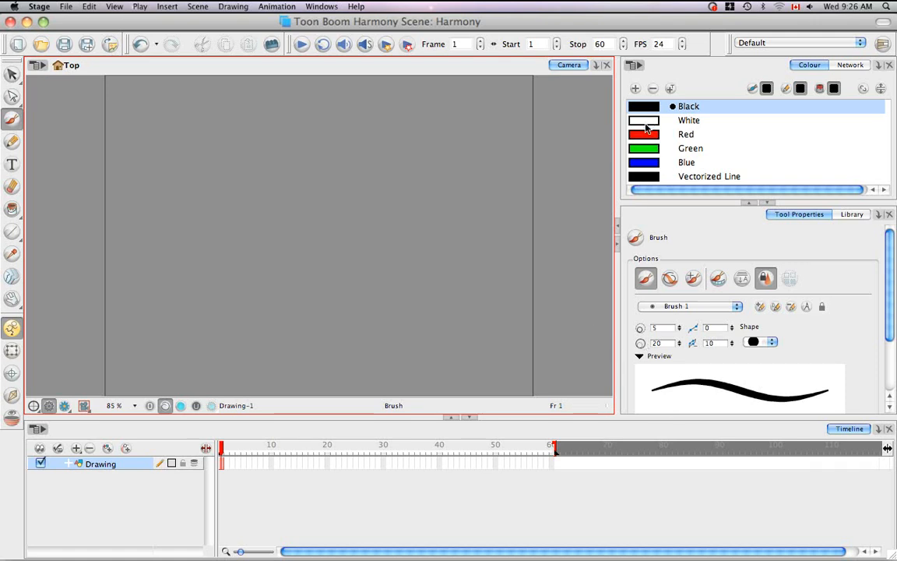
- Pick Red, paint a red curved test stroke, then switch to the Select tool
left_click(686, 134)
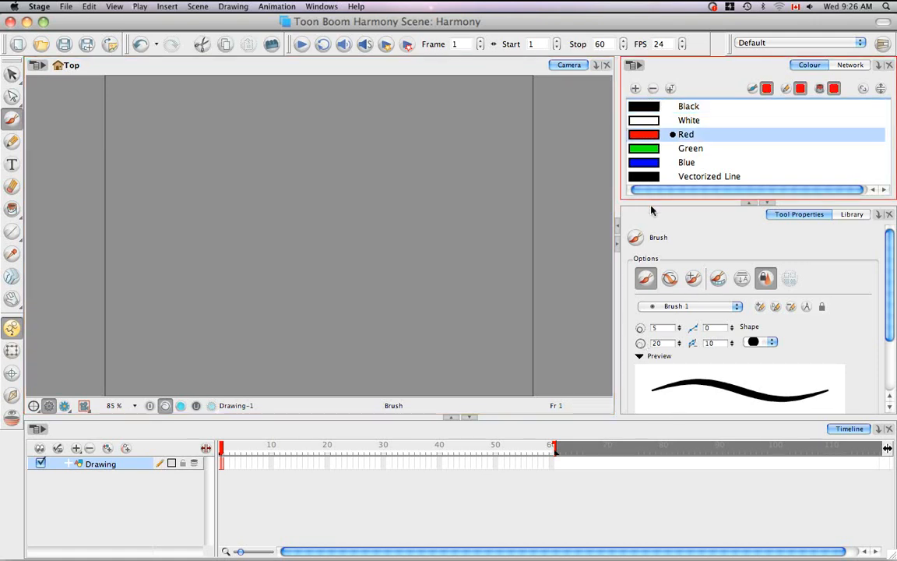
left_click_drag(198, 271, 349, 200)
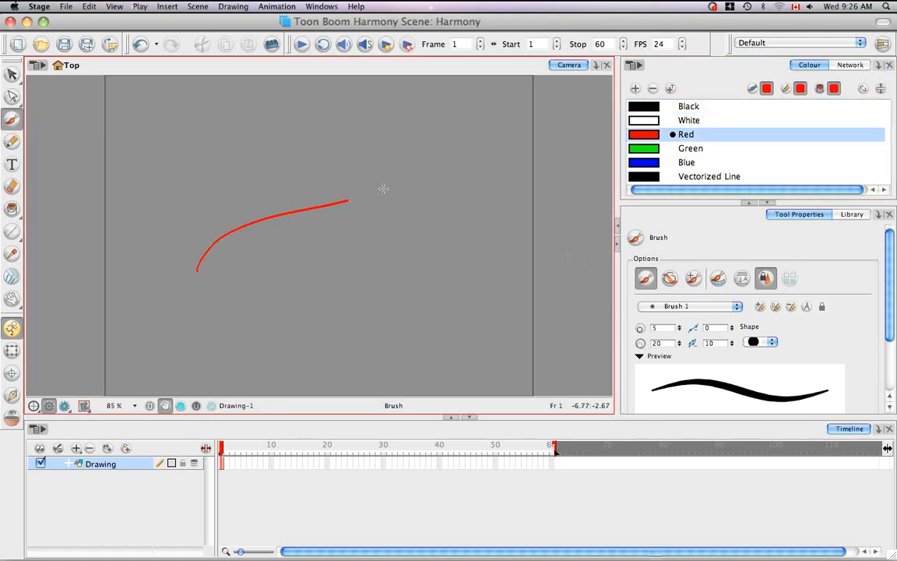
left_click_drag(349, 202, 432, 137)
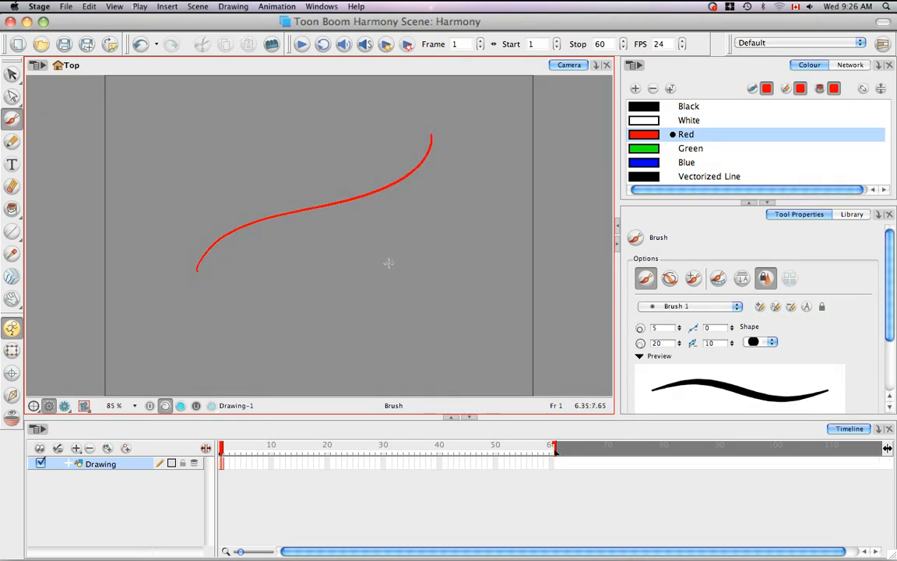
mouse_move(409, 98)
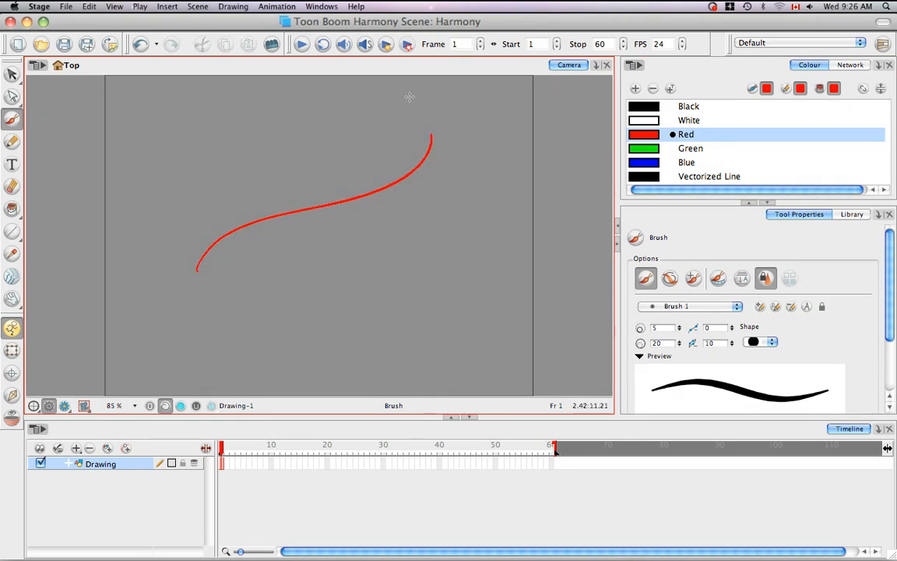
left_click(11, 73)
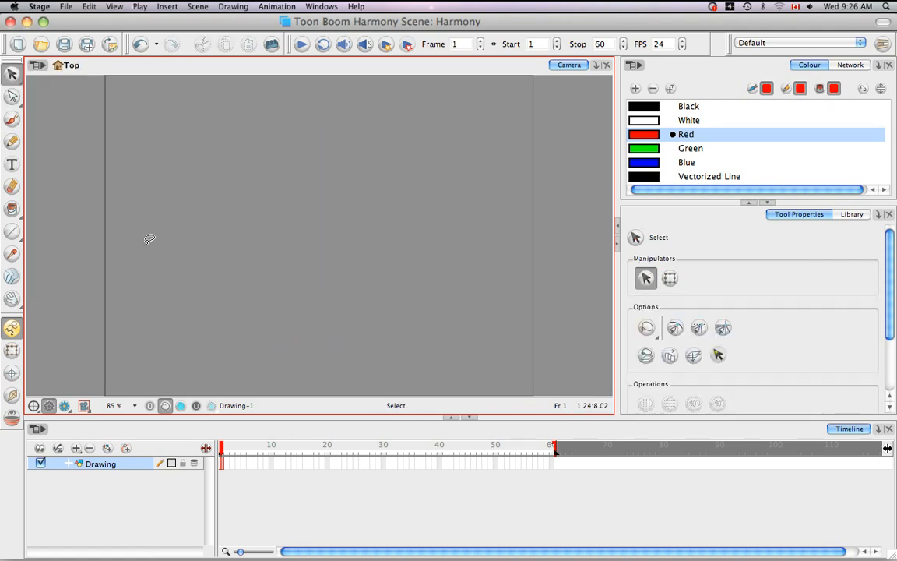
mouse_move(482, 332)
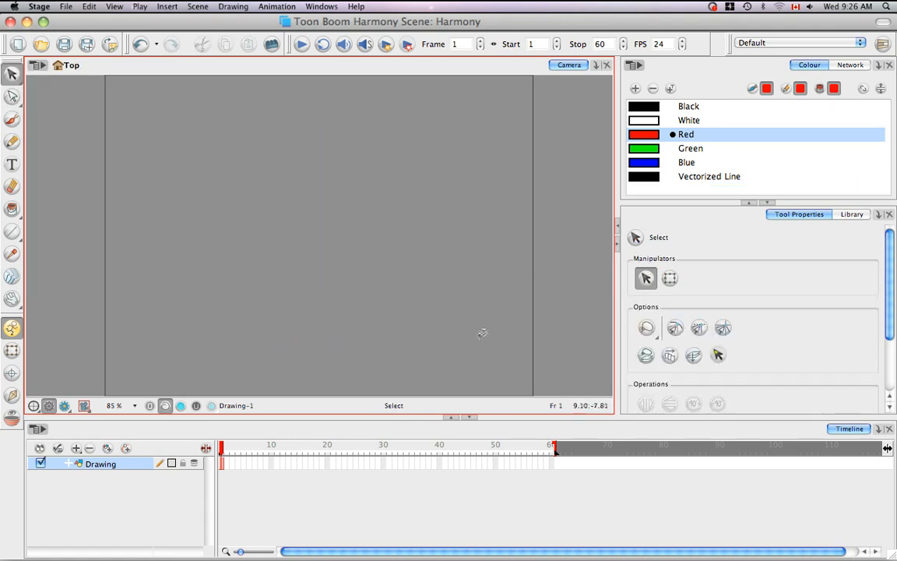
left_click(592, 65)
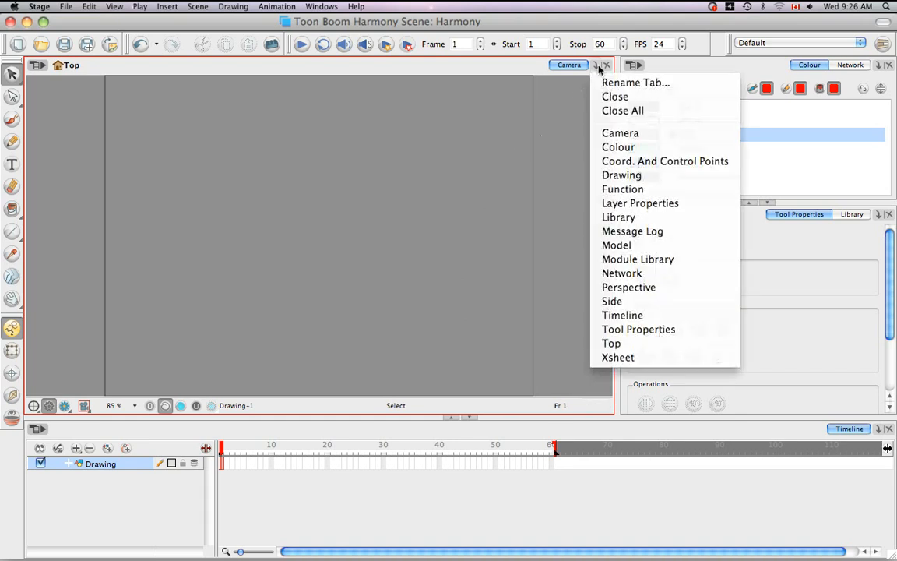
left_click(618, 147)
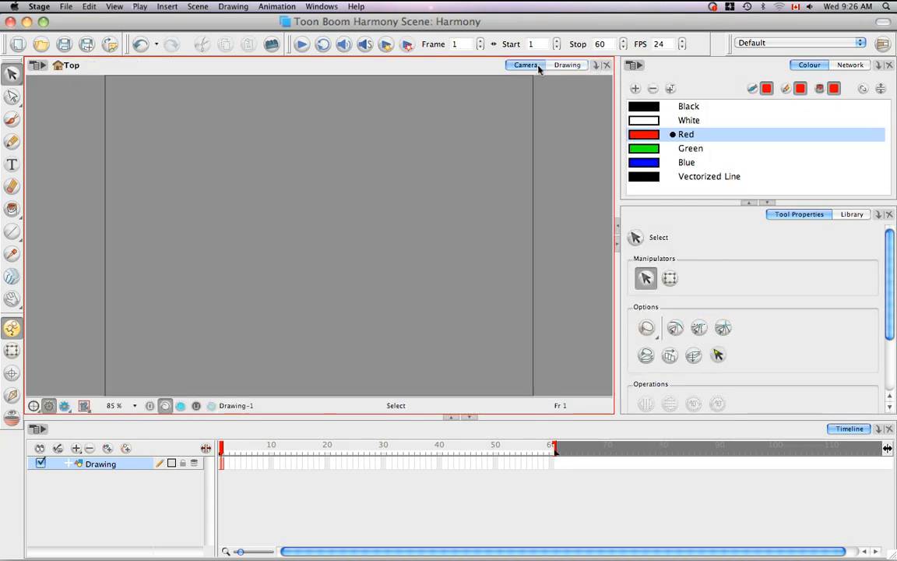
mouse_move(412, 240)
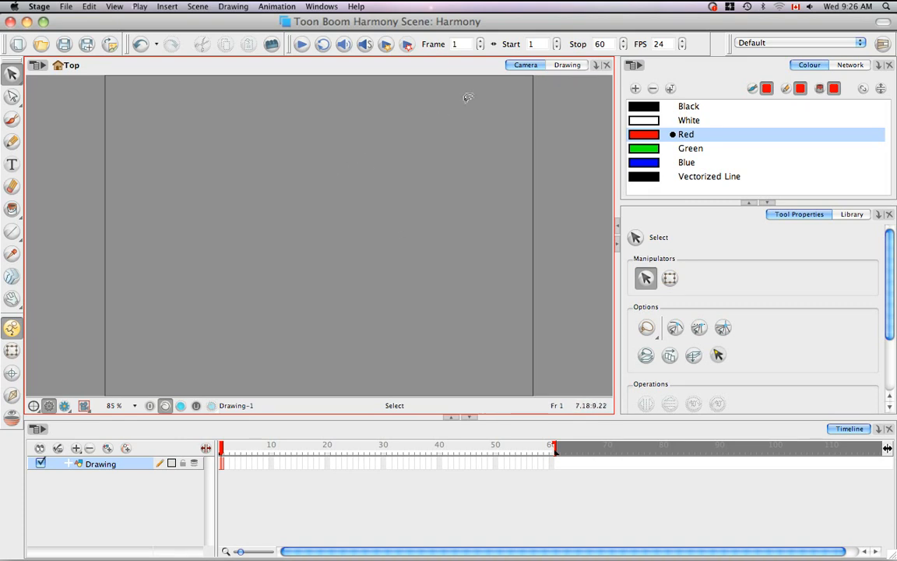
mouse_move(349, 203)
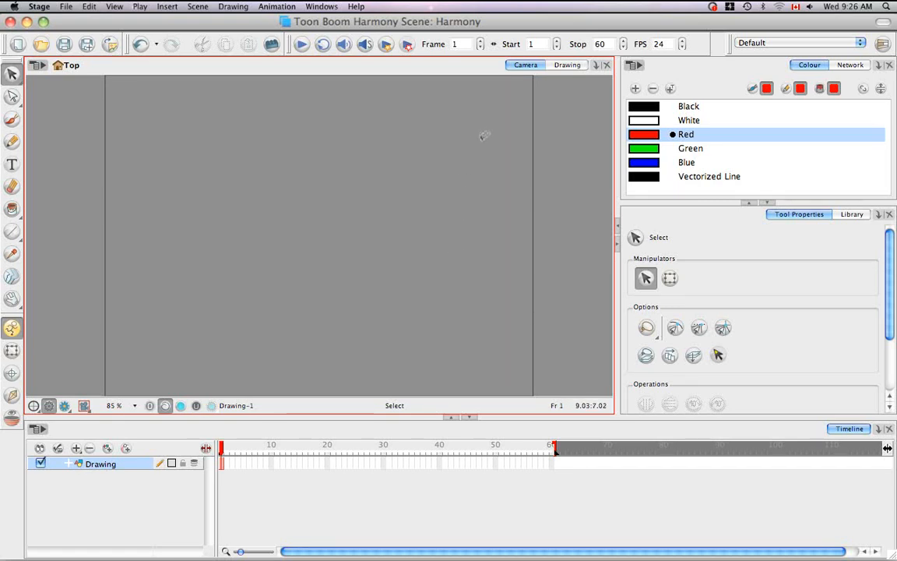
mouse_move(322, 227)
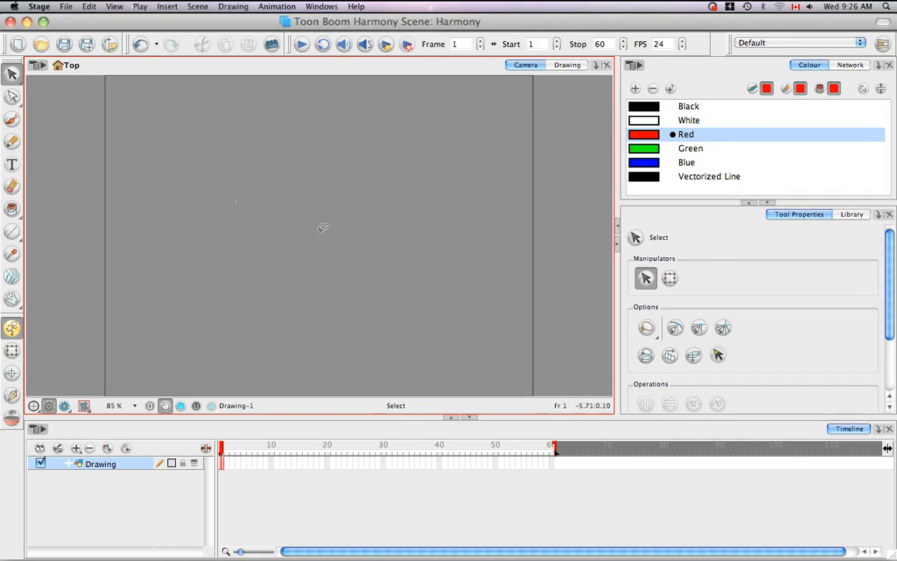
mouse_move(373, 302)
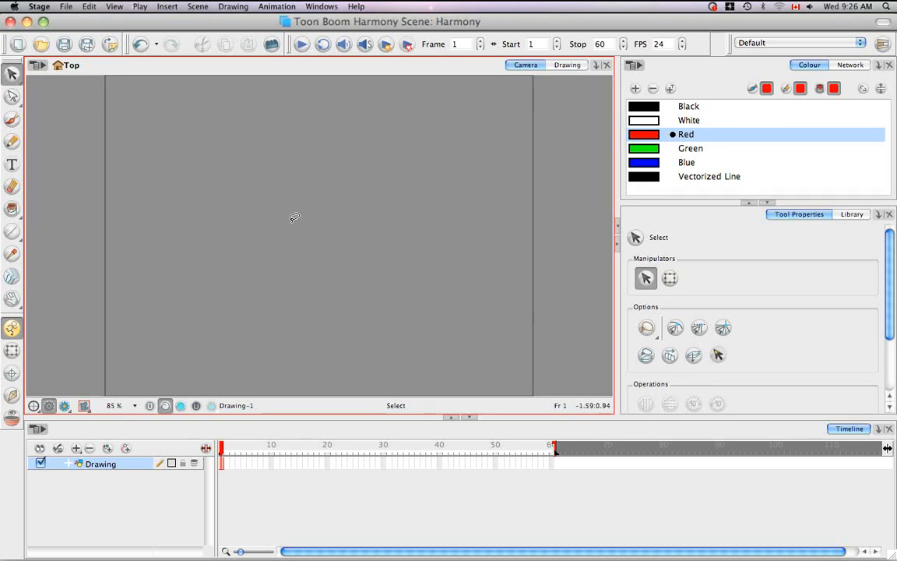
mouse_move(436, 204)
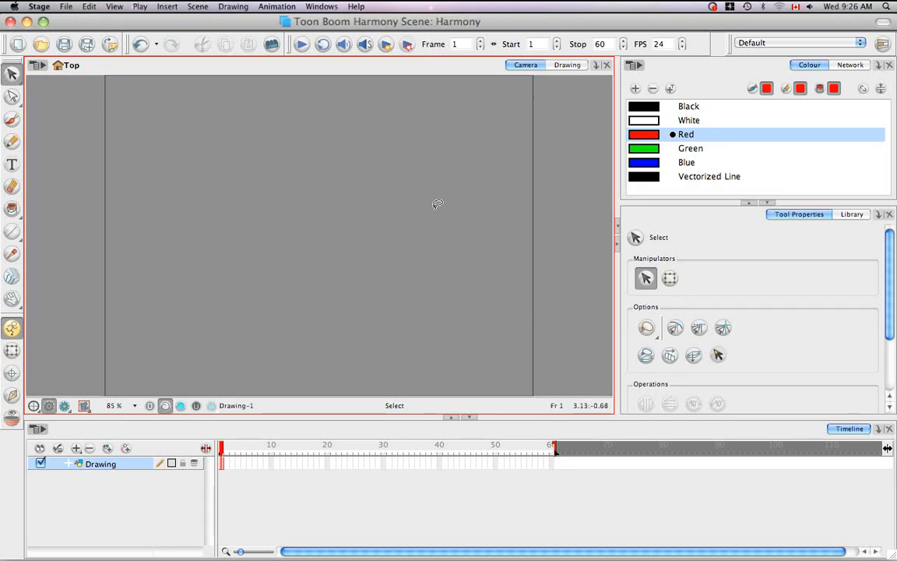
mouse_move(379, 184)
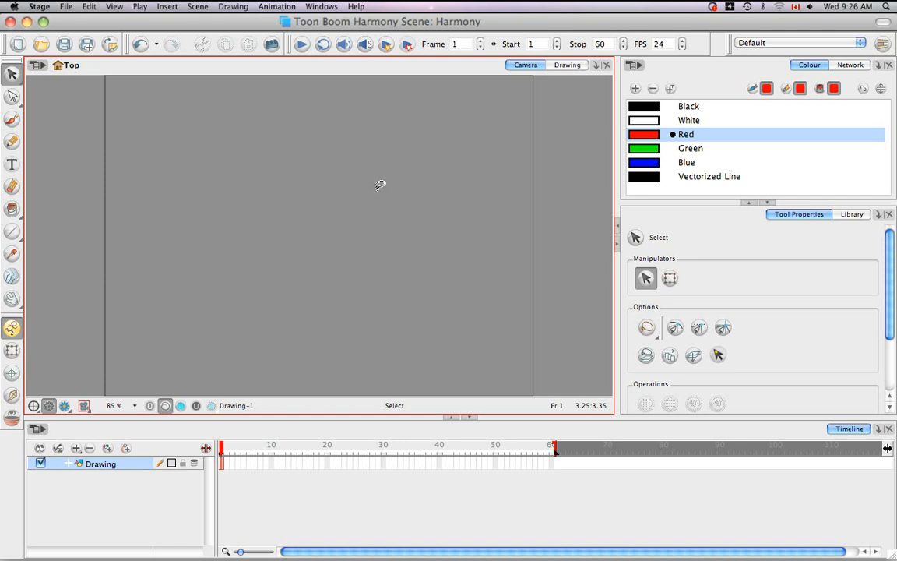
mouse_move(260, 181)
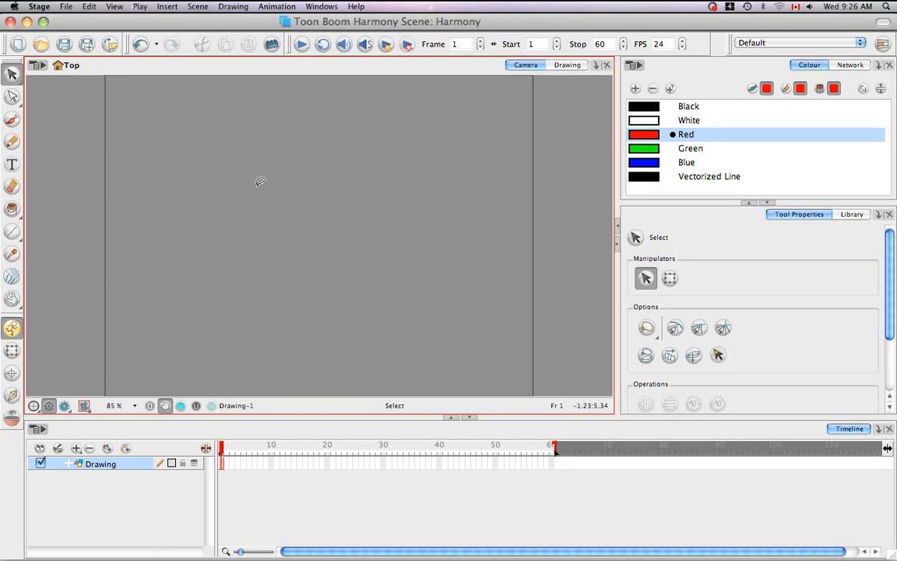
mouse_move(490, 159)
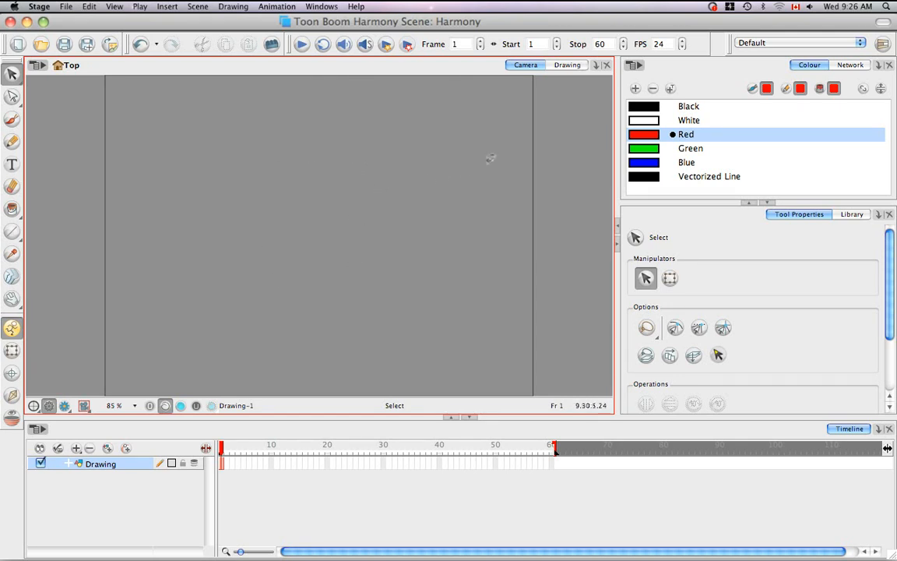
left_click(567, 64)
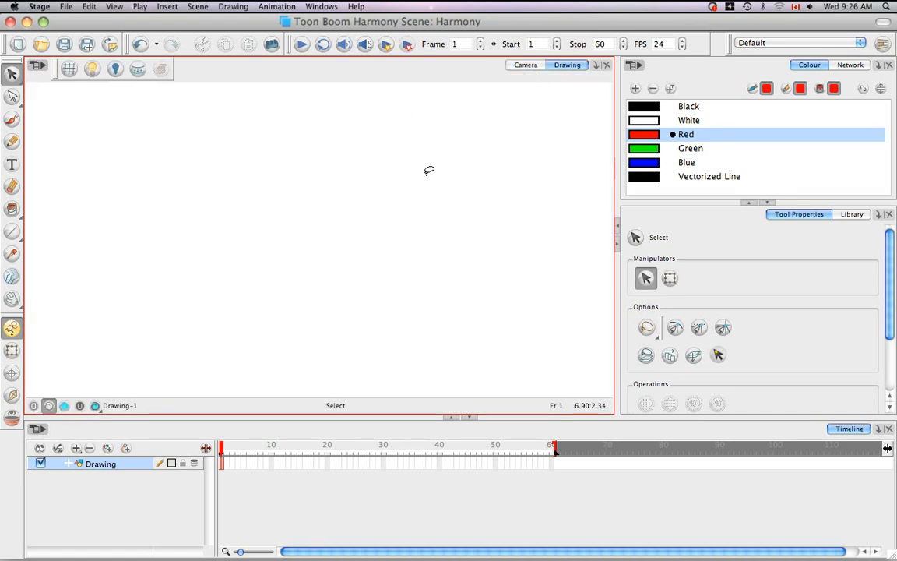
mouse_move(398, 162)
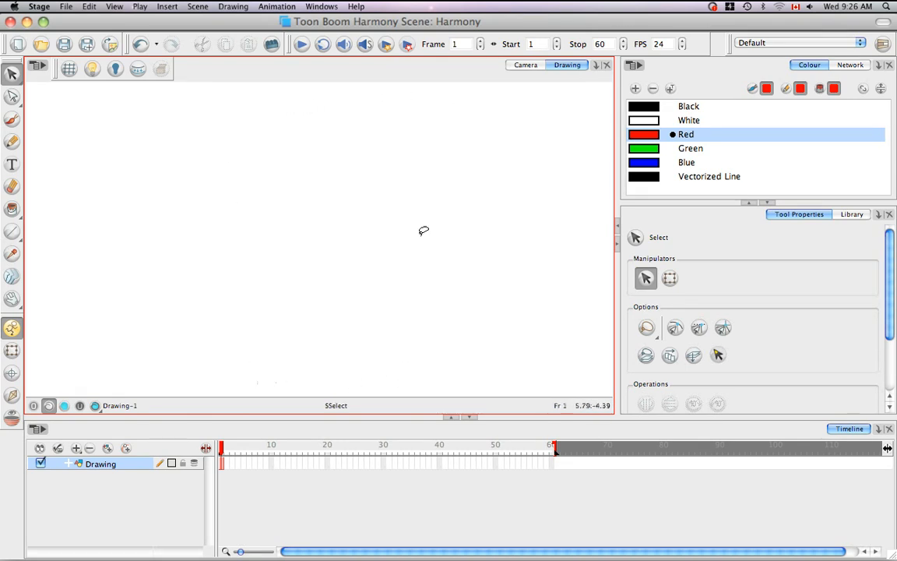
mouse_move(412, 120)
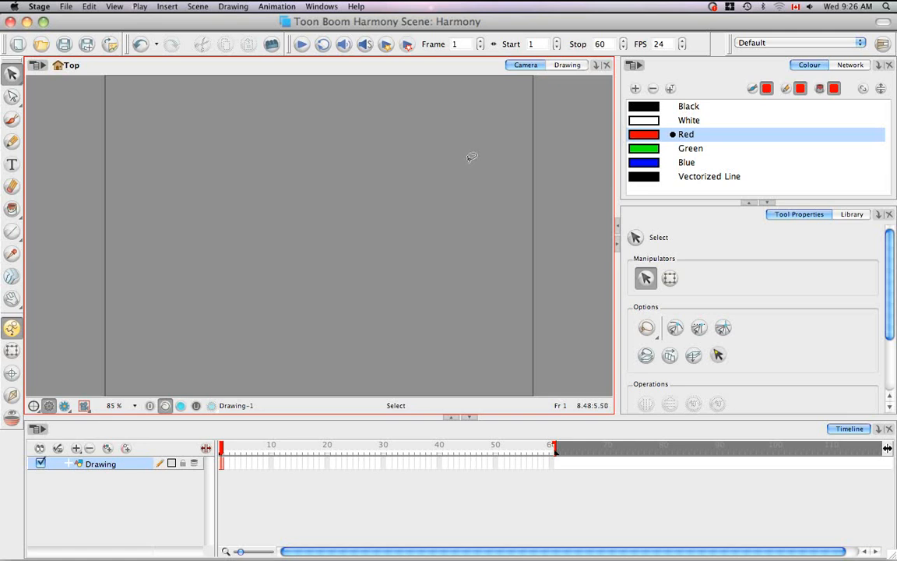
mouse_move(371, 169)
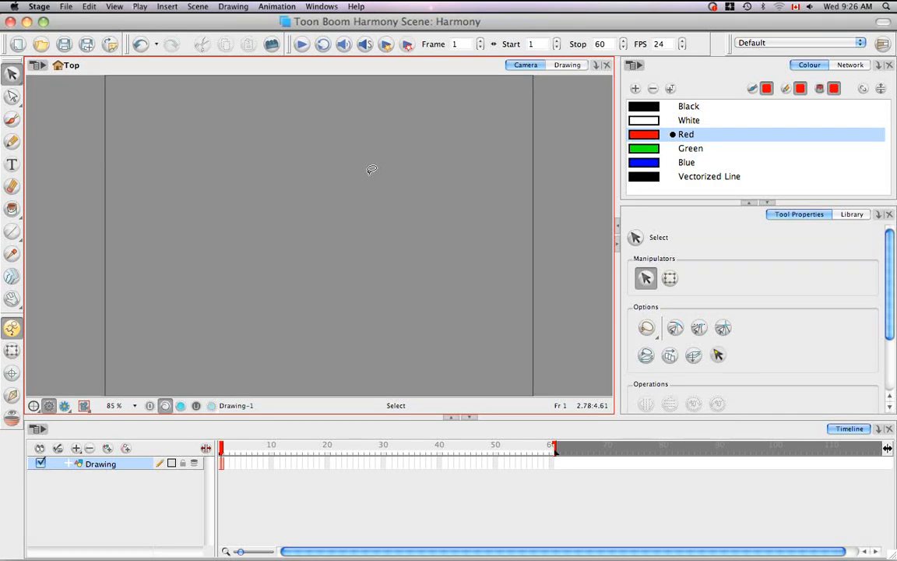
mouse_move(228, 272)
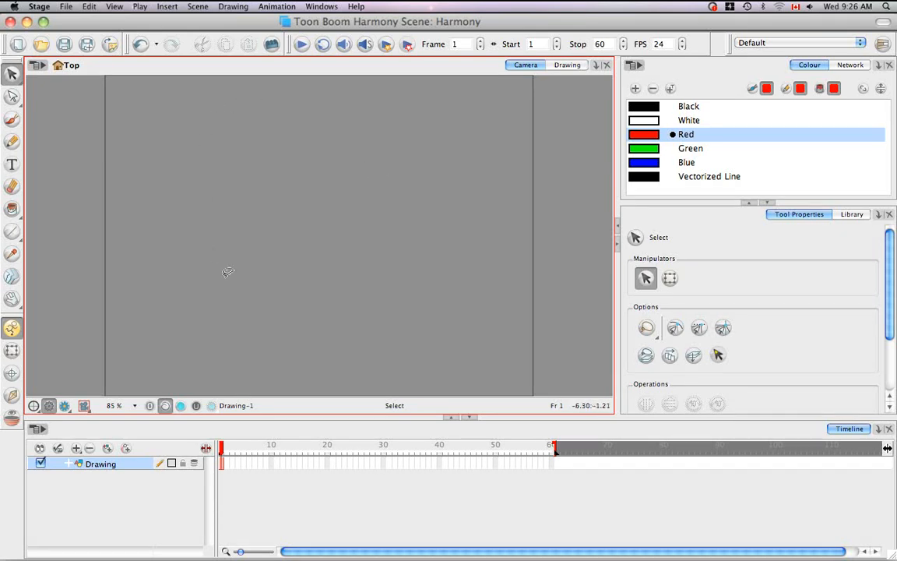
mouse_move(252, 230)
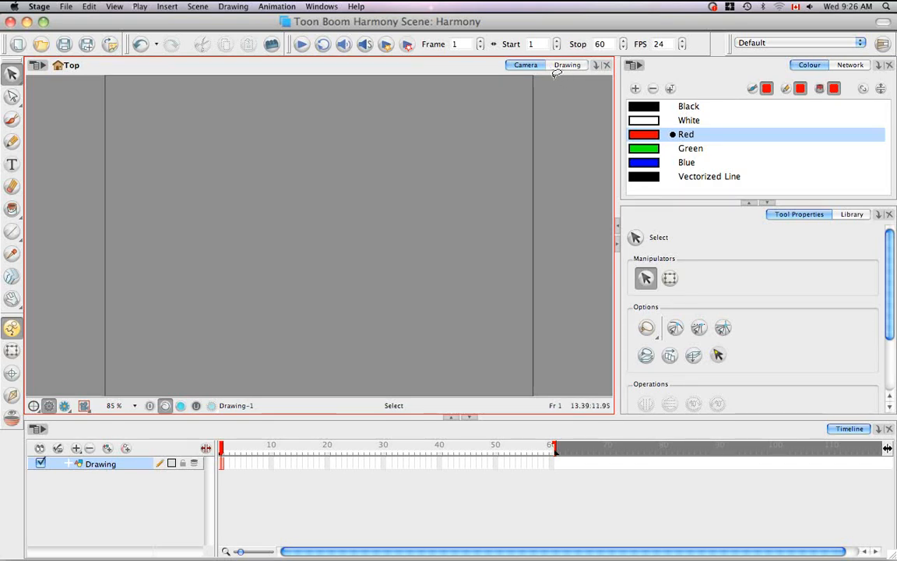
- Switch to the drawing-only view and add a new drawing layer
left_click(526, 64)
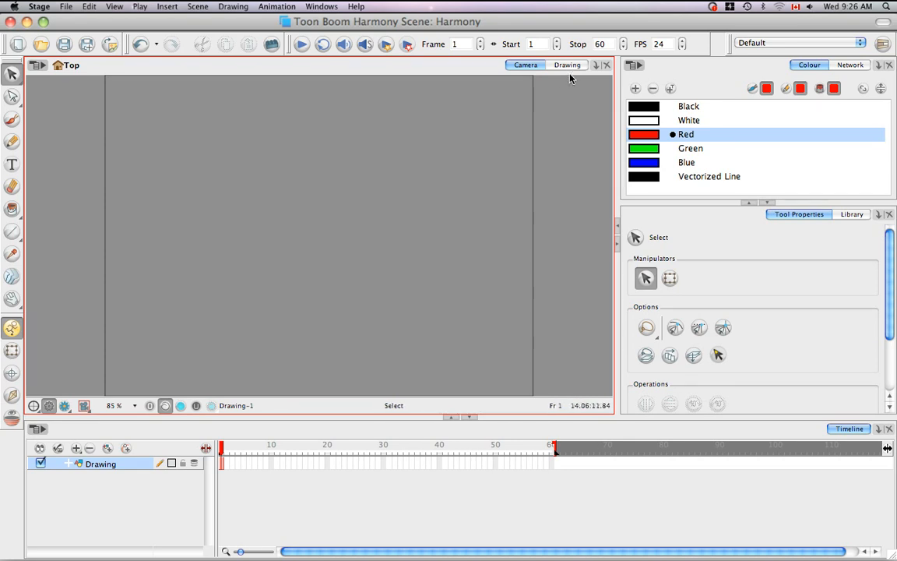
left_click(568, 65)
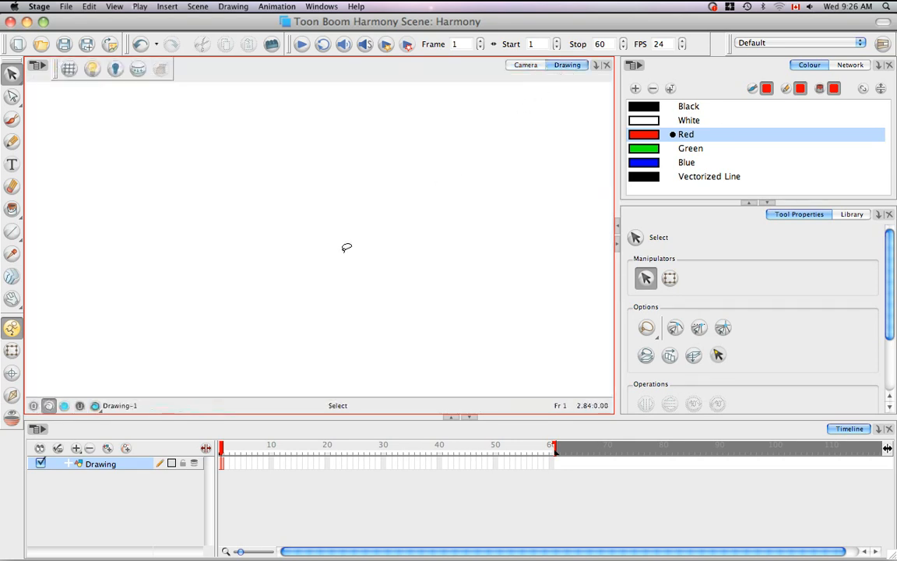
left_click(115, 447)
type("figure")
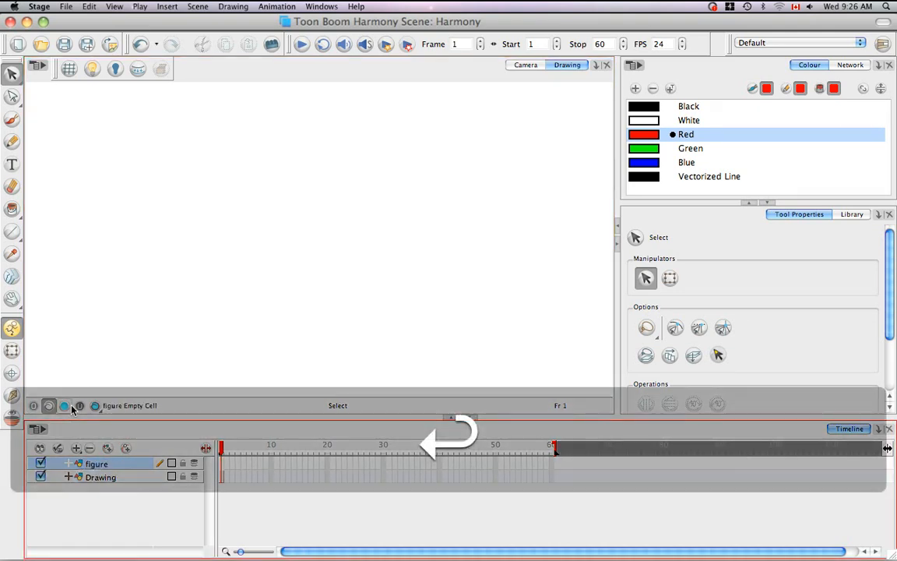
- Rename the original Drawing layer to 'bg'
left_click(105, 478)
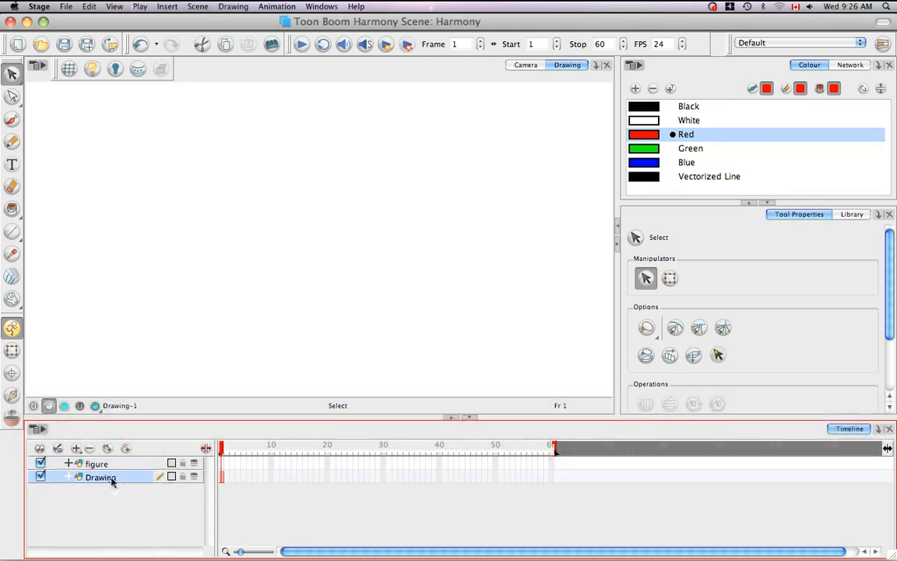
double_click(105, 478)
type("bg")
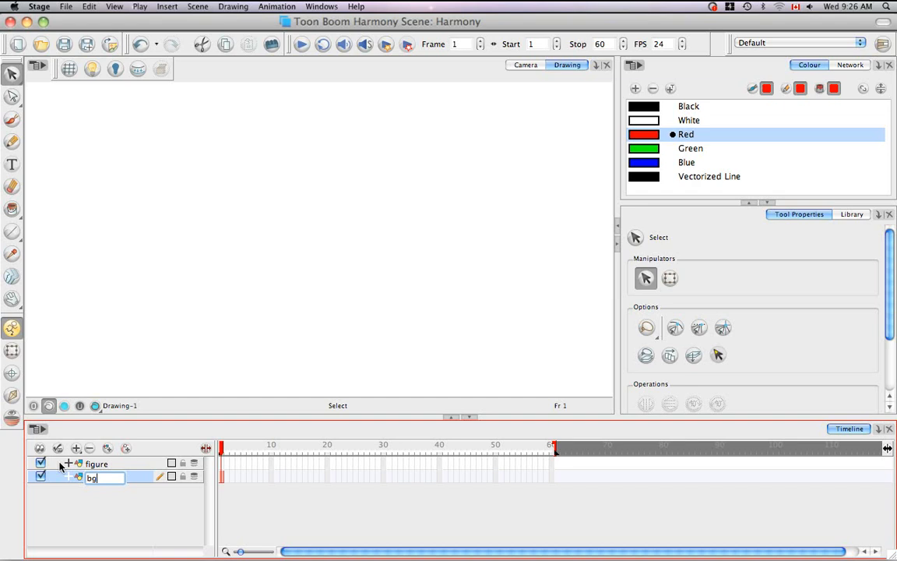
key("Return")
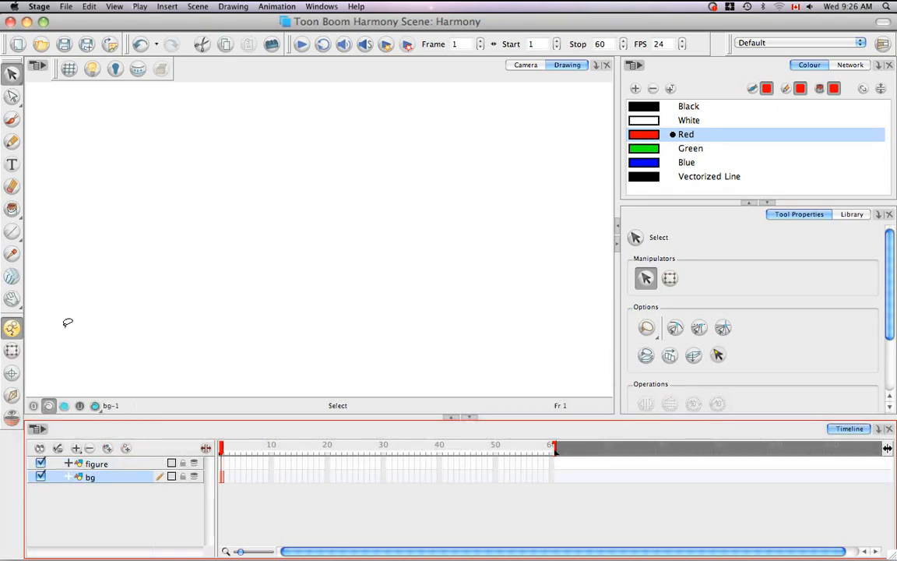
- Brush a black rectangular frame on the bg layer and level the rotated view
left_click(9, 117)
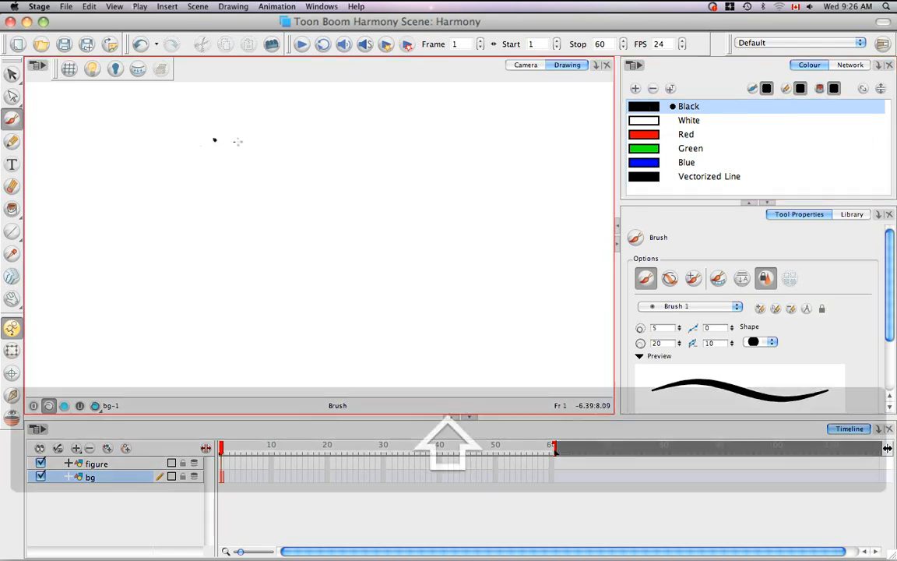
left_click_drag(214, 140, 455, 187)
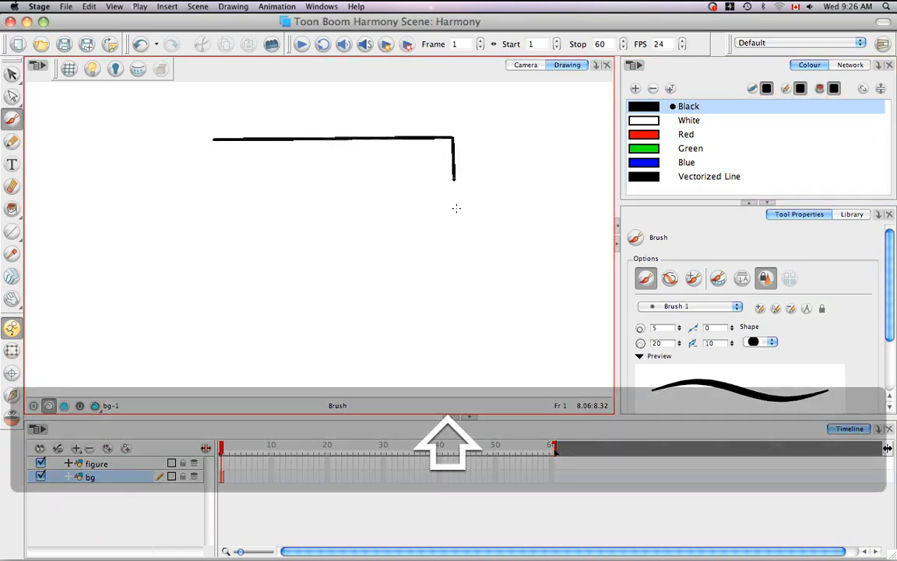
left_click_drag(454, 183, 380, 335)
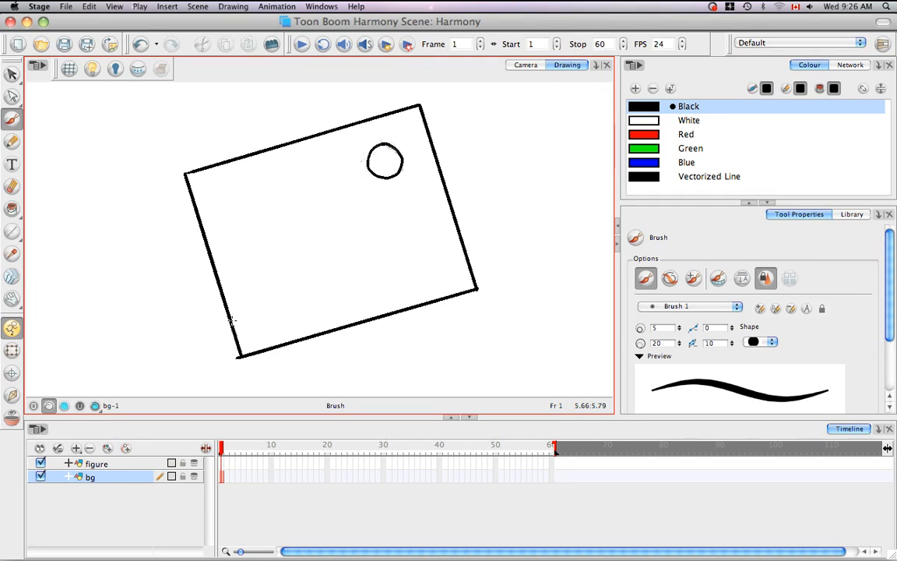
left_click_drag(234, 327, 459, 249)
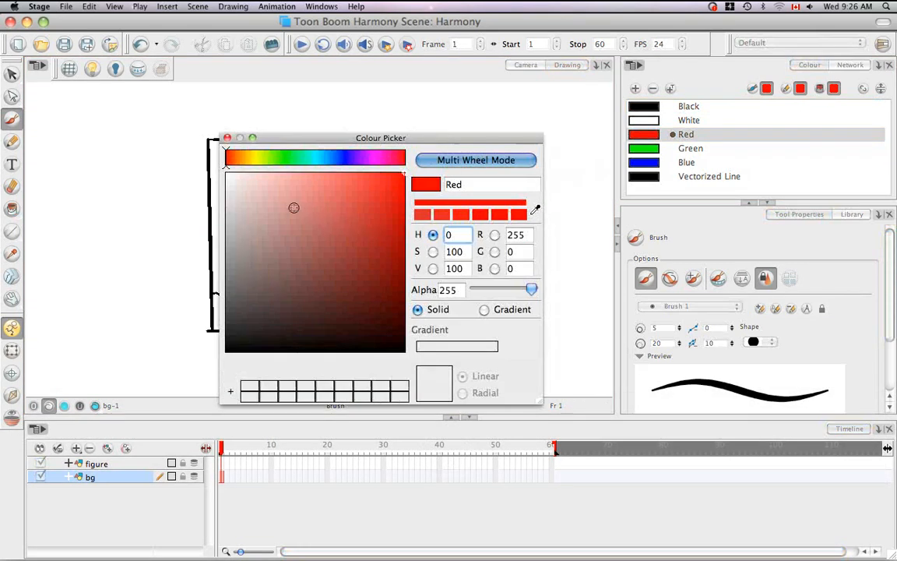
- Recolour the Red swatch yellow, edit the Green and Blue swatches, then pick Green
left_click(256, 158)
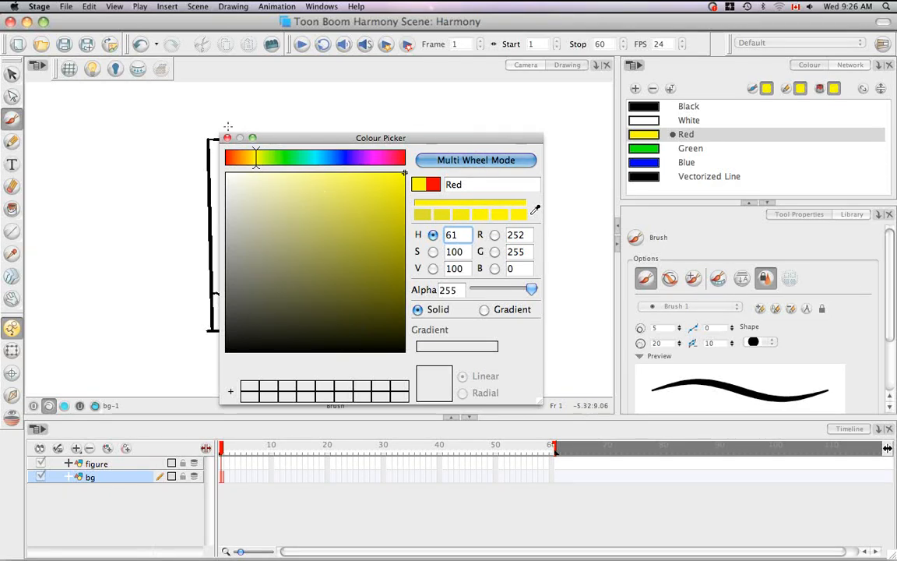
left_click(227, 138)
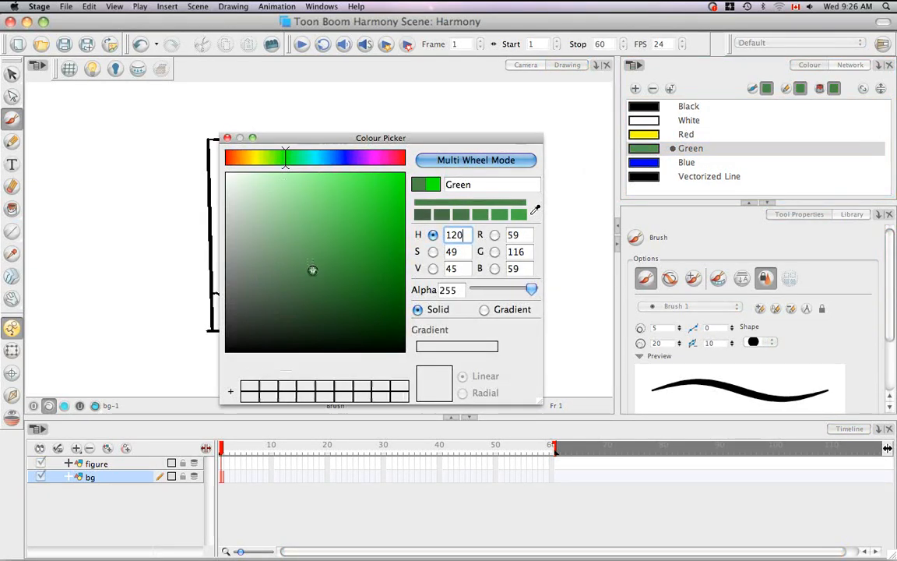
left_click(319, 226)
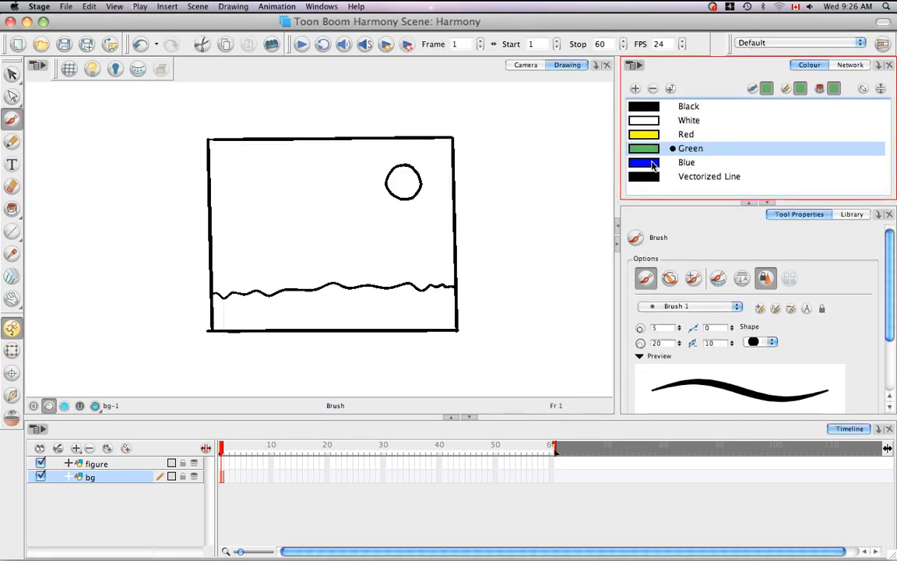
double_click(644, 162)
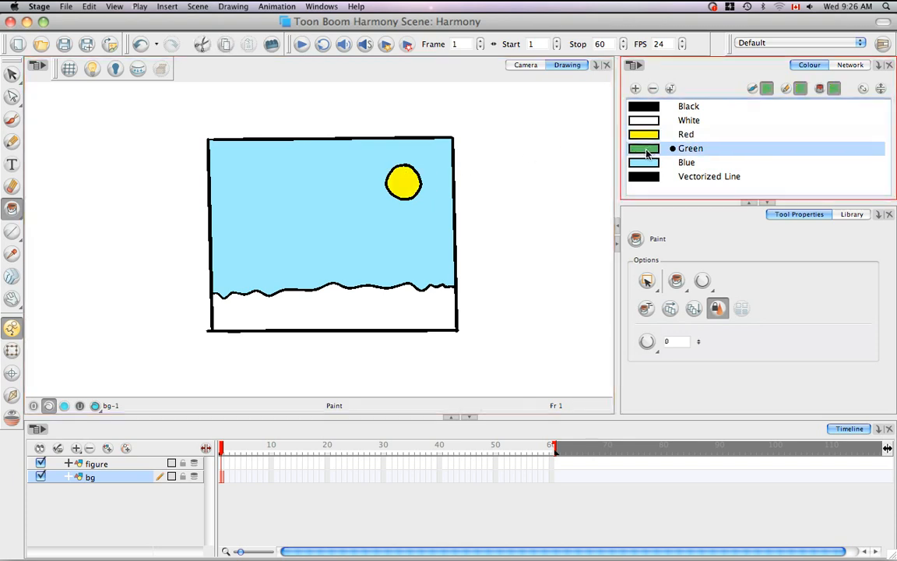
left_click(331, 308)
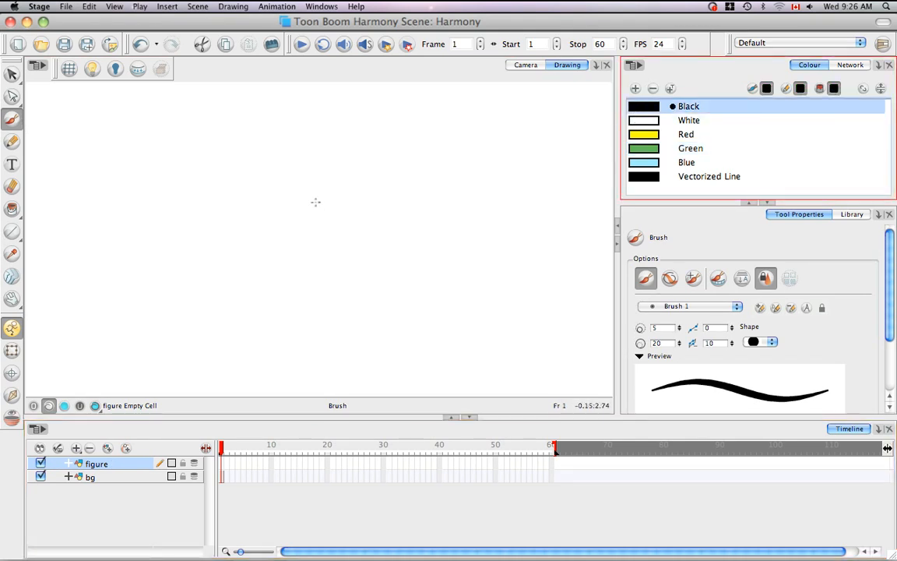
- Brush a black stick figure with head, body, two legs and arms
left_click_drag(312, 202, 312, 226)
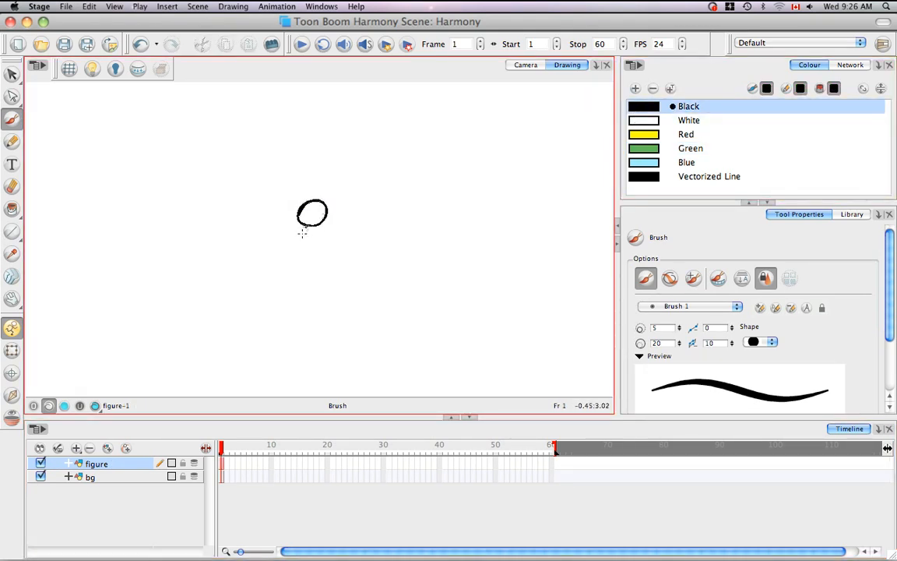
left_click_drag(296, 226, 335, 269)
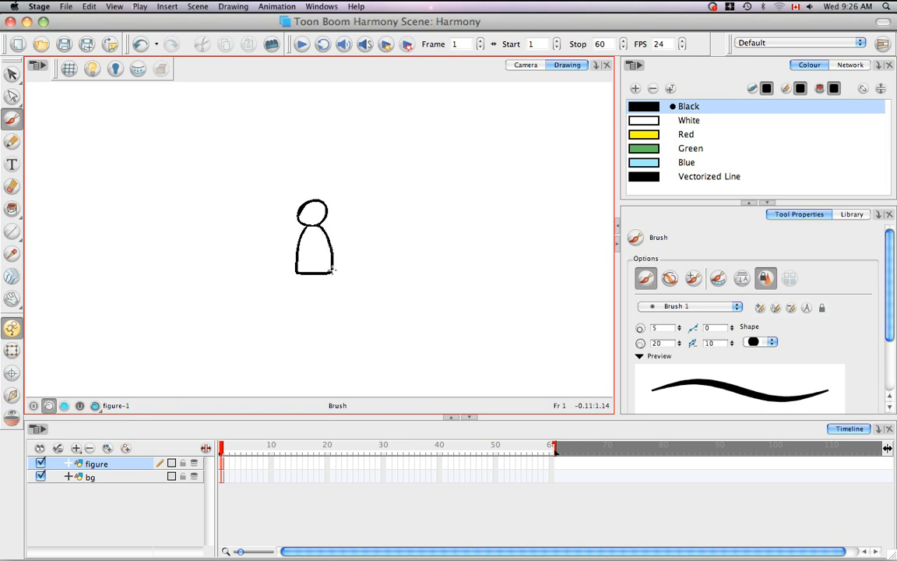
left_click_drag(310, 273, 295, 299)
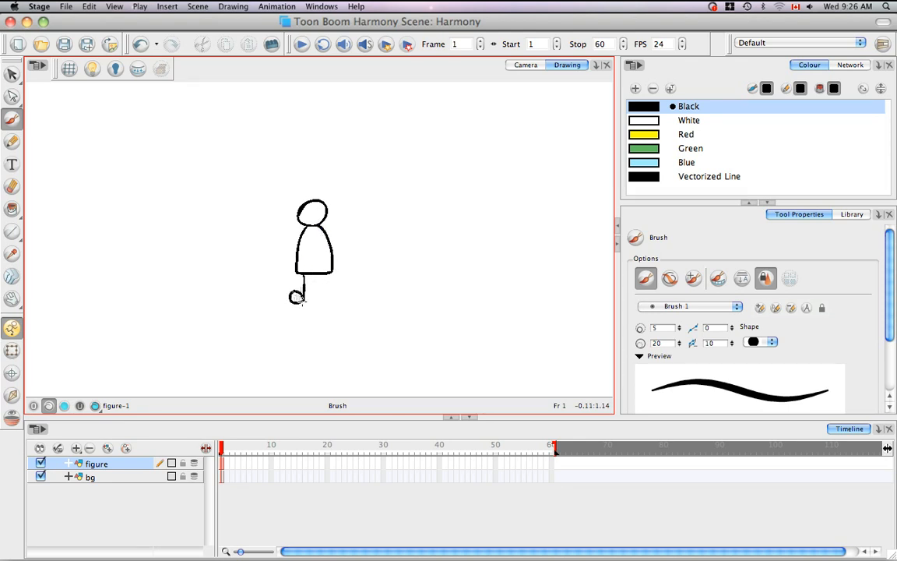
left_click_drag(296, 296, 327, 300)
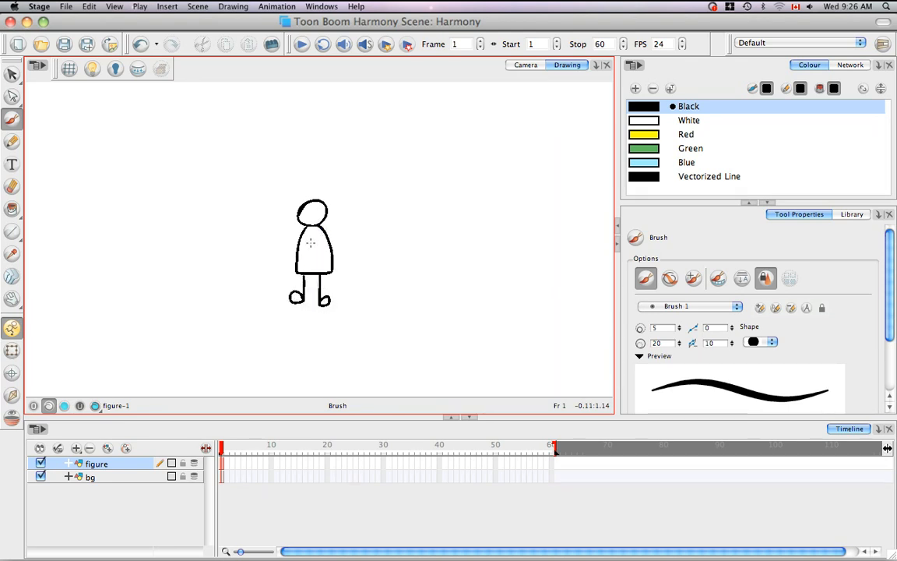
left_click_drag(300, 245, 274, 256)
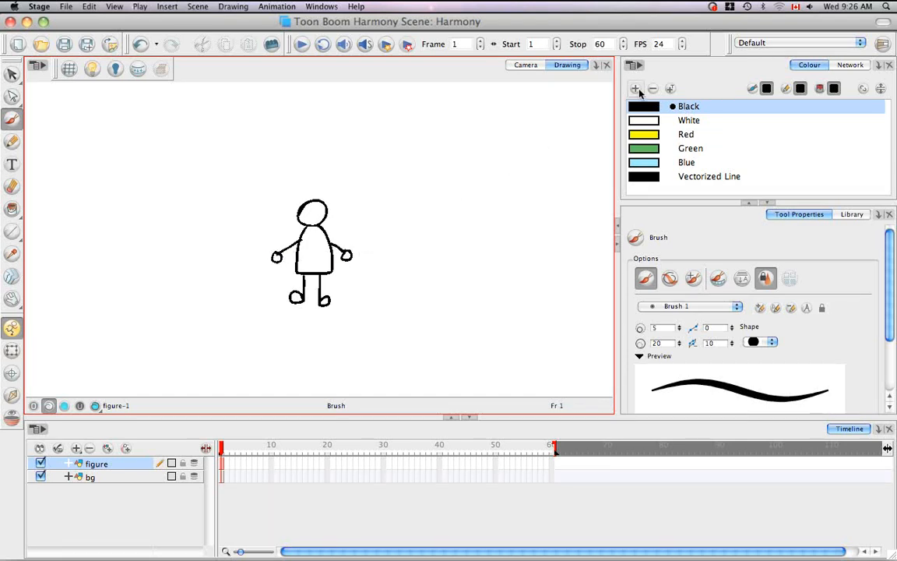
- Add a new swatch, make it salmon red, and fill the figure with it
left_click(635, 88)
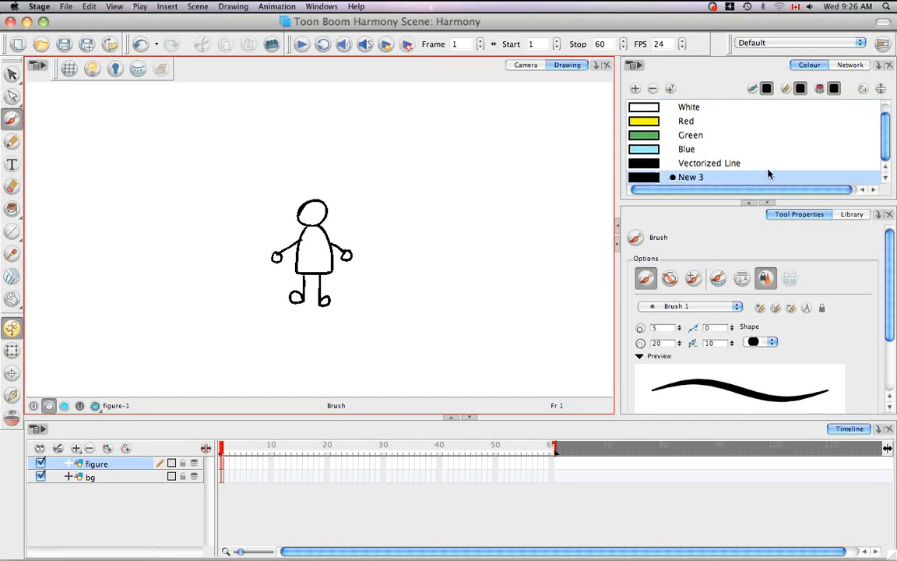
double_click(691, 177)
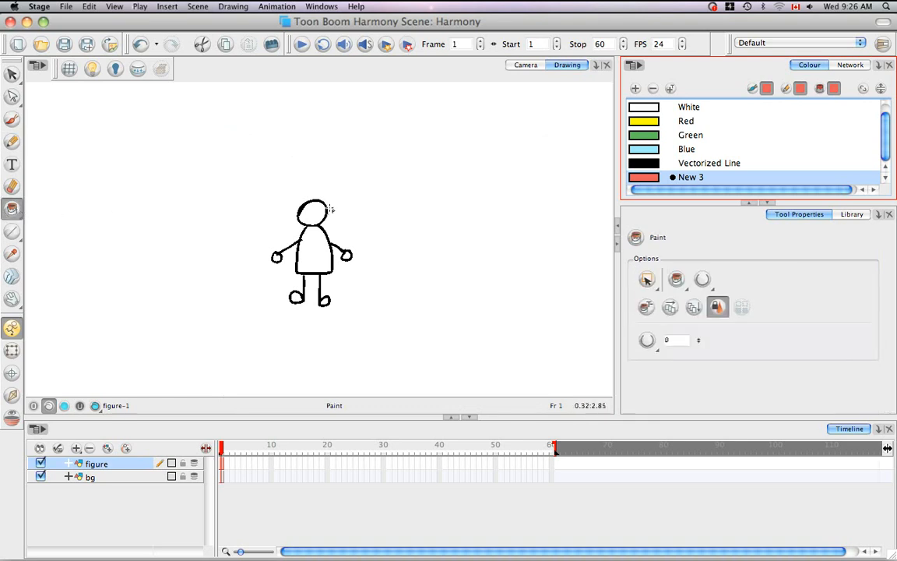
left_click(311, 249)
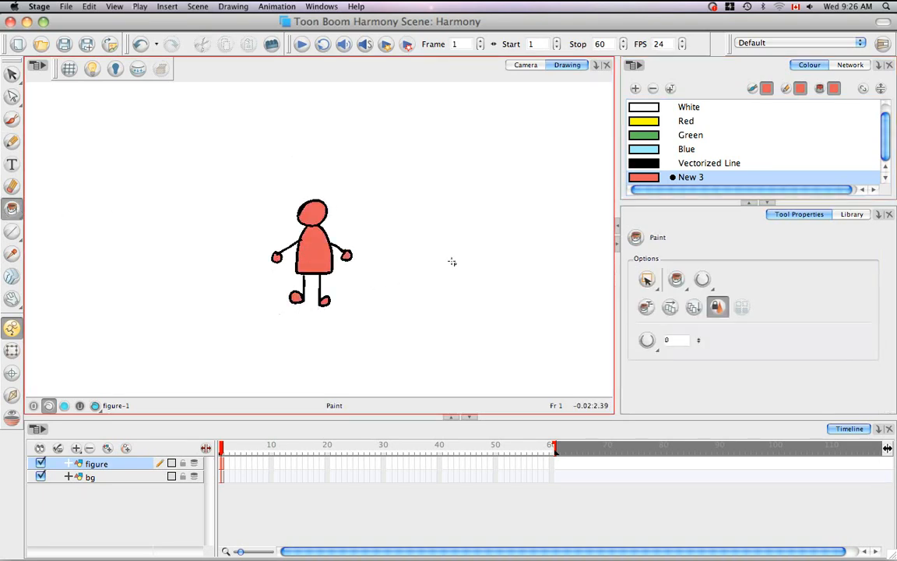
left_click(12, 74)
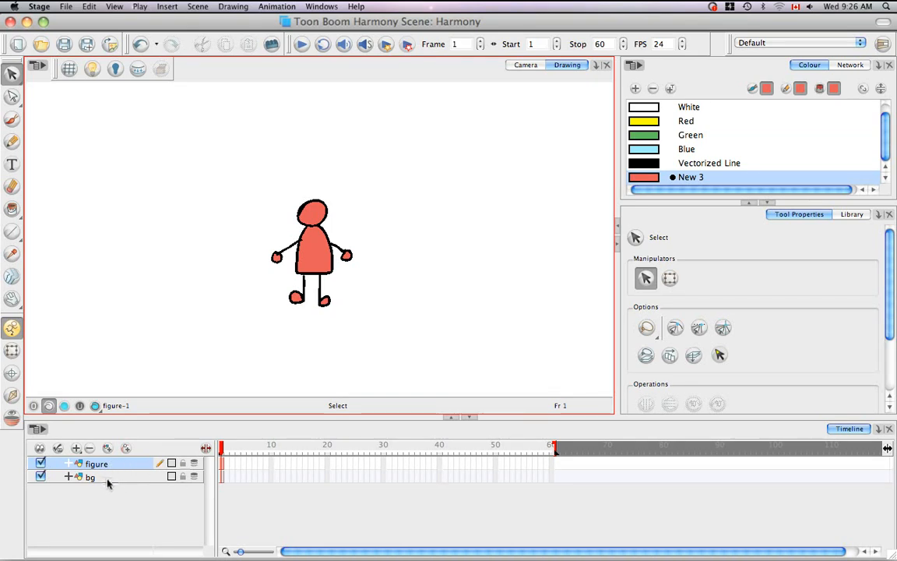
- Preview the figure over the background, reselect the Brush, and return to drawing-only view
left_click(92, 480)
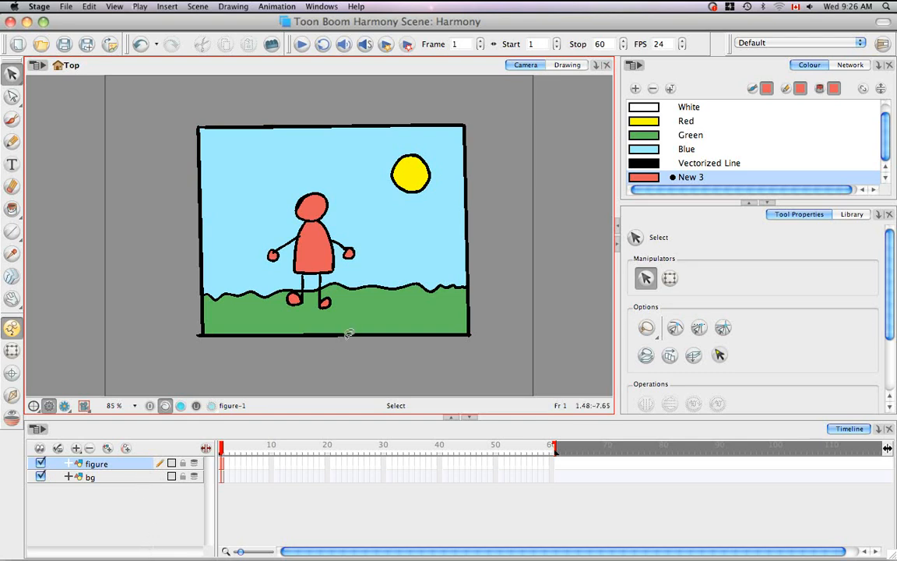
mouse_move(431, 328)
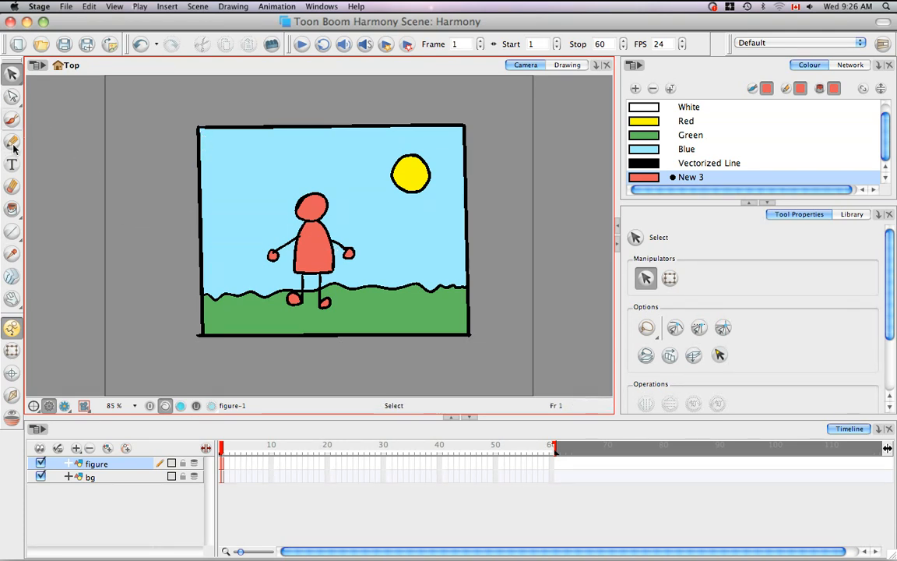
left_click(12, 126)
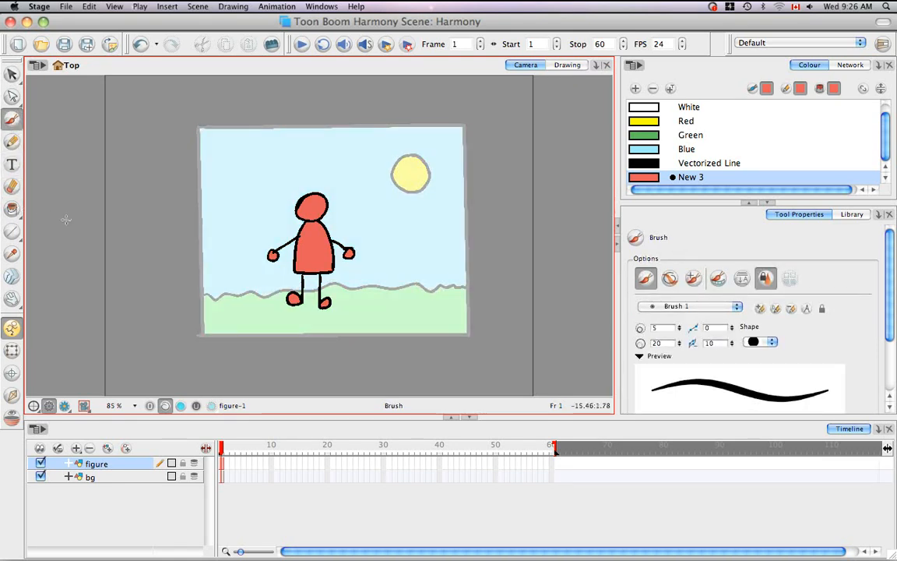
mouse_move(291, 371)
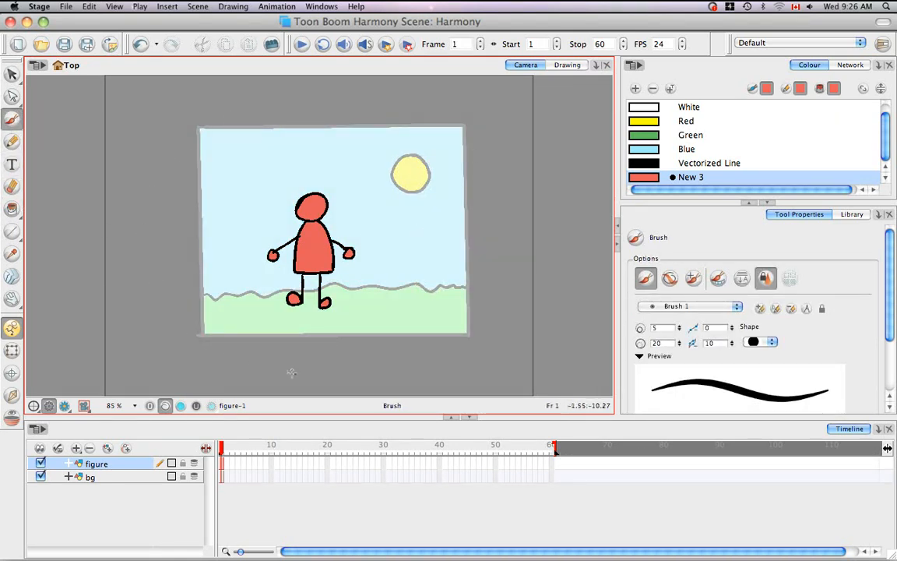
mouse_move(416, 119)
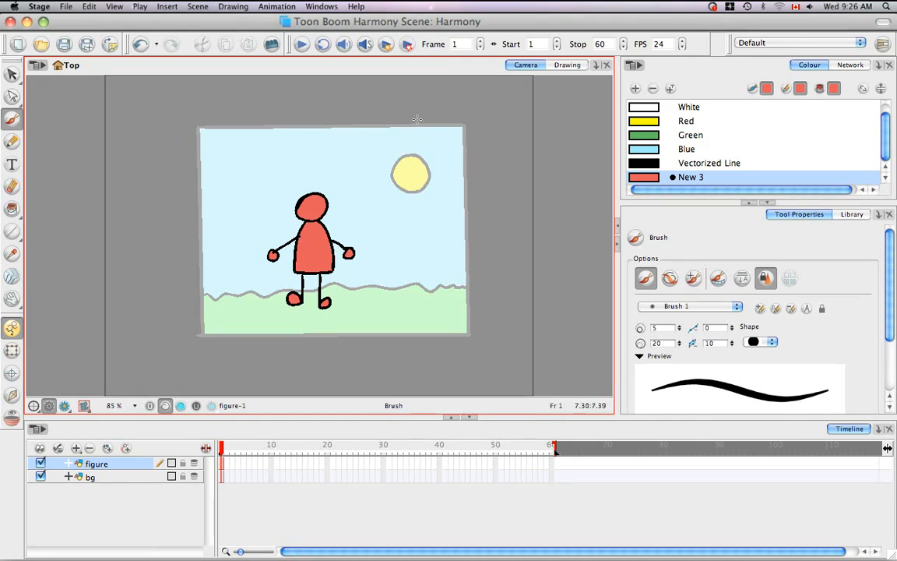
mouse_move(270, 315)
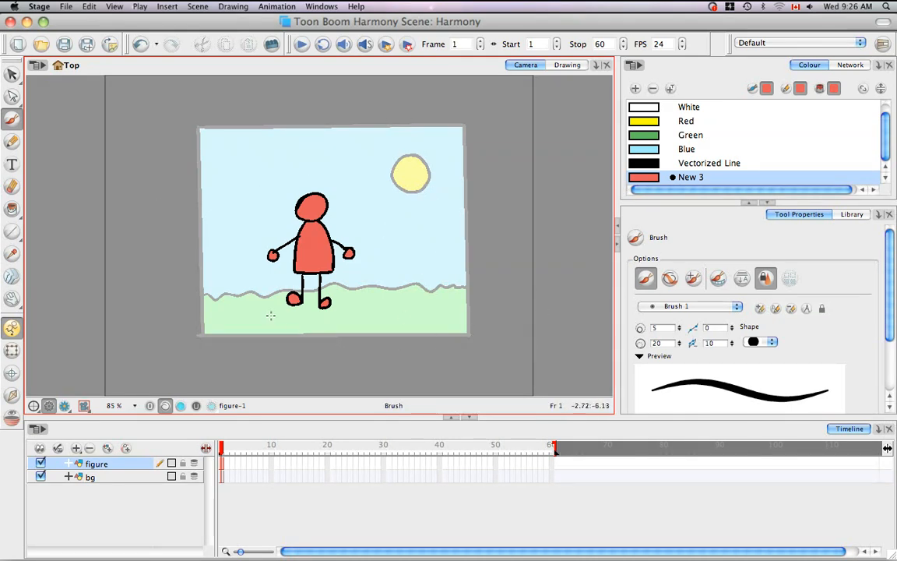
mouse_move(380, 246)
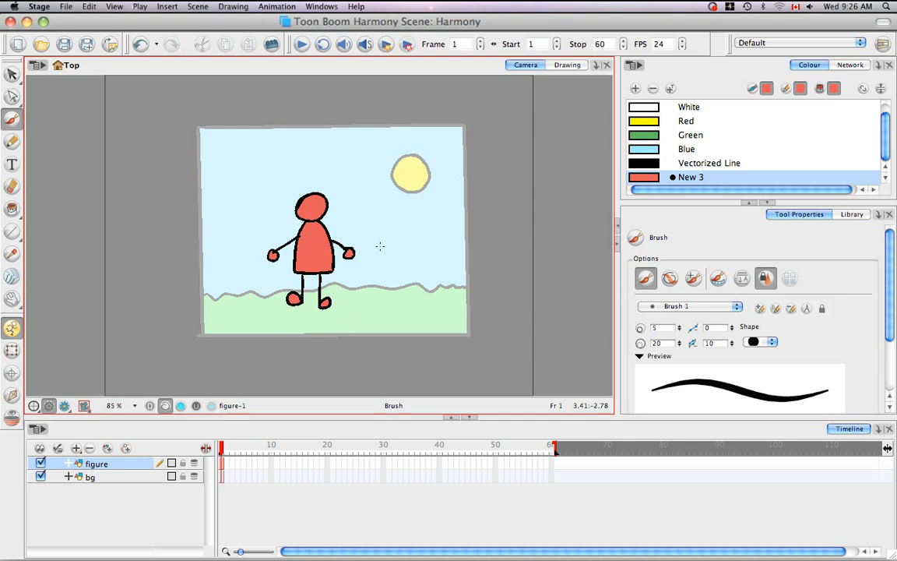
mouse_move(346, 265)
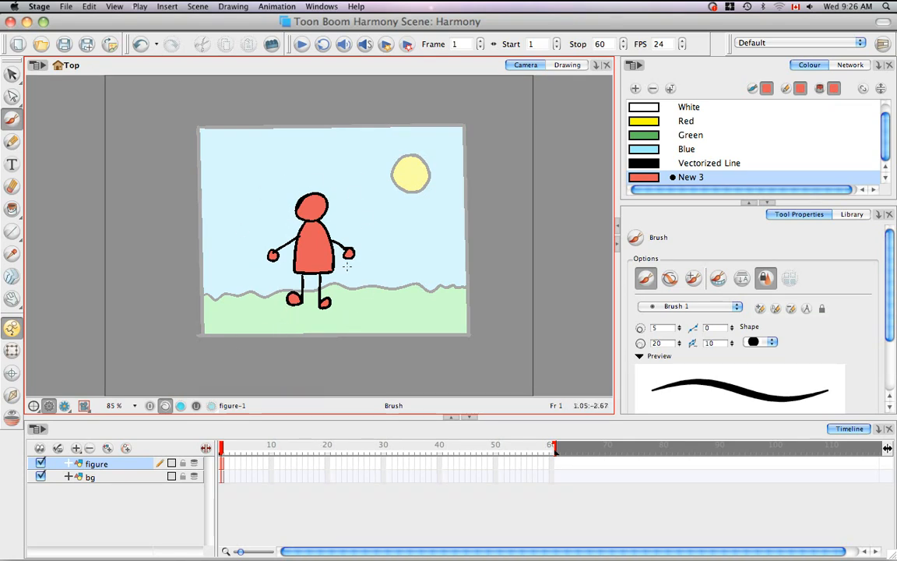
mouse_move(306, 337)
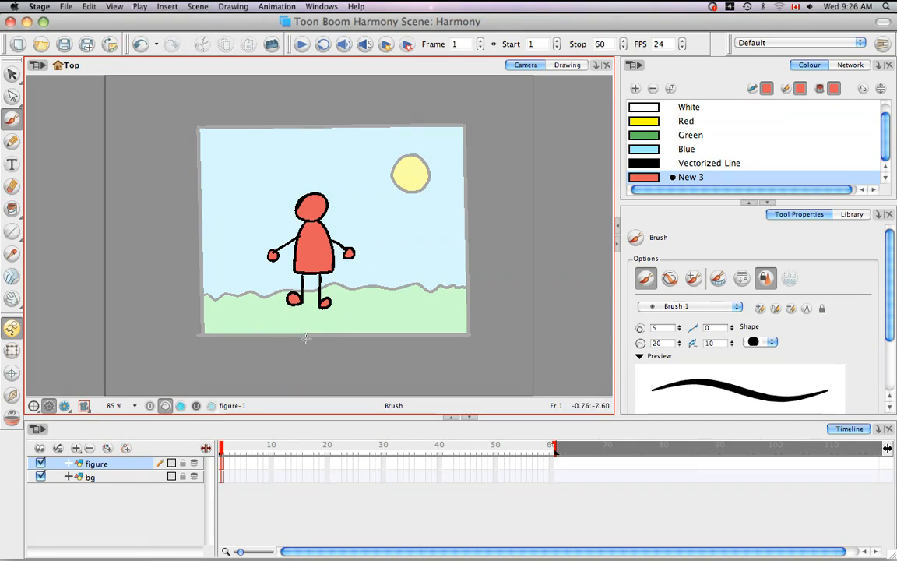
left_click(567, 64)
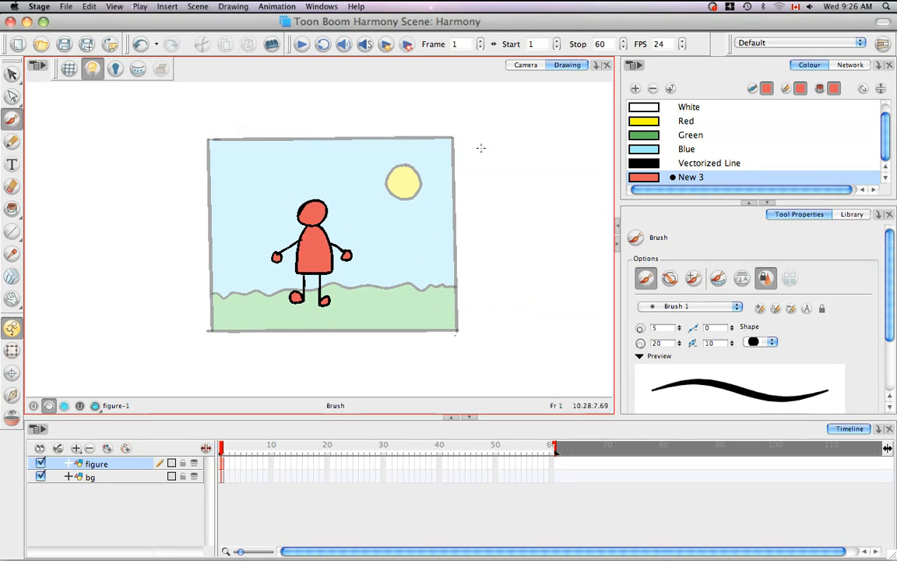
mouse_move(323, 236)
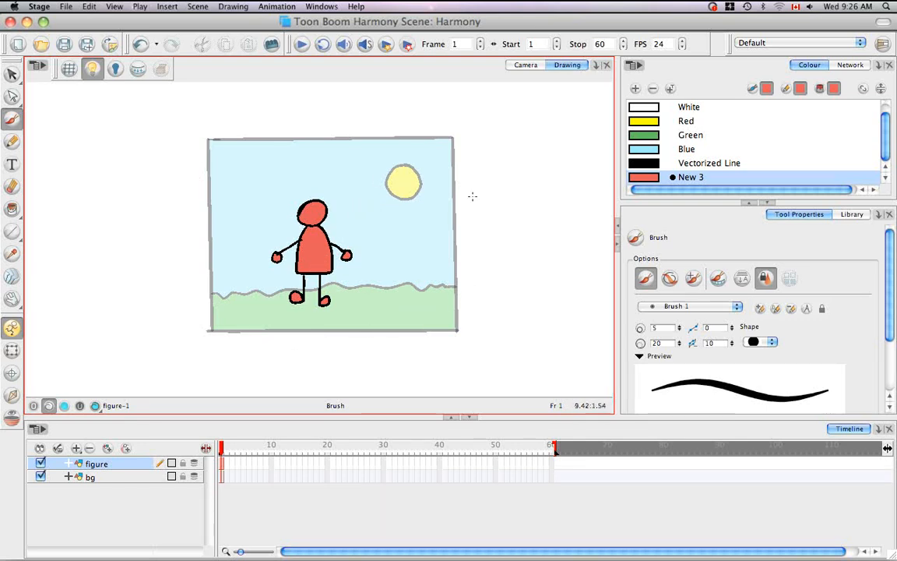
mouse_move(325, 323)
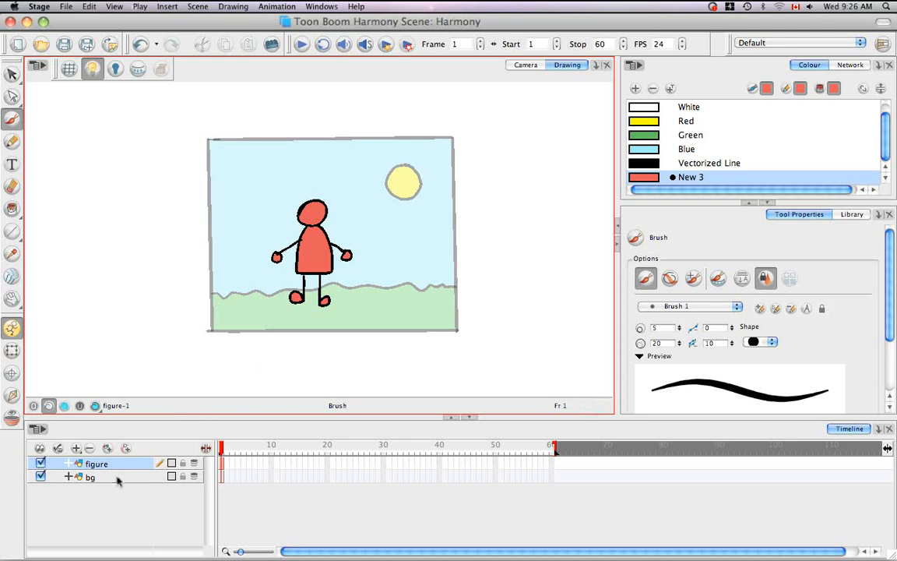
- Make the bg layer's landscape drawing the active one for editing
left_click(103, 479)
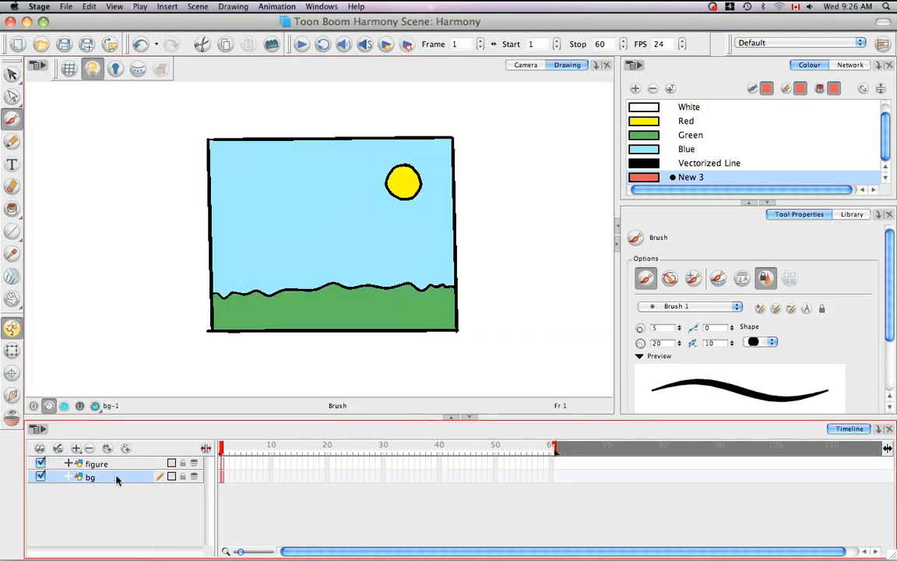
mouse_move(295, 447)
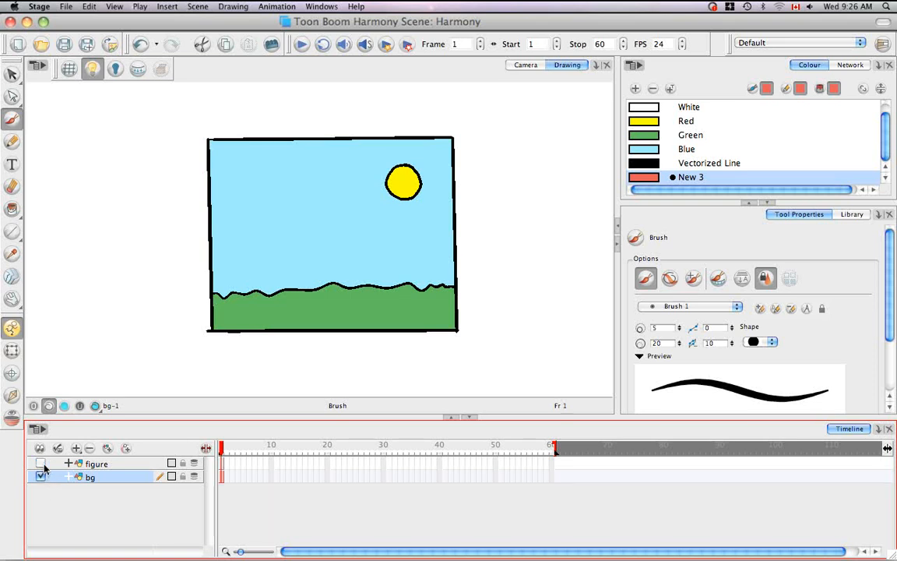
- Hide the bg layer, and make the figure layer active and visible
left_click(39, 478)
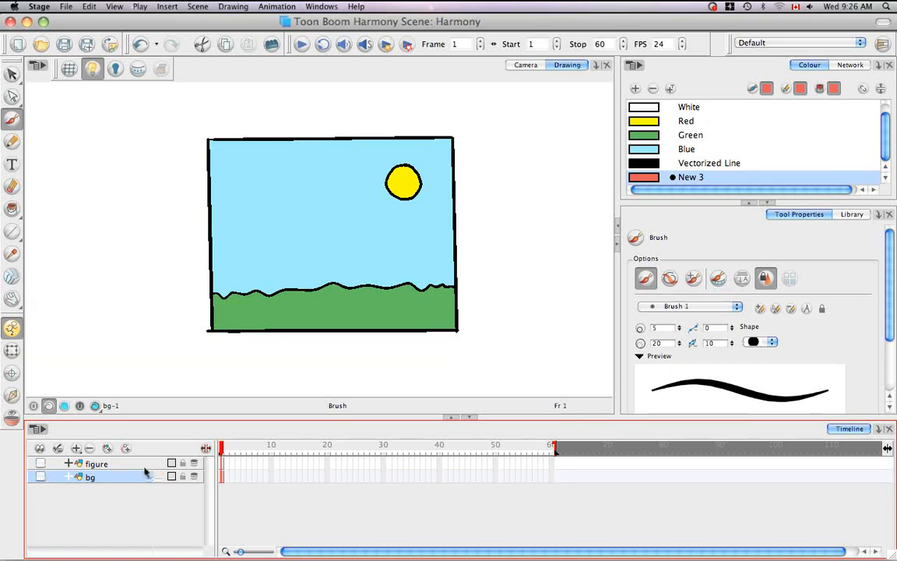
left_click(97, 463)
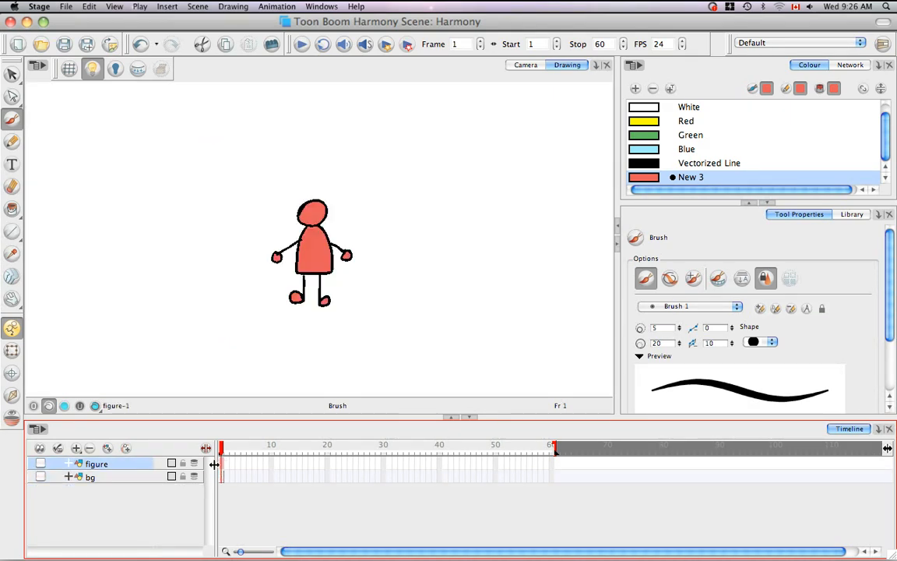
mouse_move(226, 478)
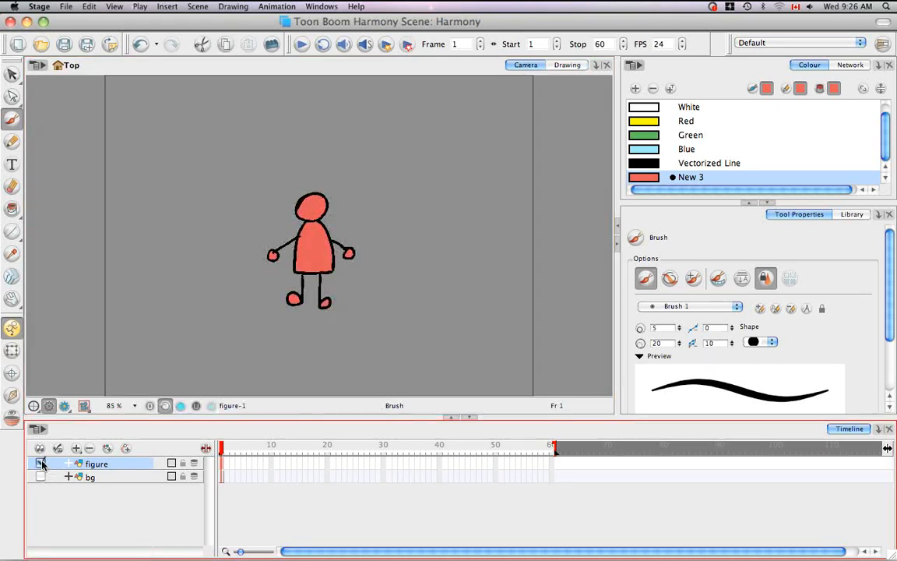
left_click(40, 462)
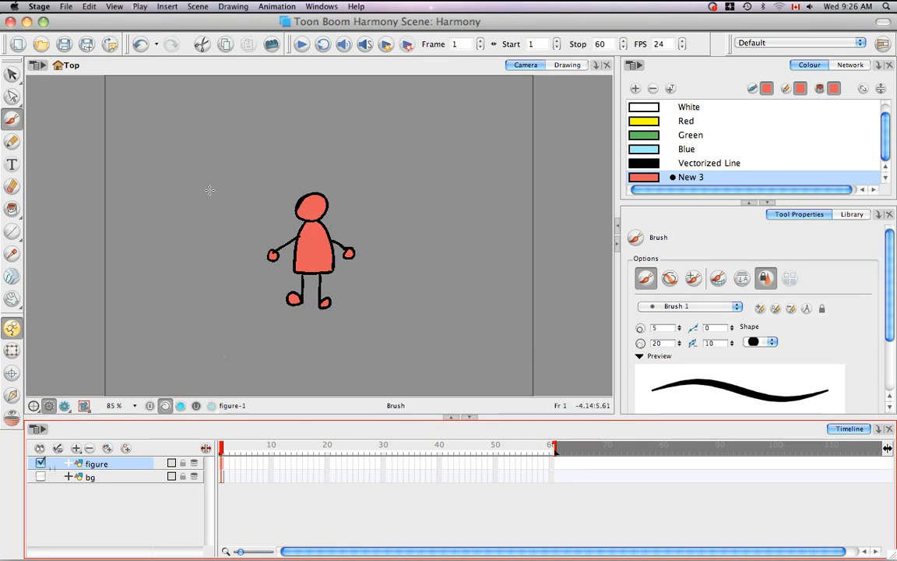
mouse_move(382, 322)
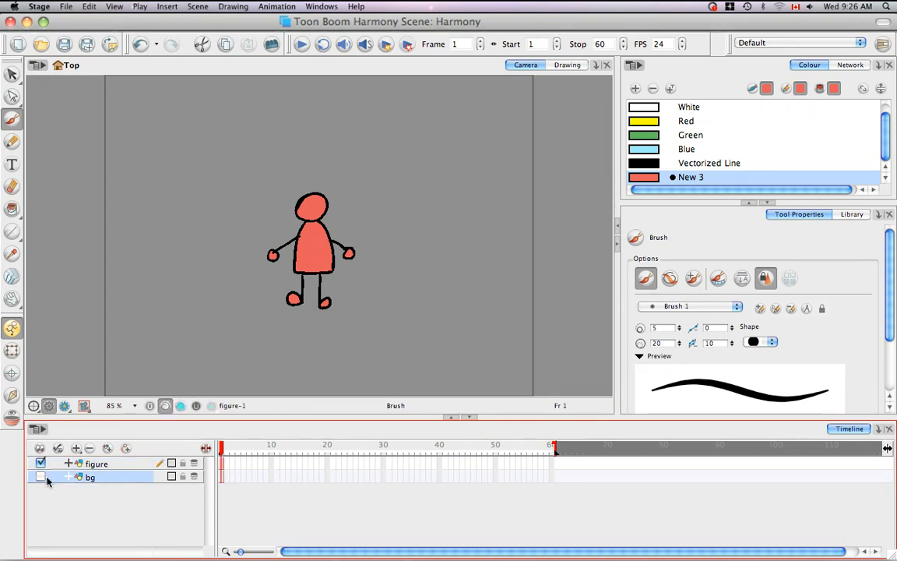
left_click(41, 478)
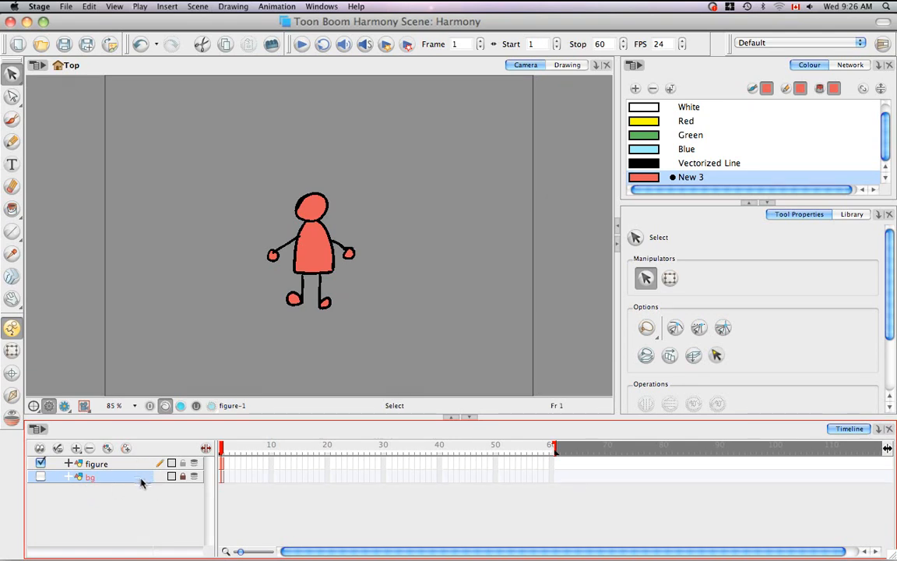
- Switch the stage view to the Drawing view, showing only the salmon stick figure
left_click(89, 477)
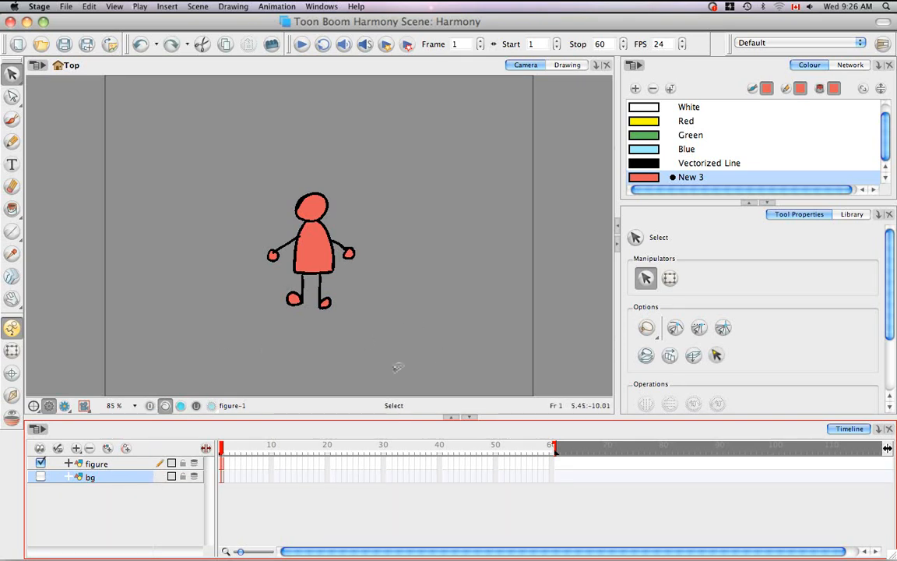
mouse_move(177, 350)
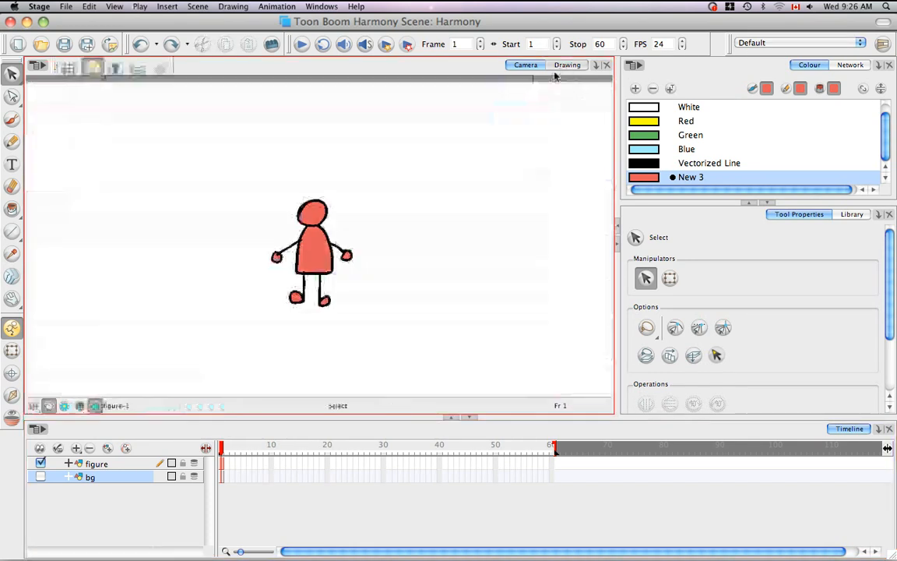
left_click(569, 65)
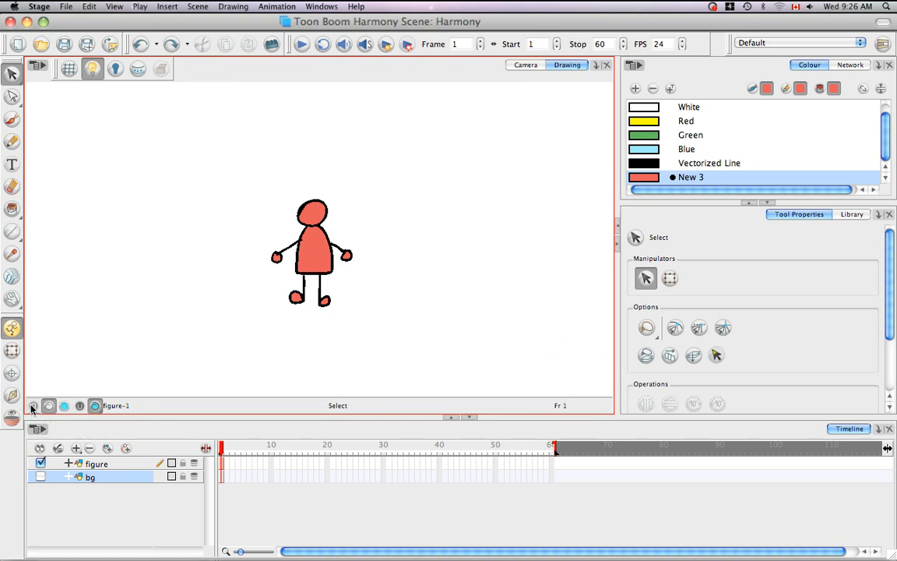
mouse_move(34, 406)
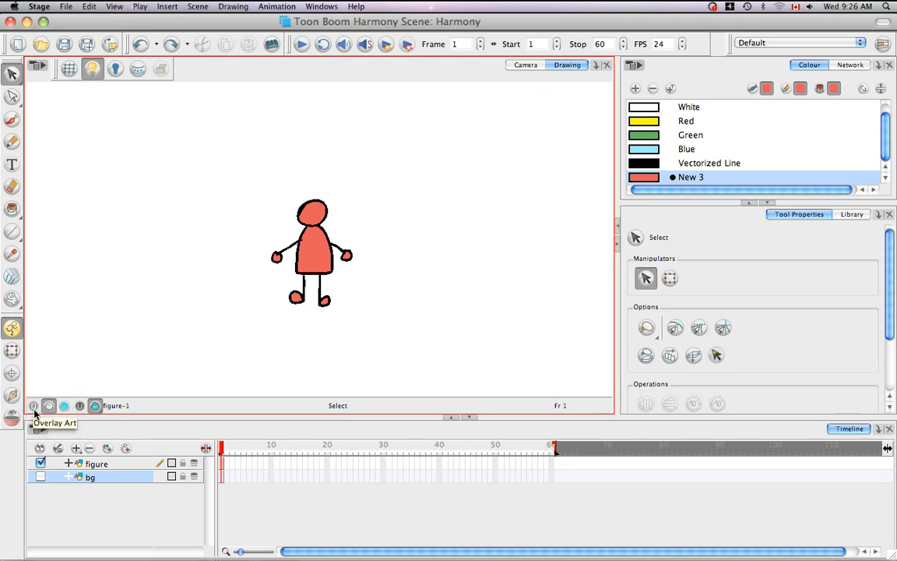
mouse_move(80, 405)
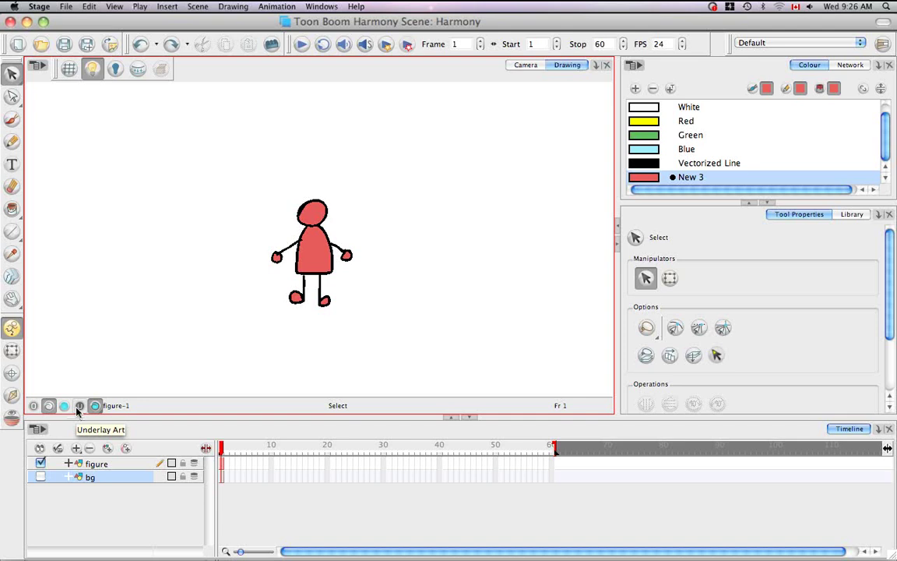
mouse_move(51, 405)
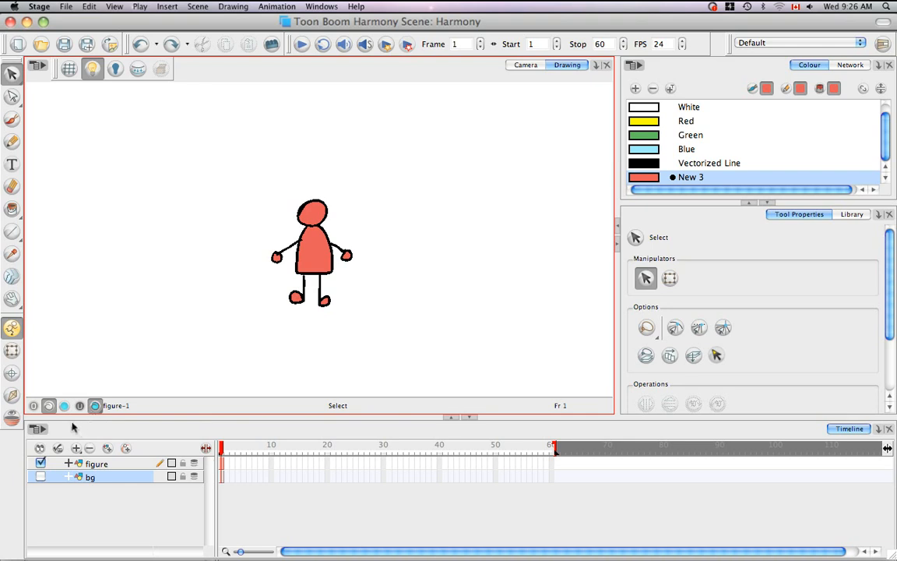
mouse_move(64, 406)
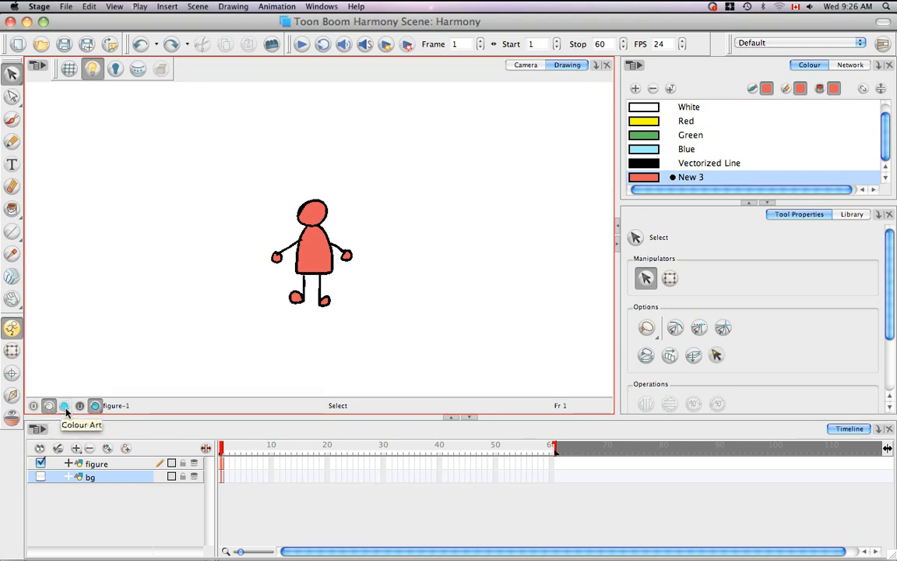
mouse_move(96, 409)
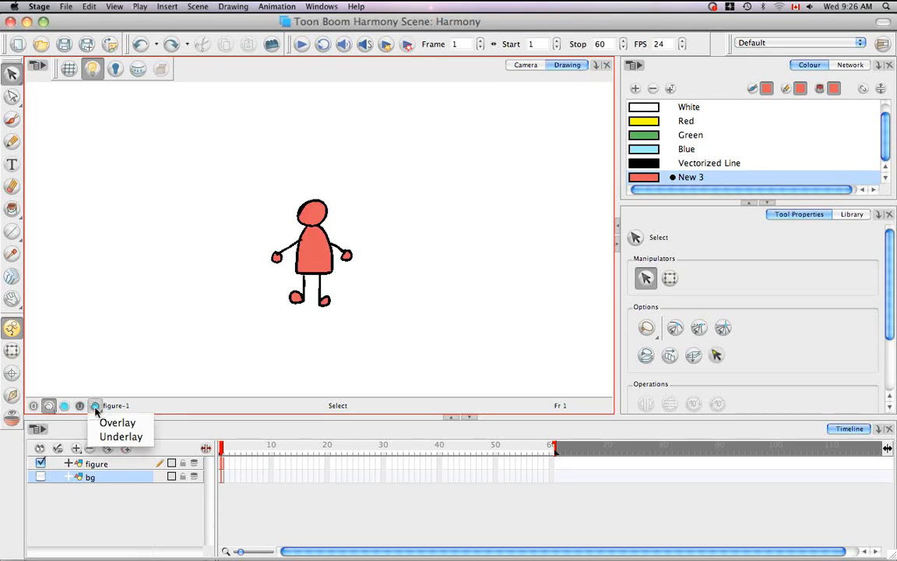
left_click(94, 405)
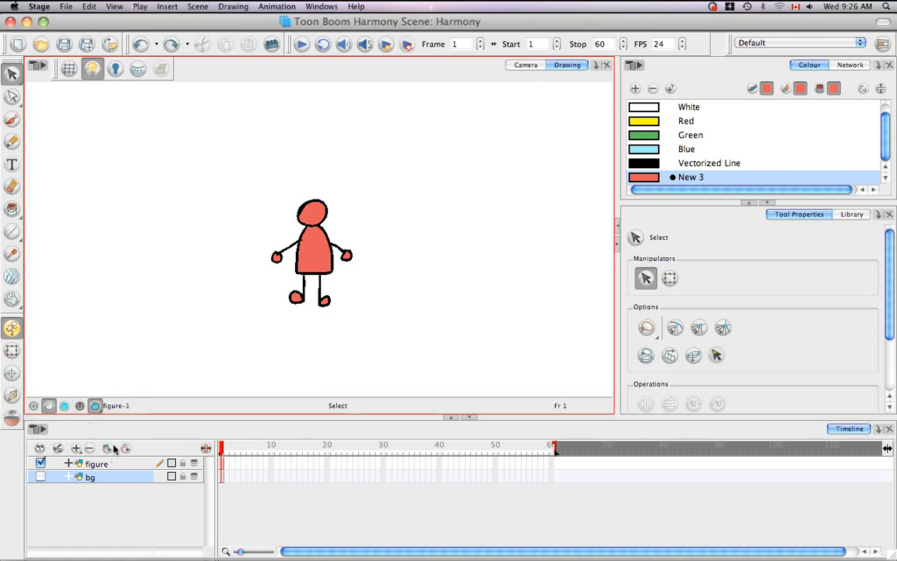
mouse_move(92, 405)
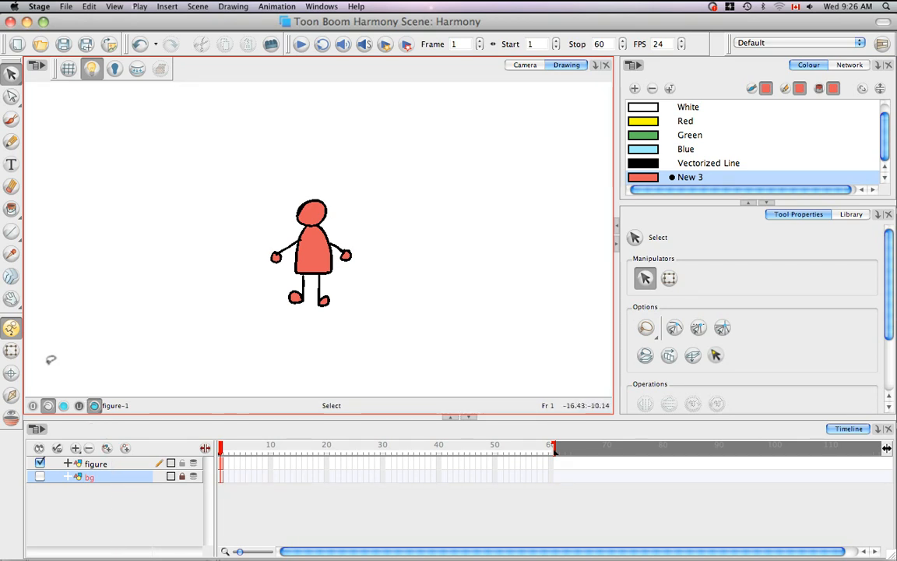
mouse_move(77, 354)
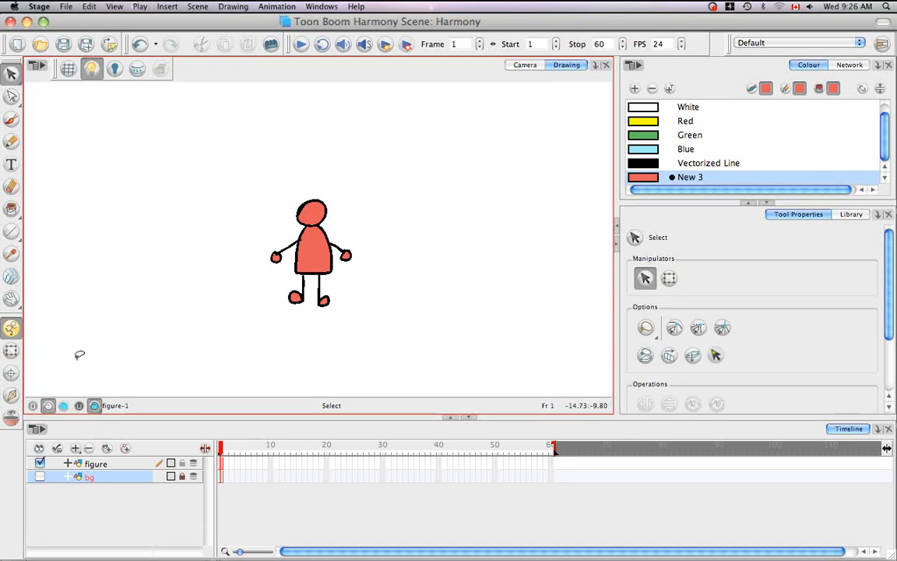
mouse_move(99, 349)
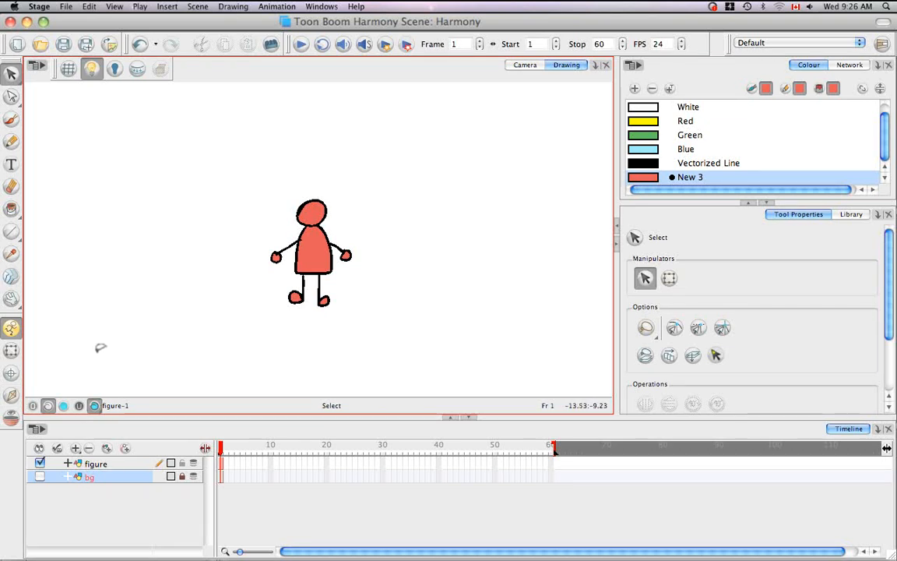
mouse_move(38, 372)
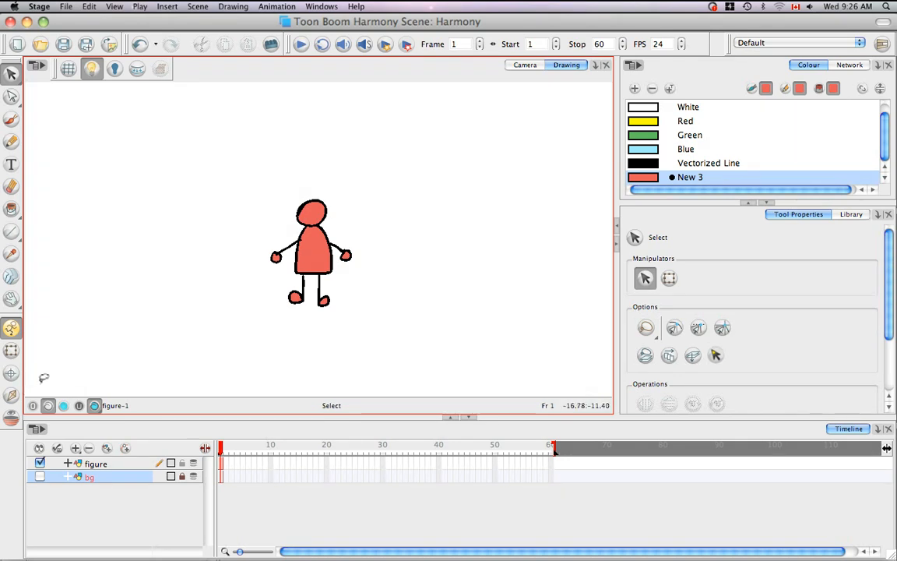
mouse_move(243, 311)
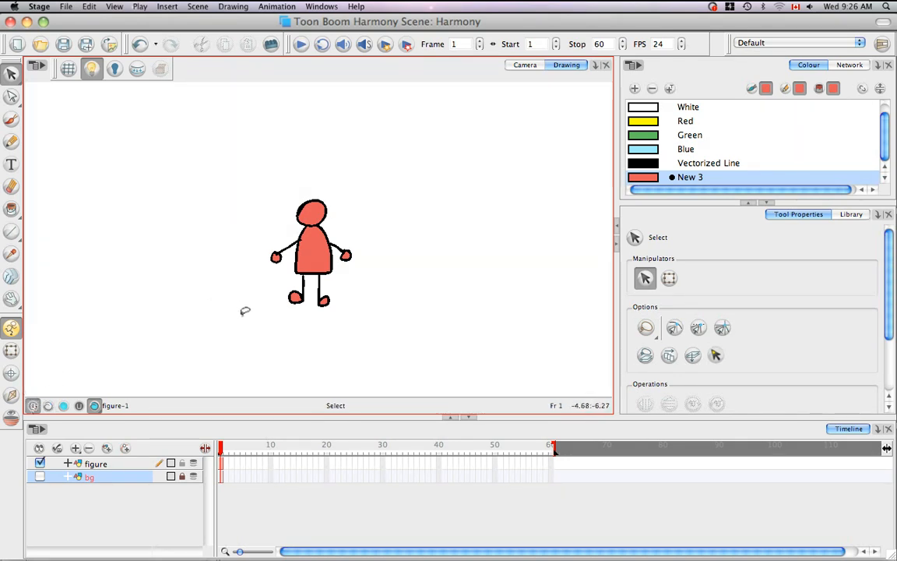
mouse_move(375, 215)
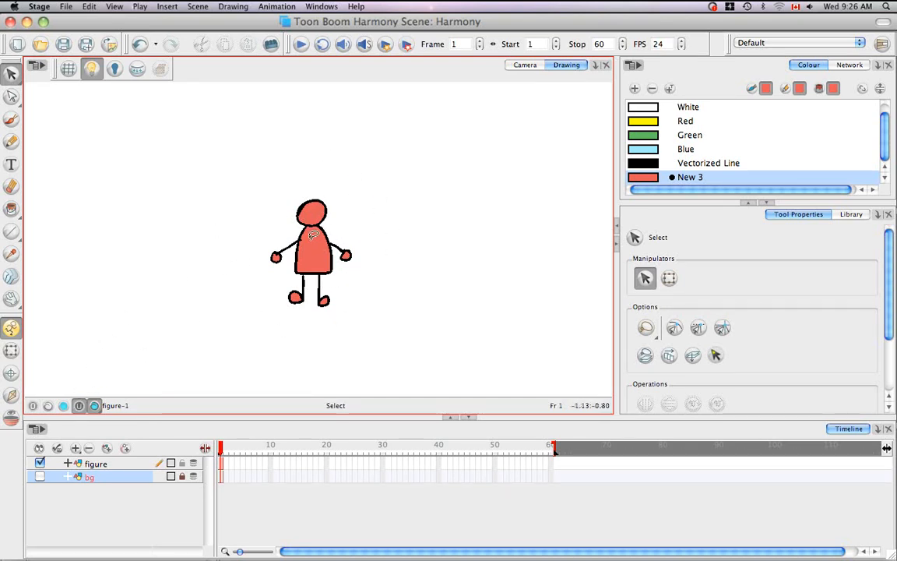
mouse_move(382, 269)
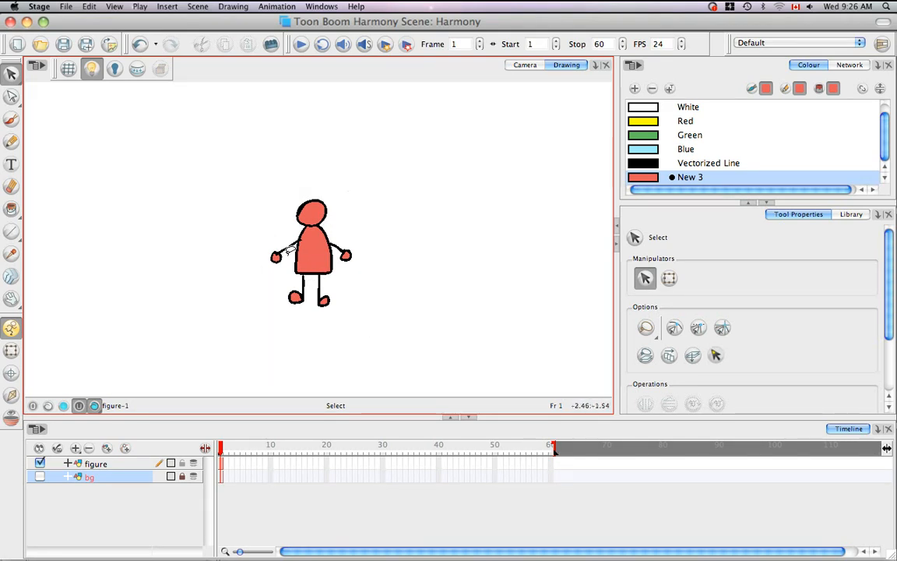
mouse_move(347, 276)
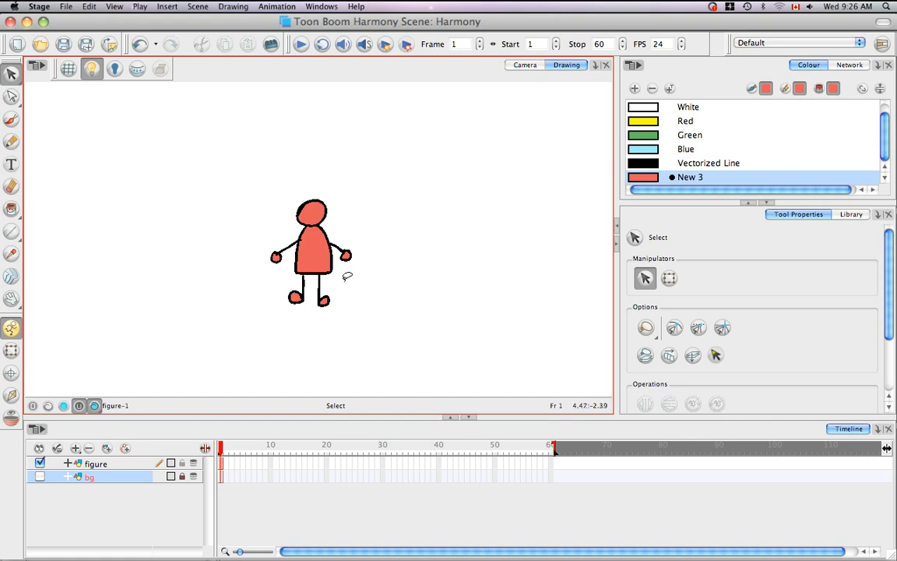
mouse_move(129, 342)
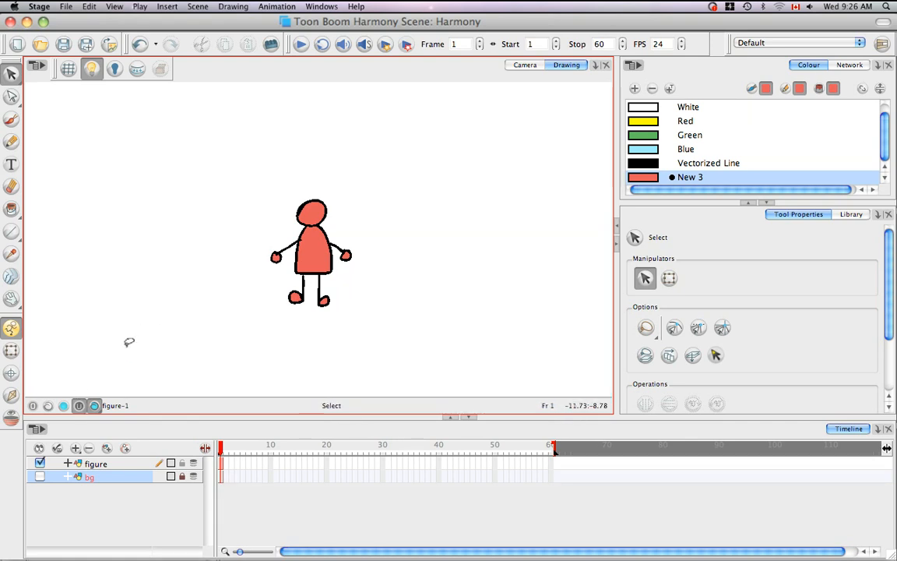
mouse_move(128, 341)
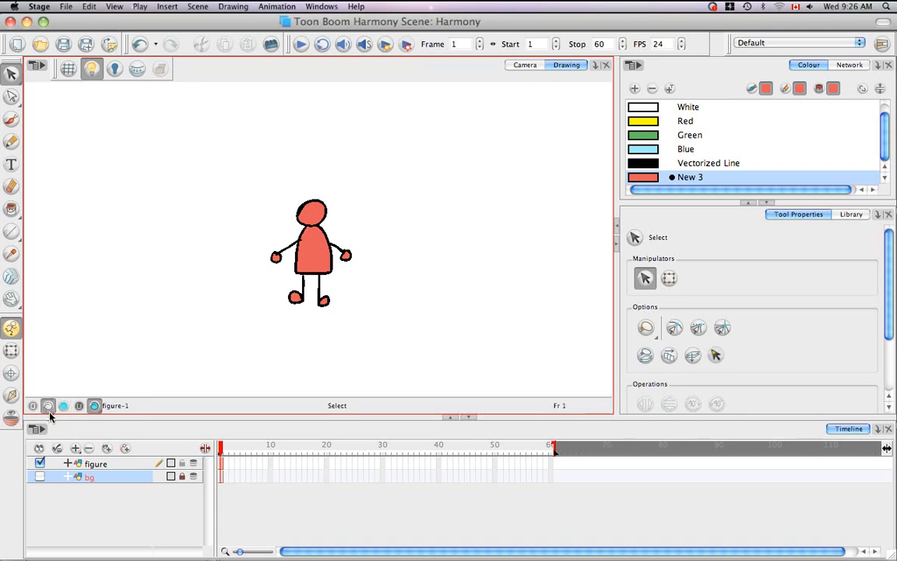
- Return to the line art layer and choose the Brush tool for the star
left_click(231, 464)
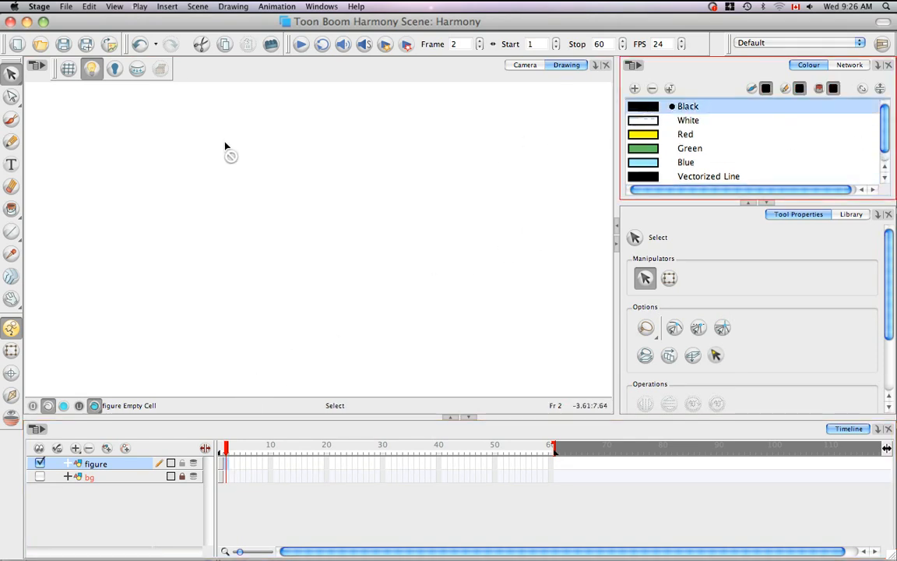
left_click(10, 118)
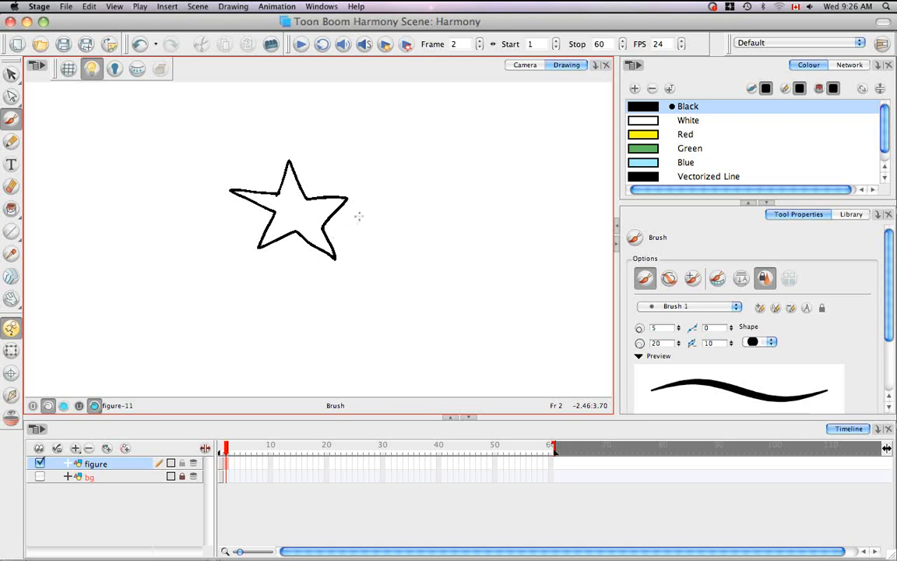
mouse_move(355, 152)
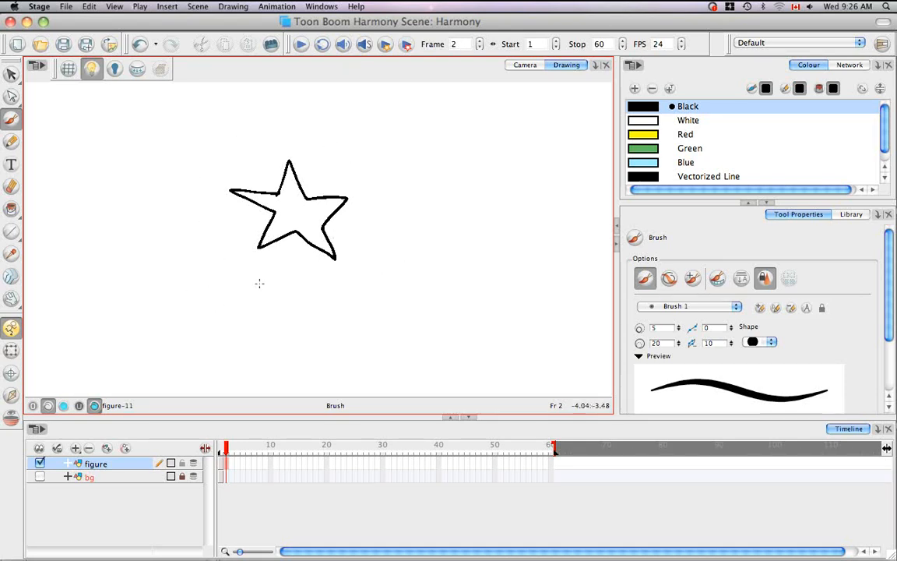
mouse_move(99, 344)
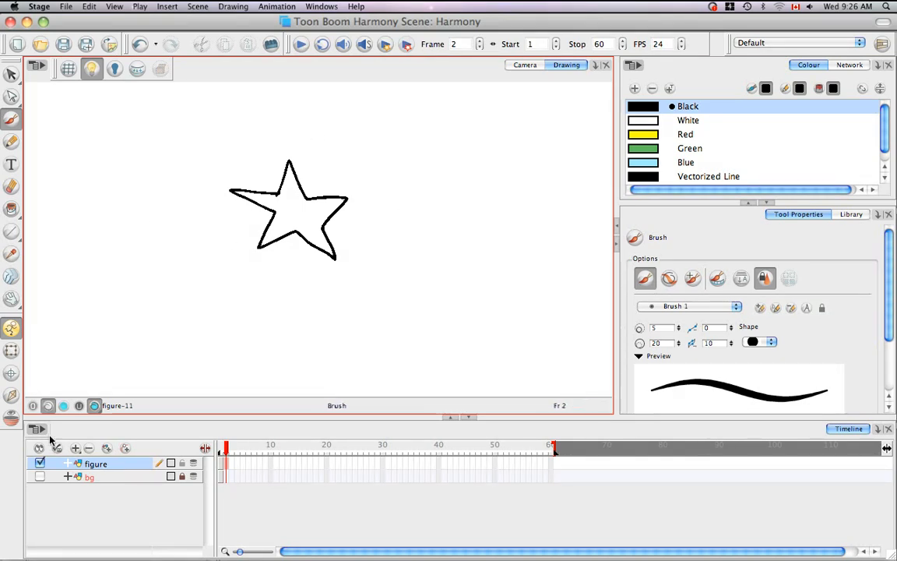
- Select the drawn star, choose the yellow swatch, and switch painting to Colour Art
left_click(9, 75)
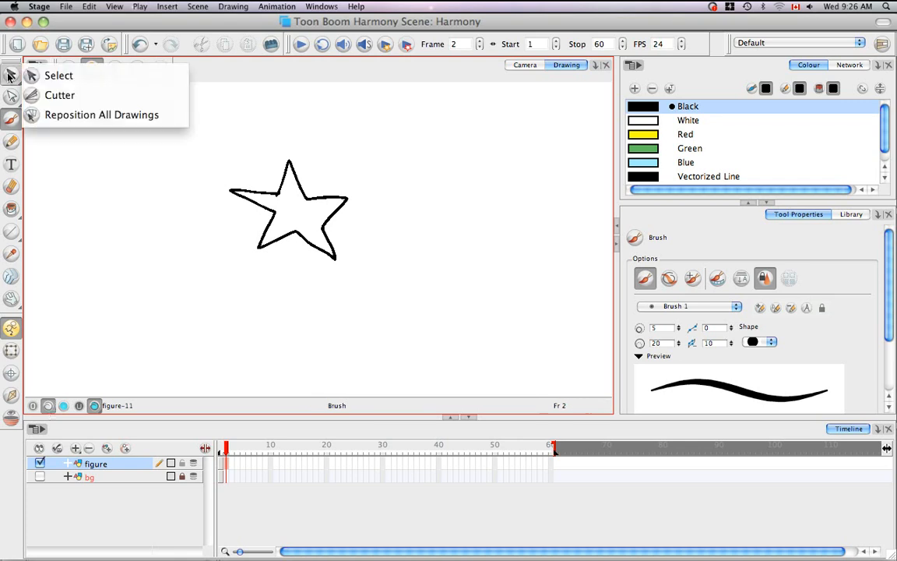
left_click(56, 76)
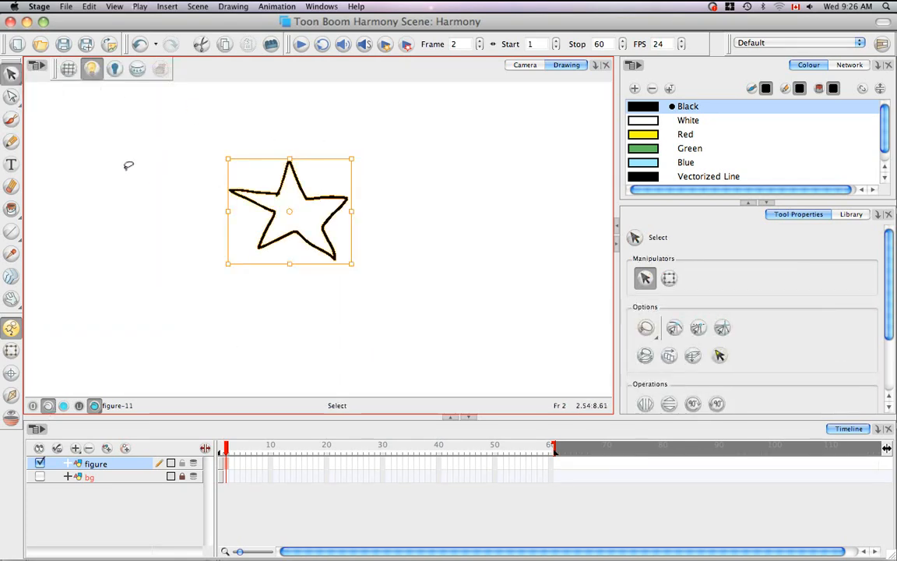
mouse_move(140, 75)
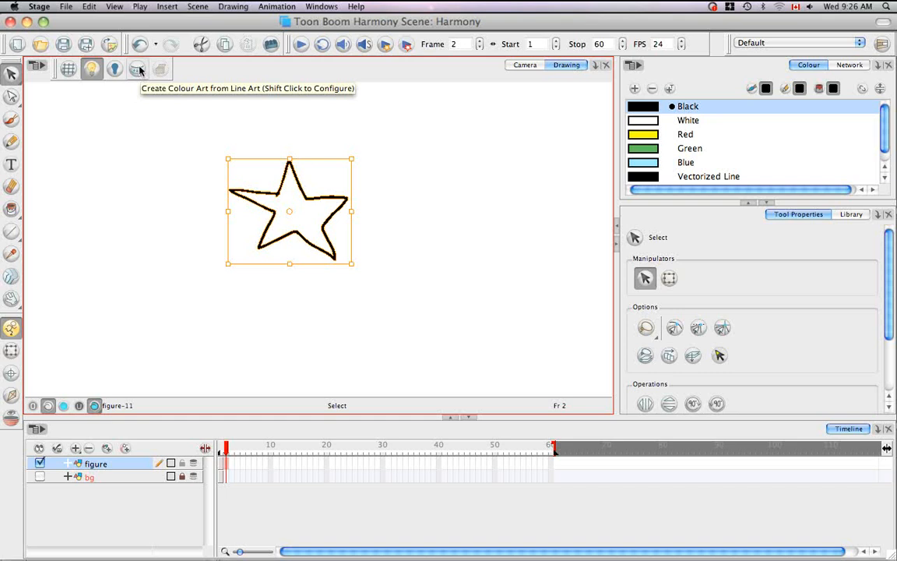
mouse_move(66, 407)
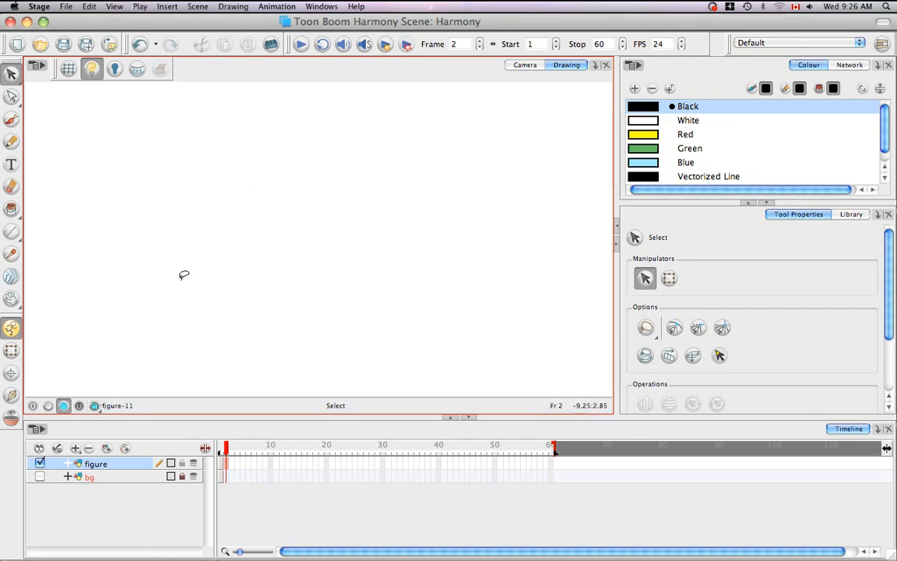
mouse_move(372, 359)
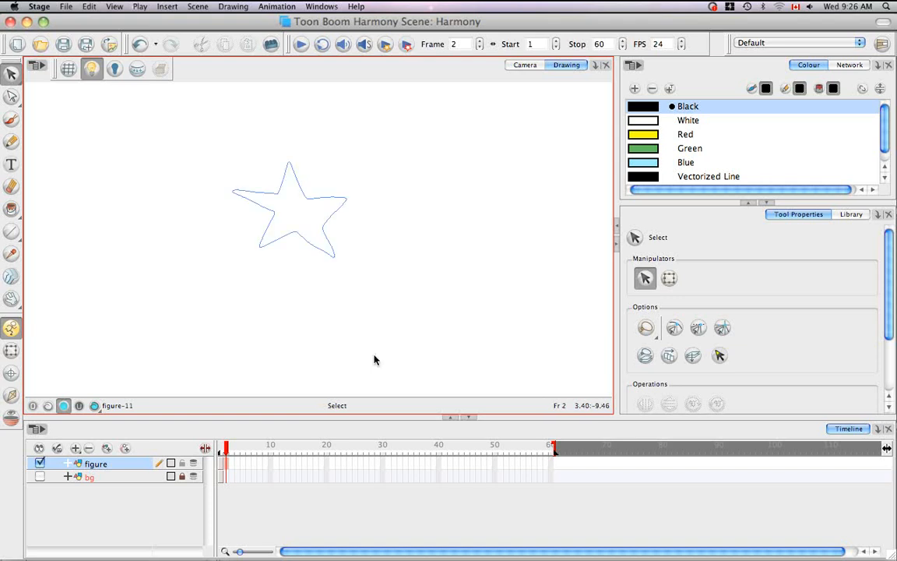
mouse_move(209, 204)
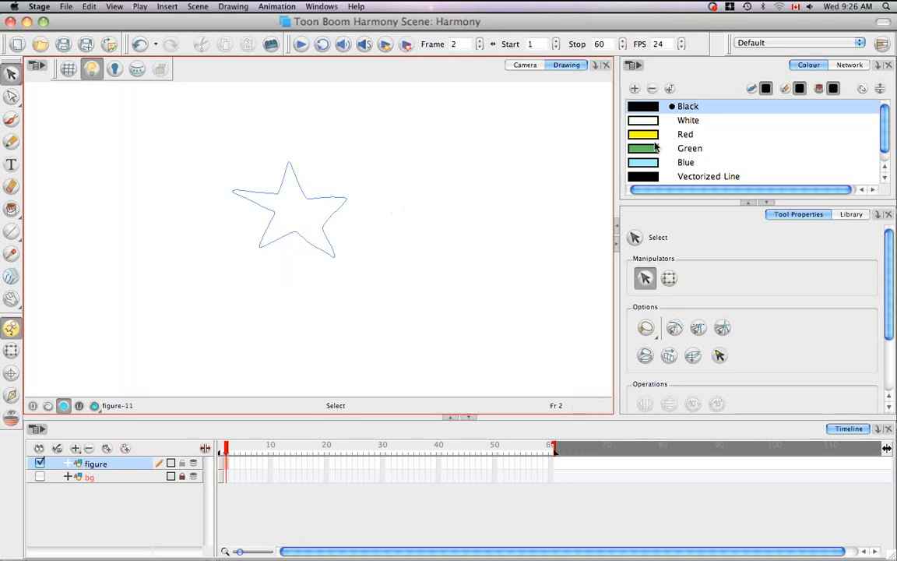
left_click(685, 134)
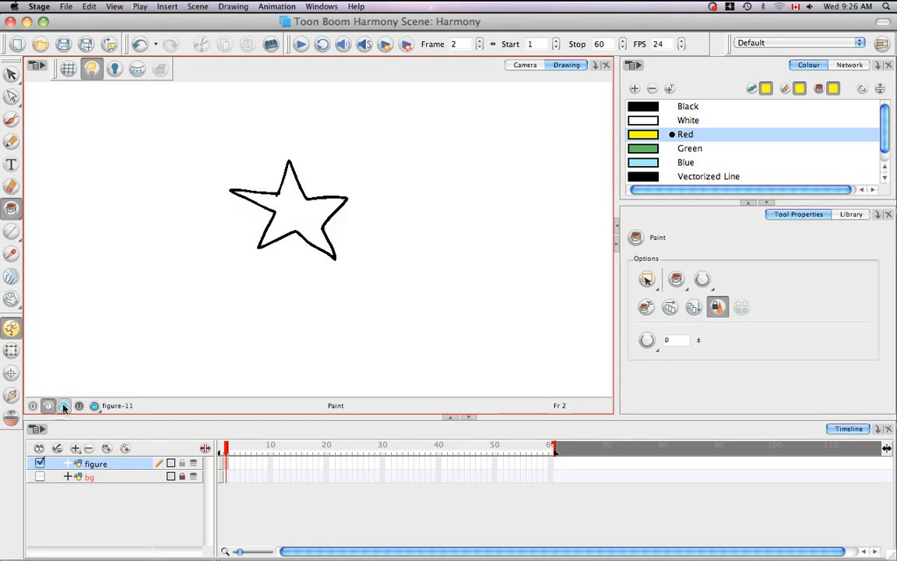
left_click(288, 210)
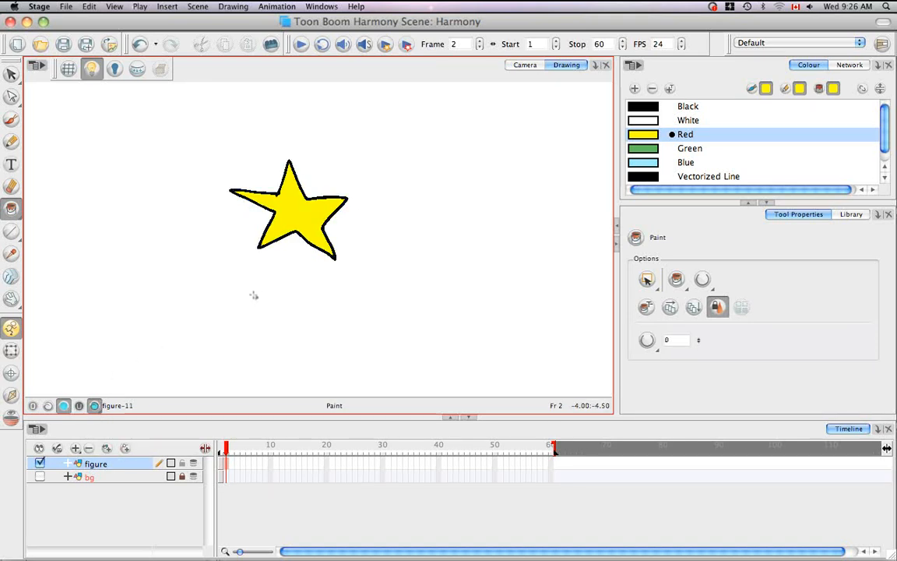
mouse_move(335, 352)
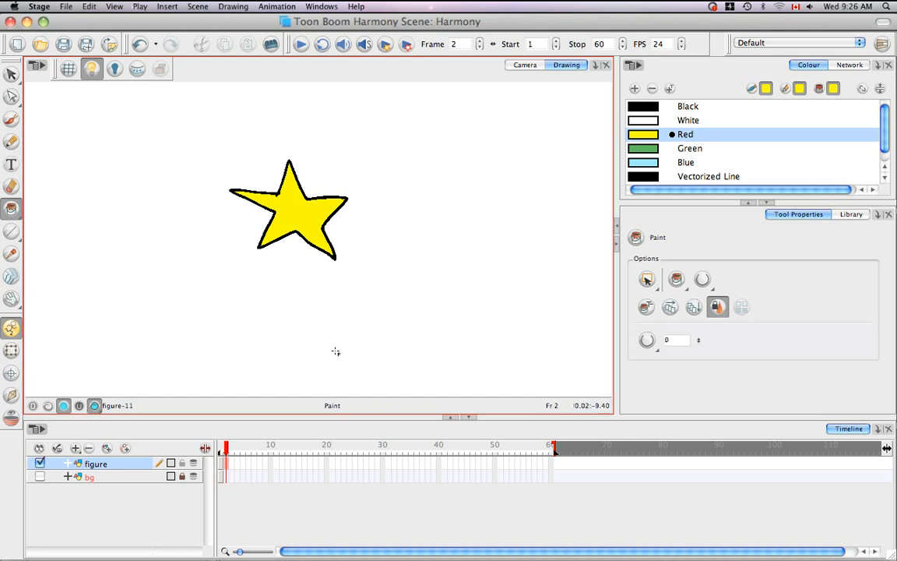
mouse_move(410, 305)
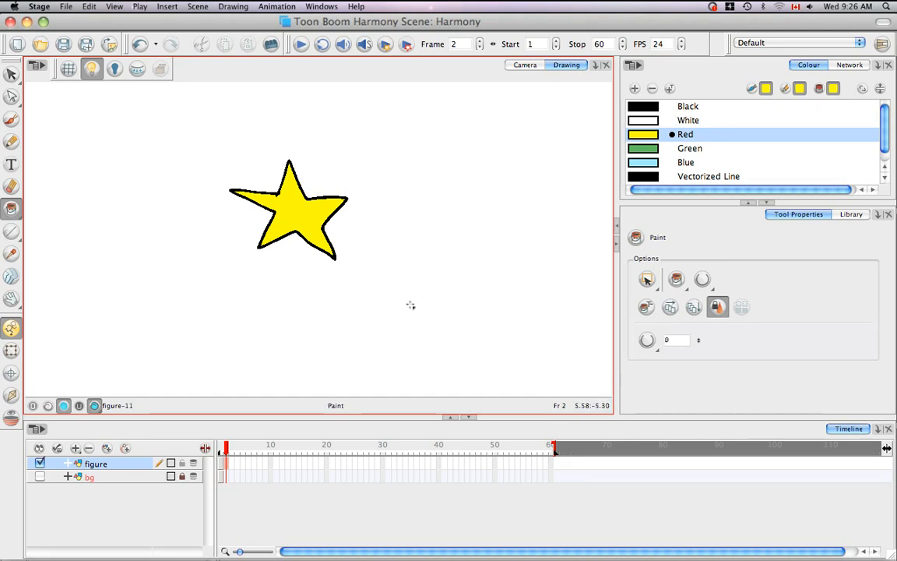
mouse_move(411, 307)
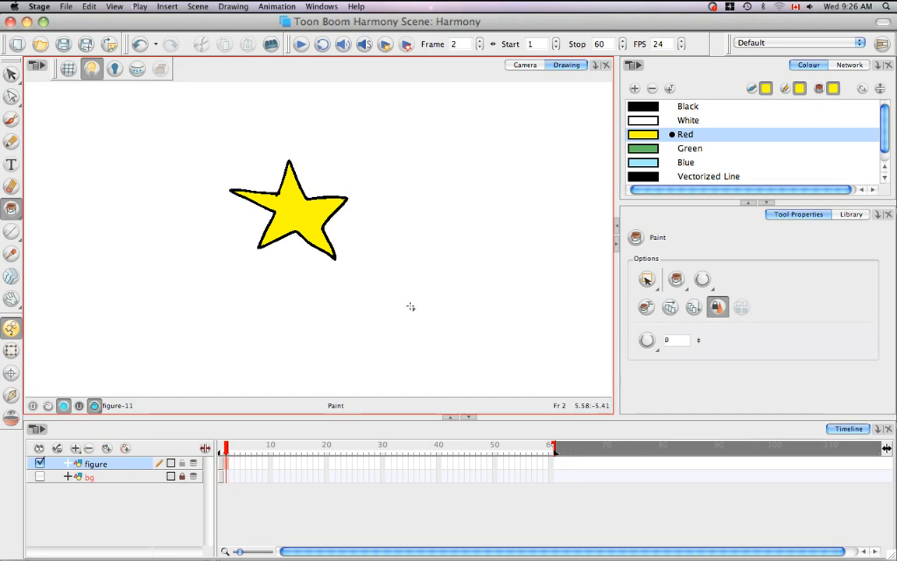
mouse_move(503, 342)
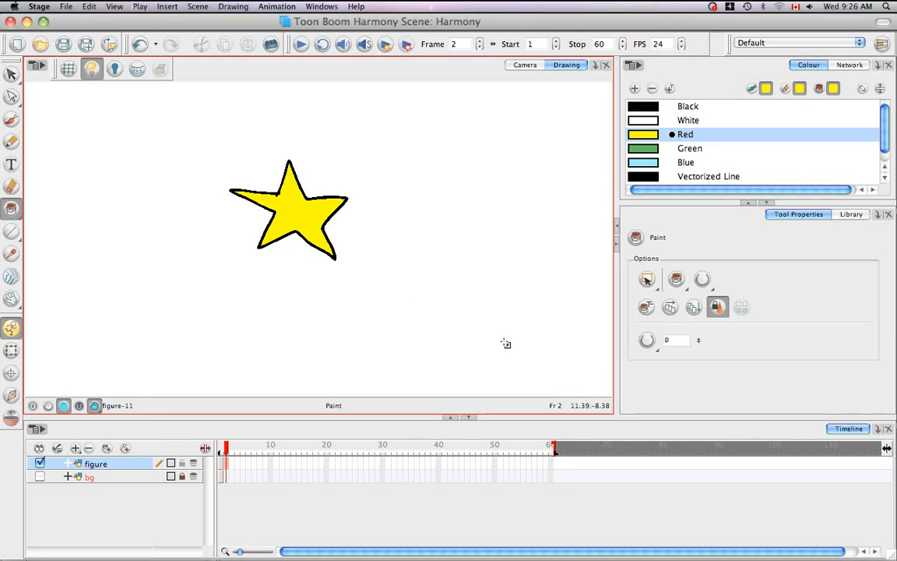
mouse_move(384, 172)
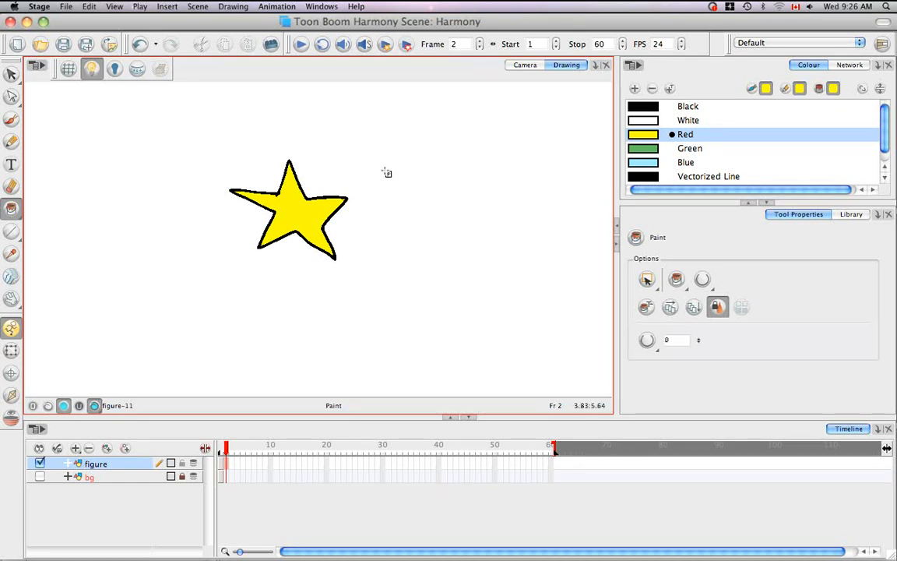
mouse_move(423, 200)
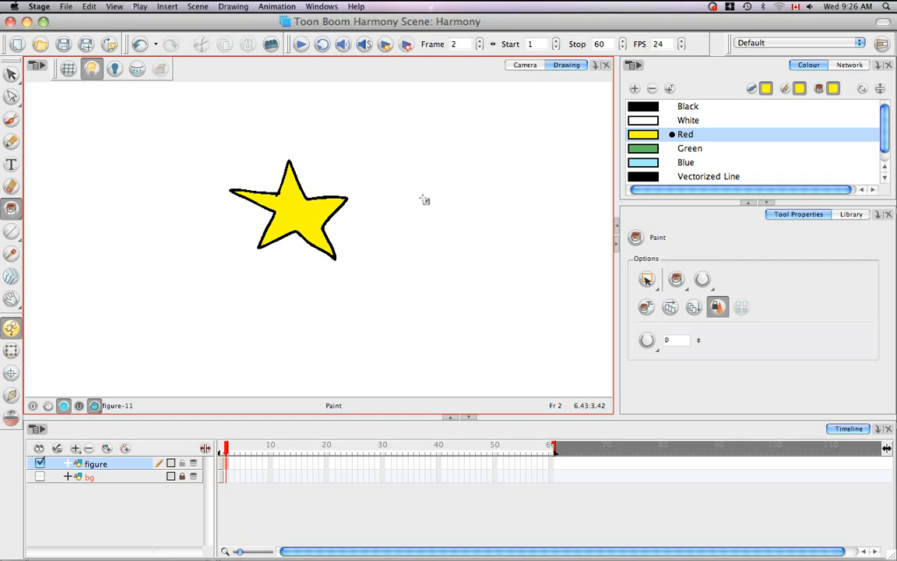
mouse_move(406, 201)
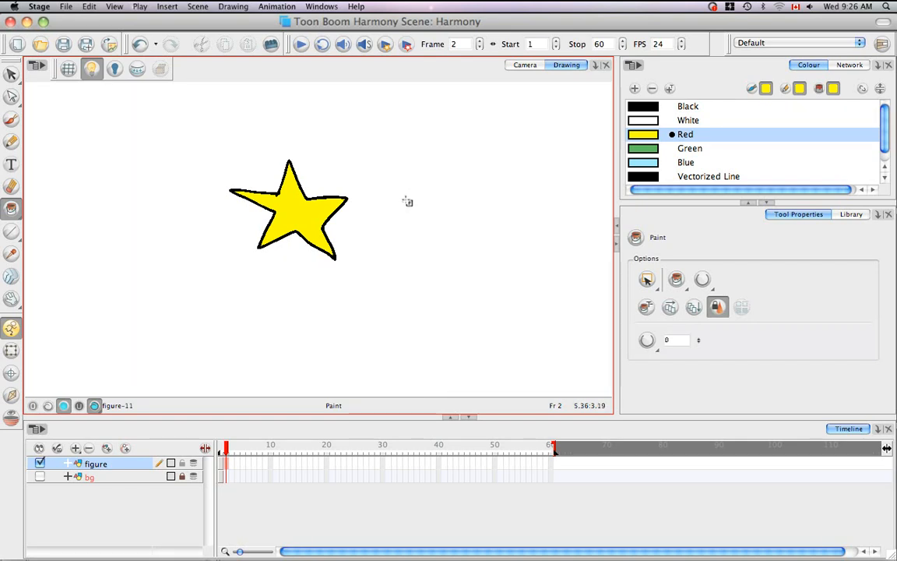
mouse_move(383, 291)
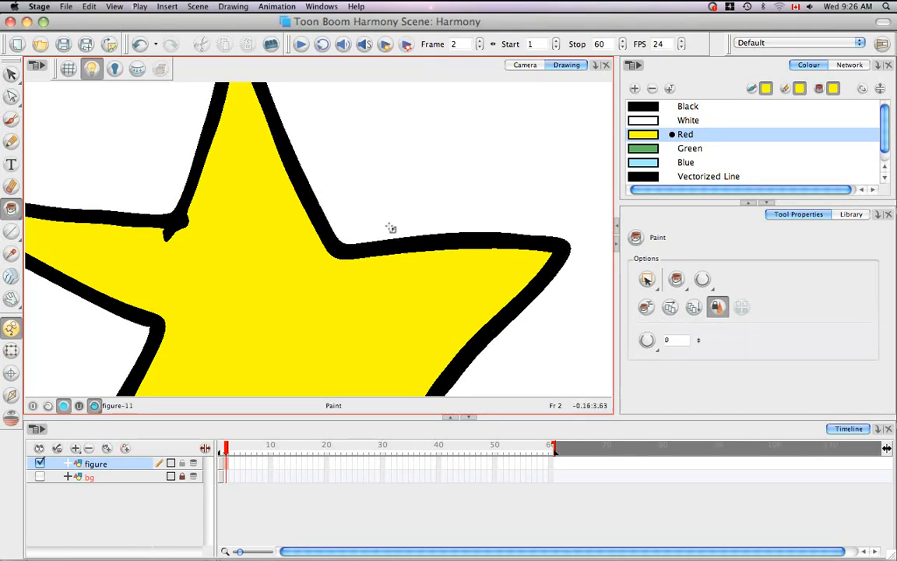
mouse_move(397, 172)
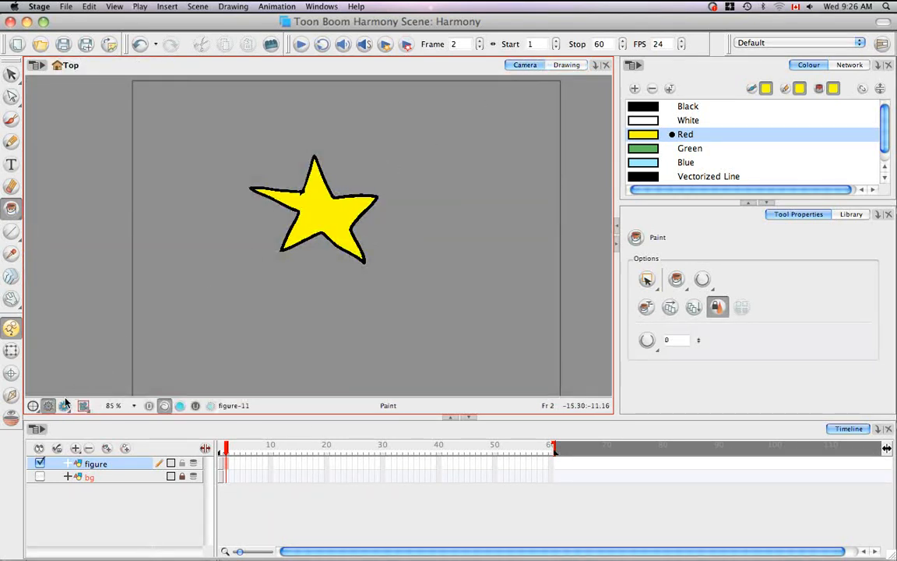
mouse_move(50, 405)
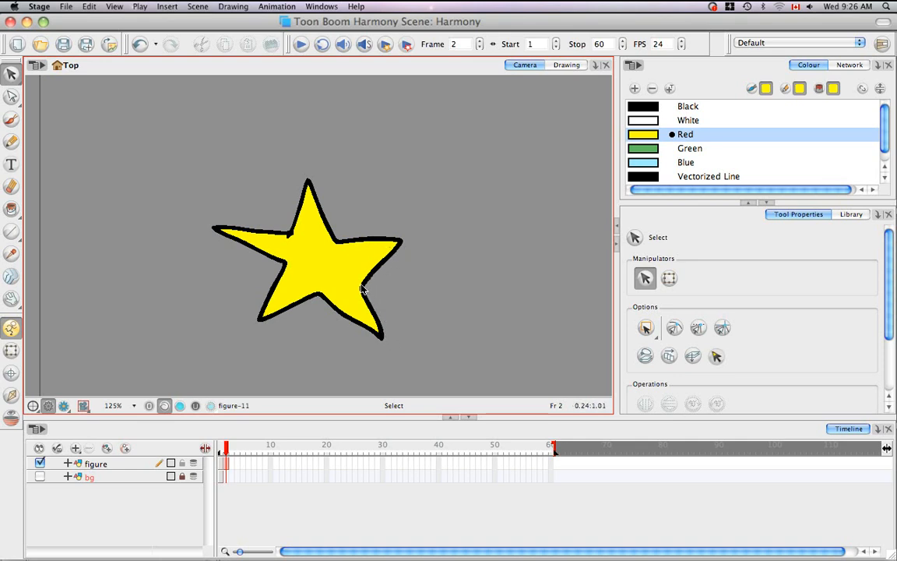
mouse_move(350, 235)
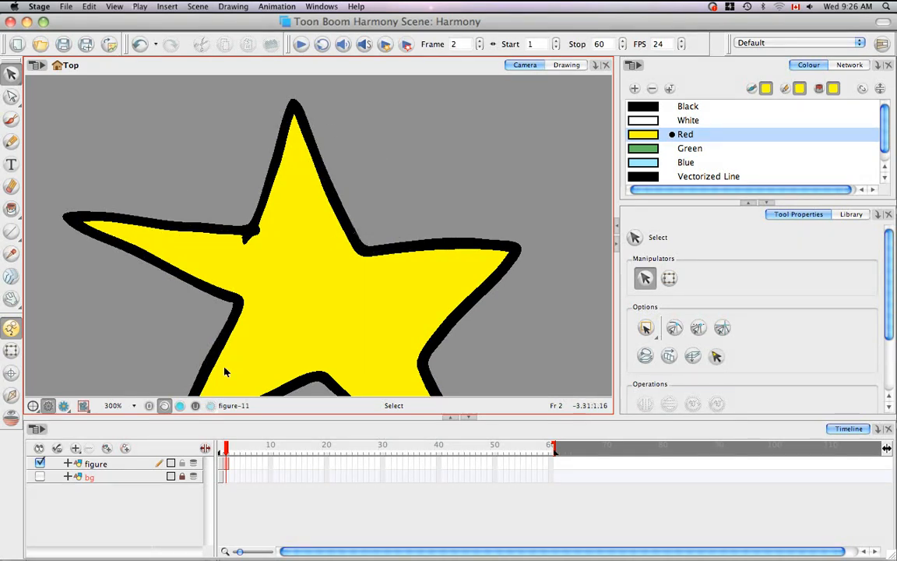
mouse_move(272, 159)
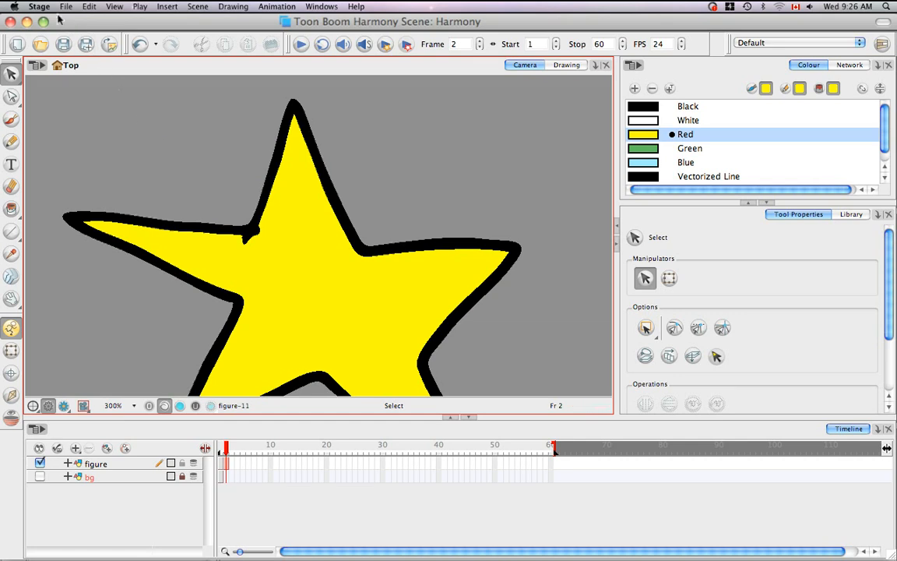
- Enable Real-Time Antialiasing on the OpenGL page of the Preferences
left_click(41, 5)
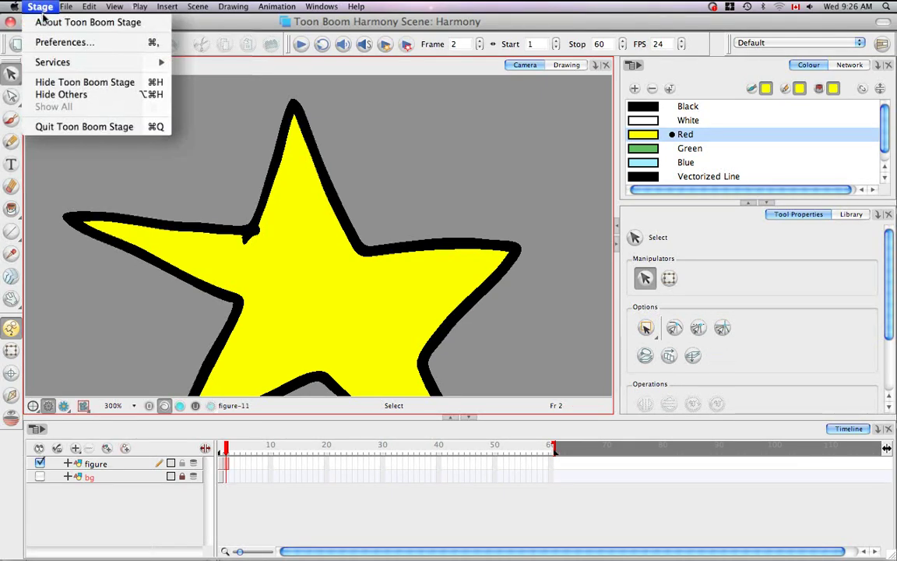
mouse_move(68, 42)
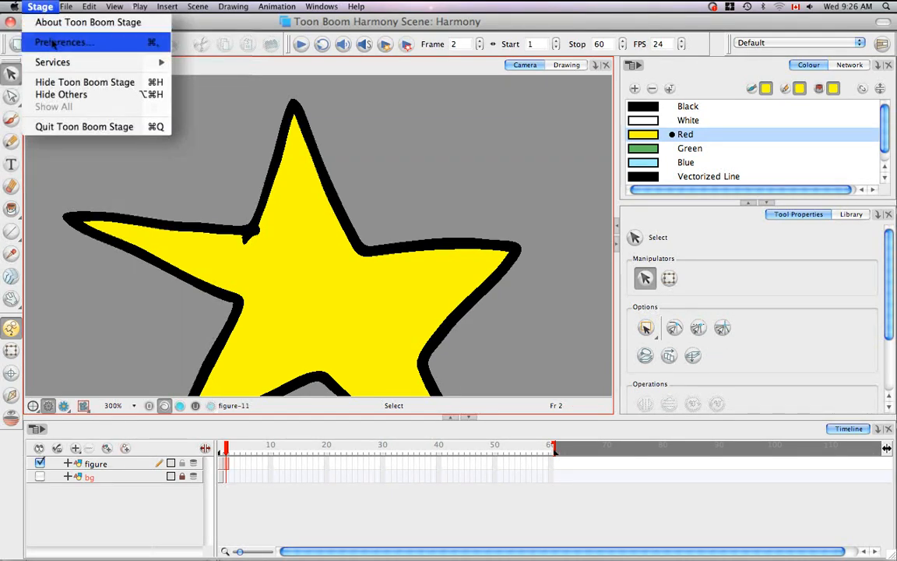
left_click(67, 41)
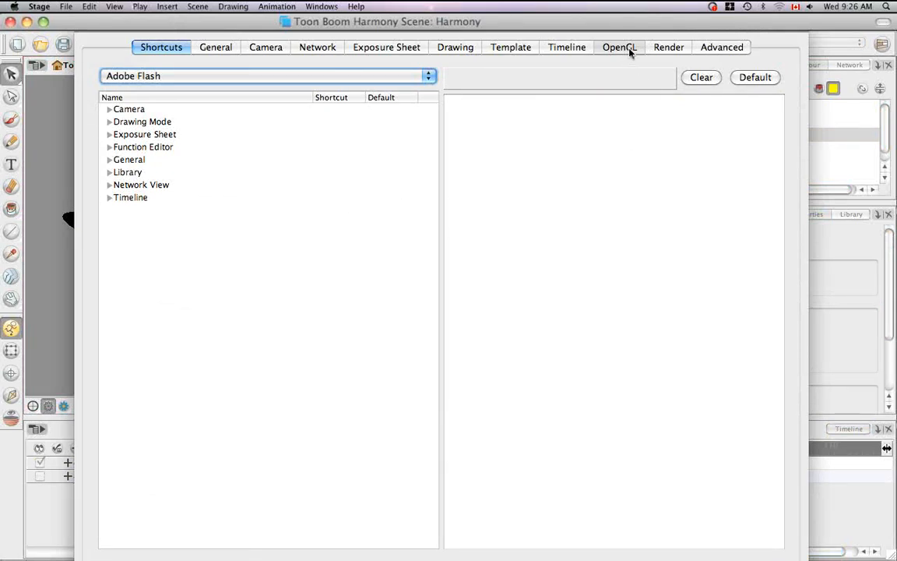
left_click(620, 48)
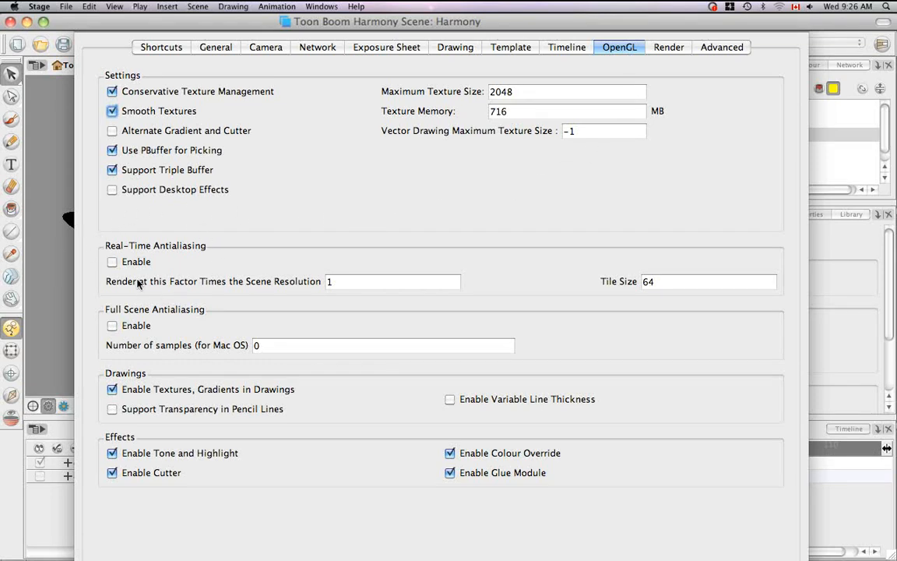
left_click(111, 262)
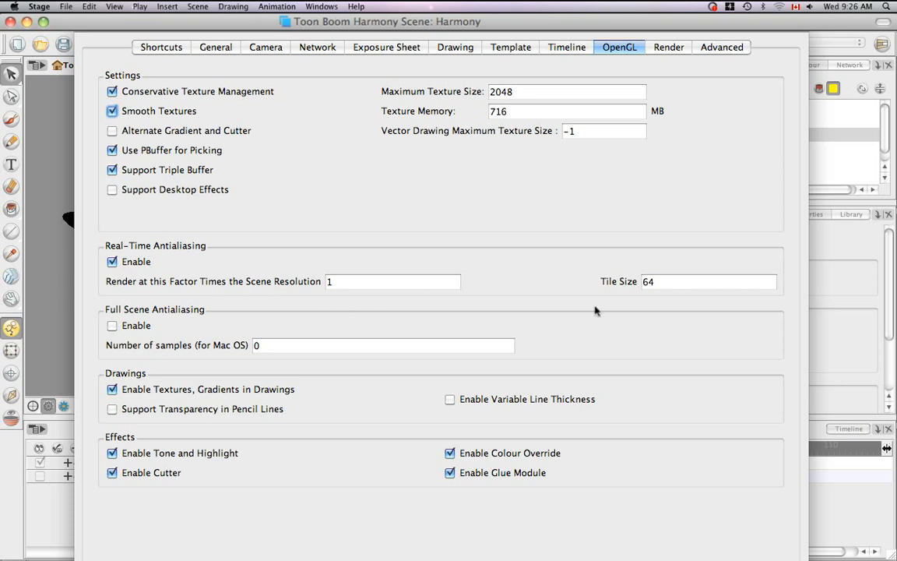
mouse_move(189, 304)
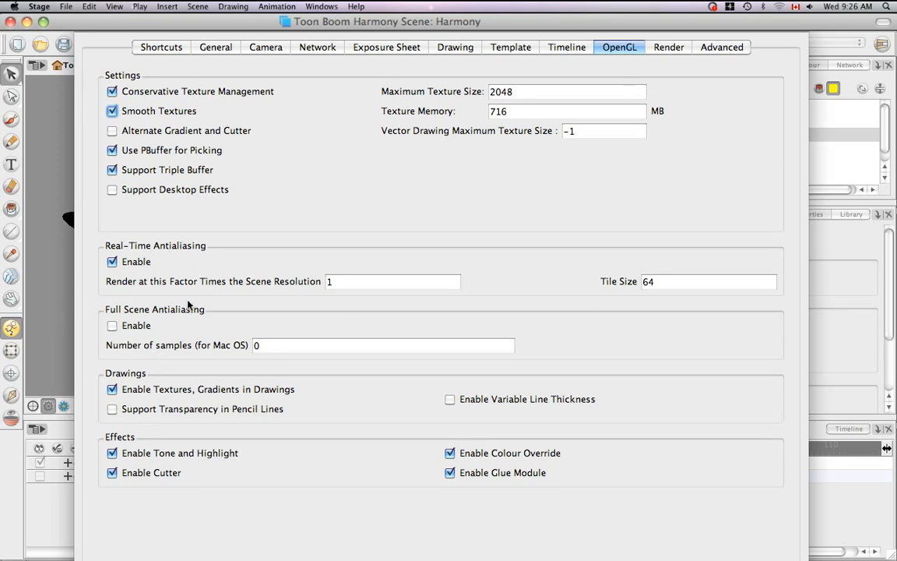
mouse_move(277, 379)
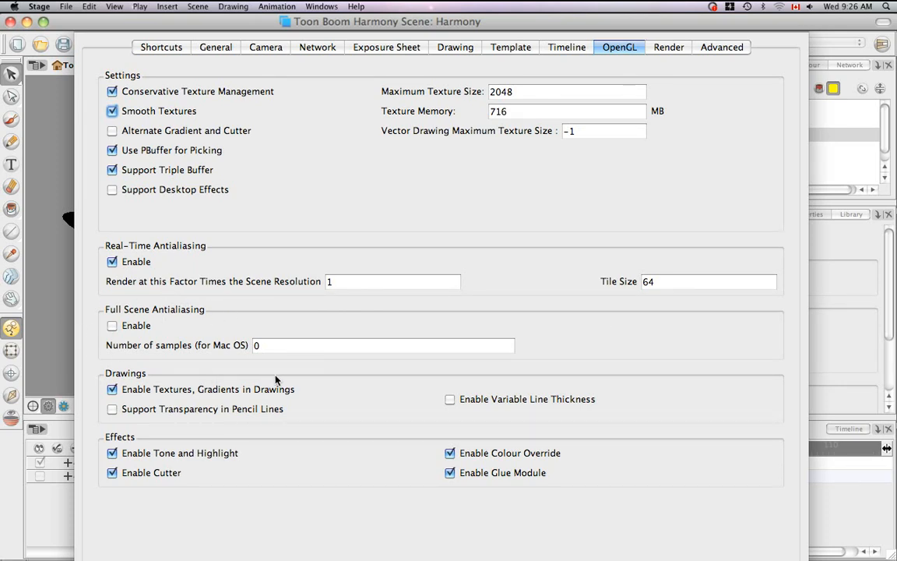
mouse_move(607, 354)
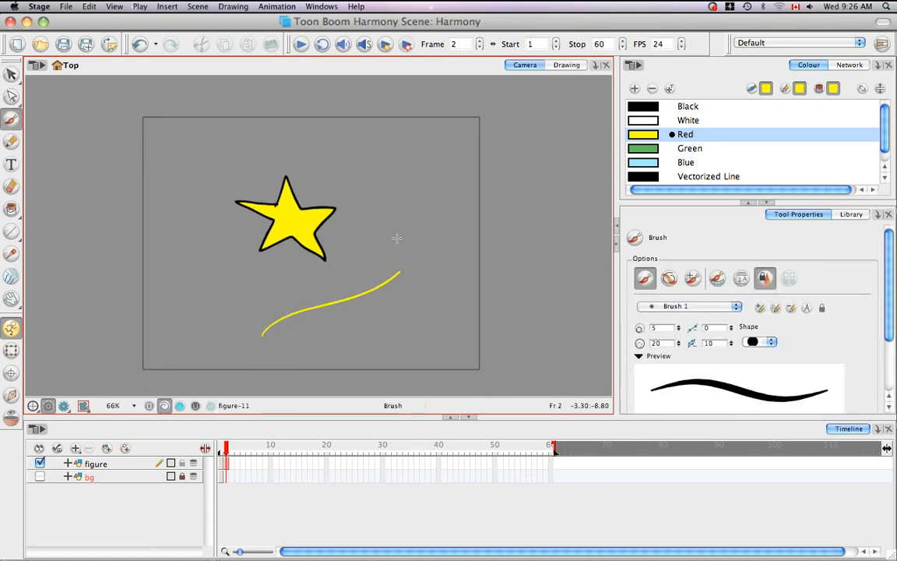
mouse_move(338, 171)
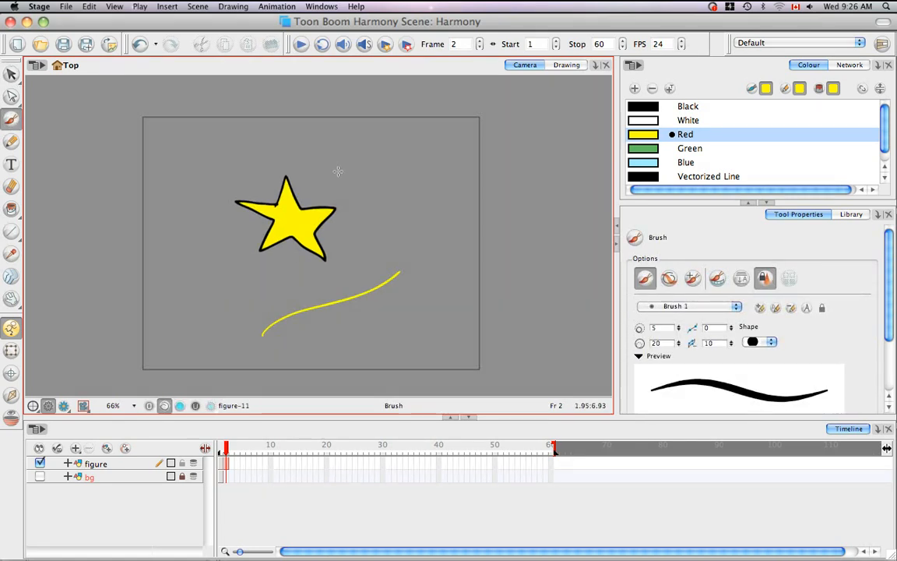